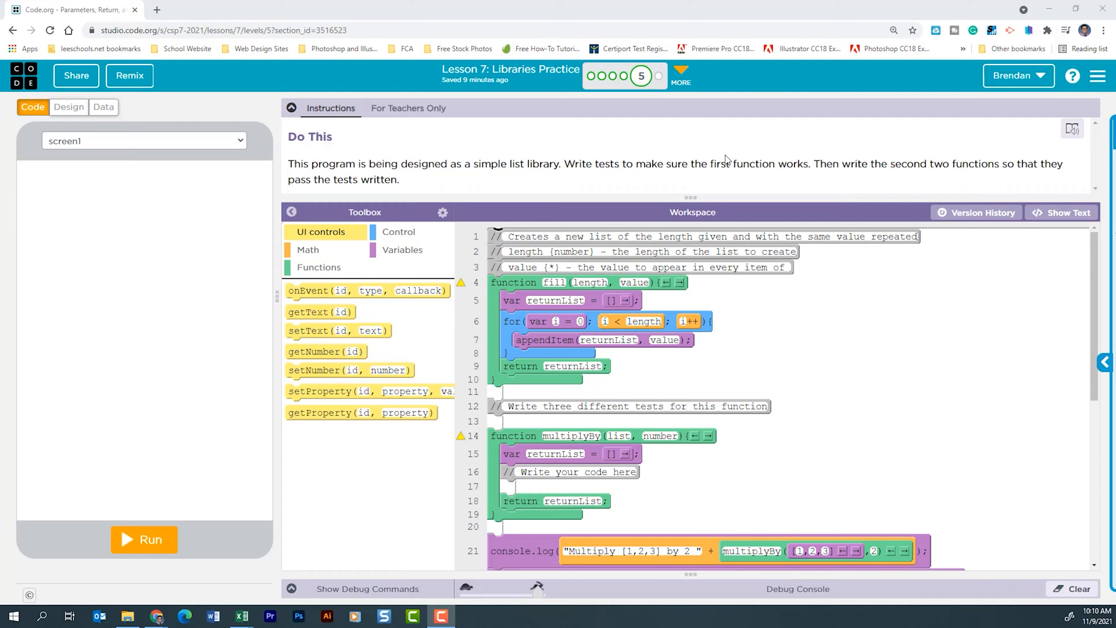
Run the starter program to print the multiply and reverse test labels.
click(143, 539)
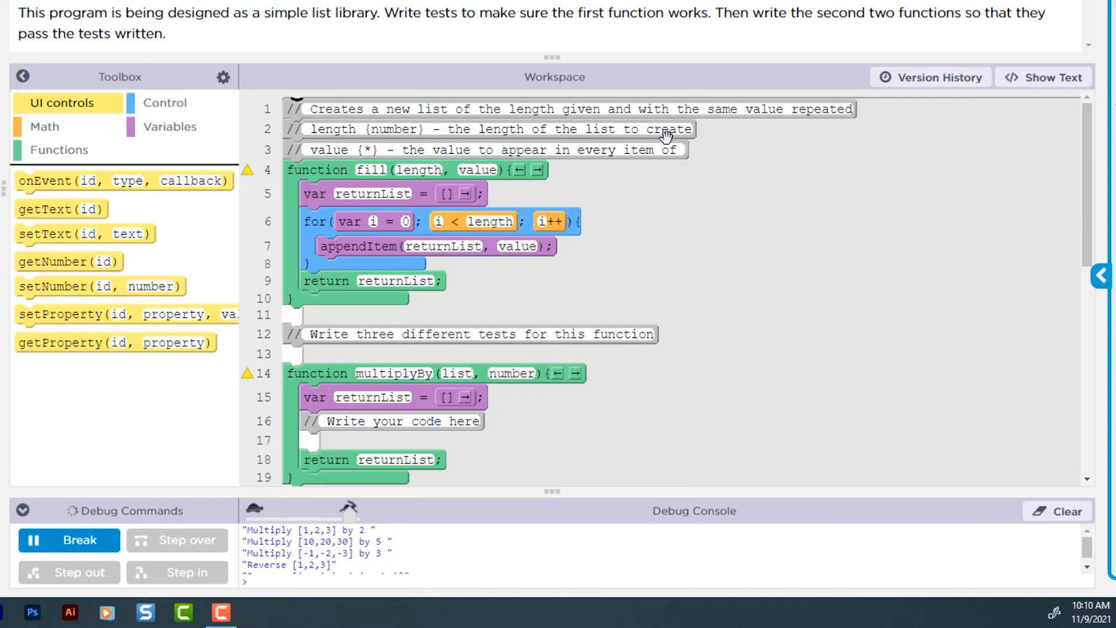
mouse_move(362, 135)
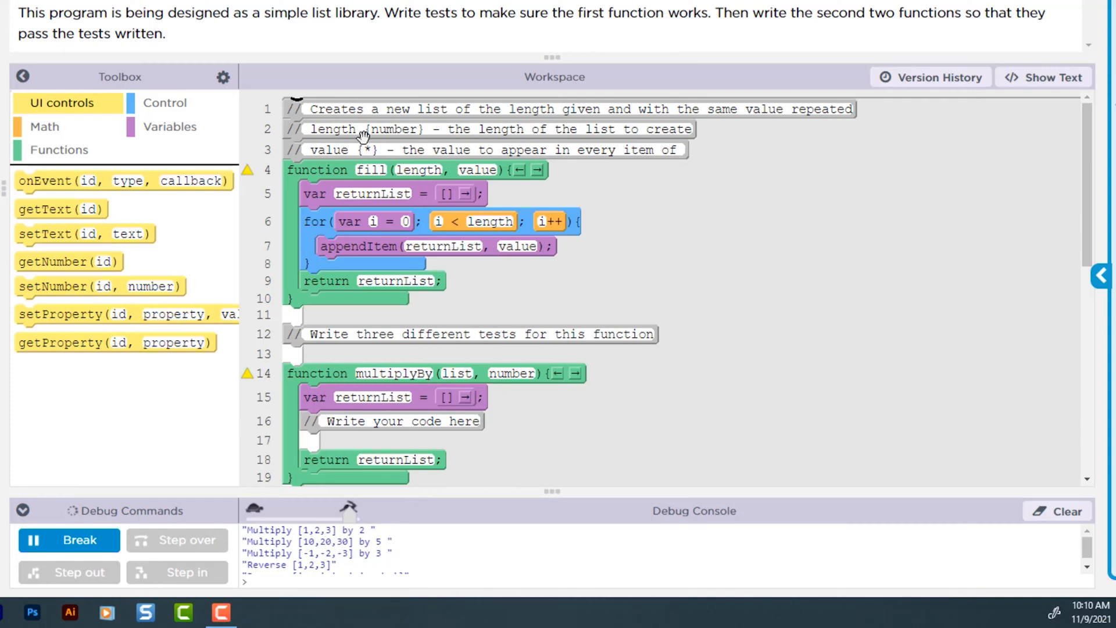
mouse_move(387, 136)
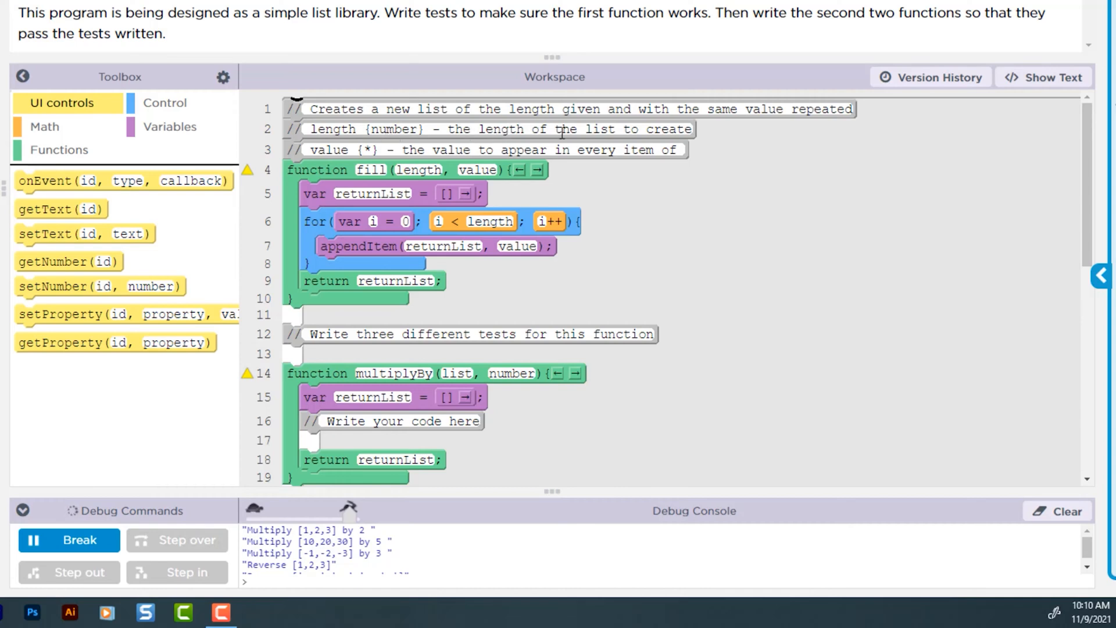
mouse_move(358, 156)
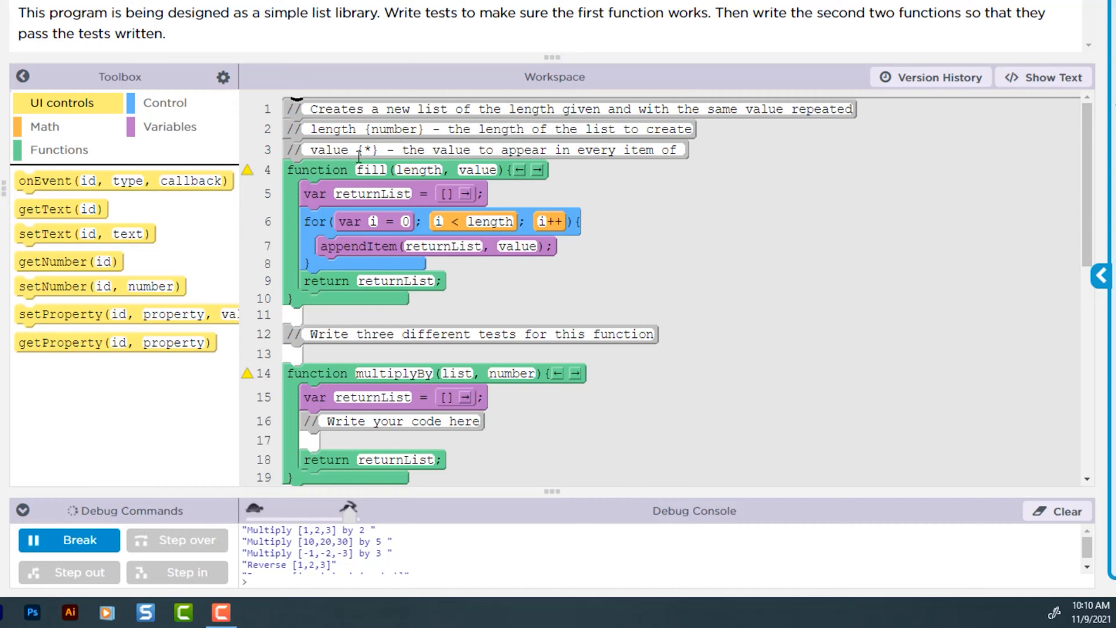
mouse_move(462, 155)
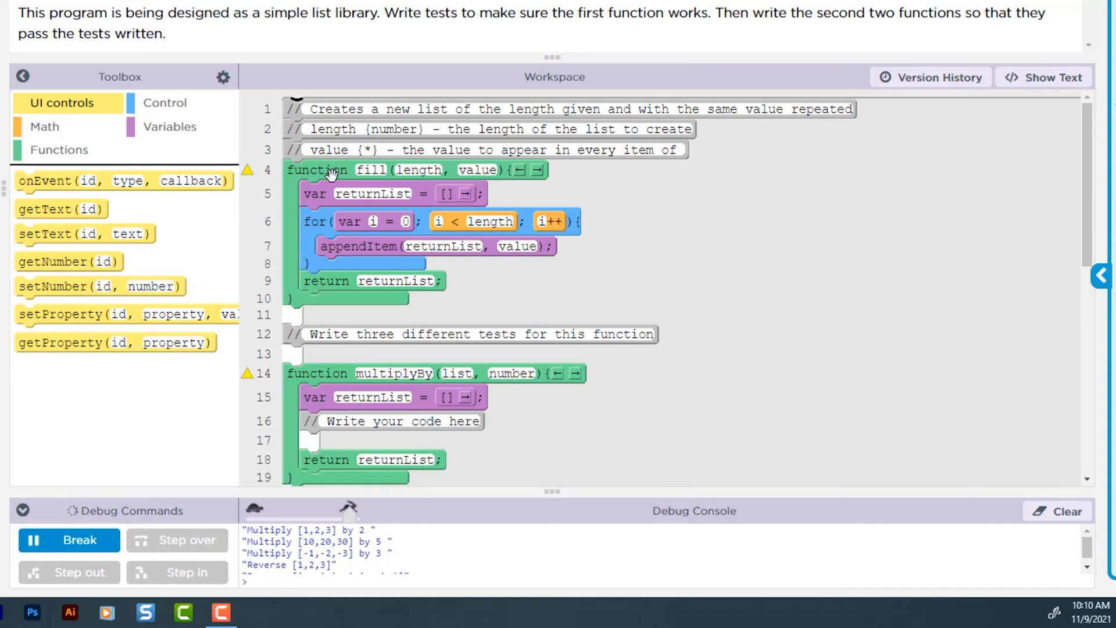
mouse_move(478, 175)
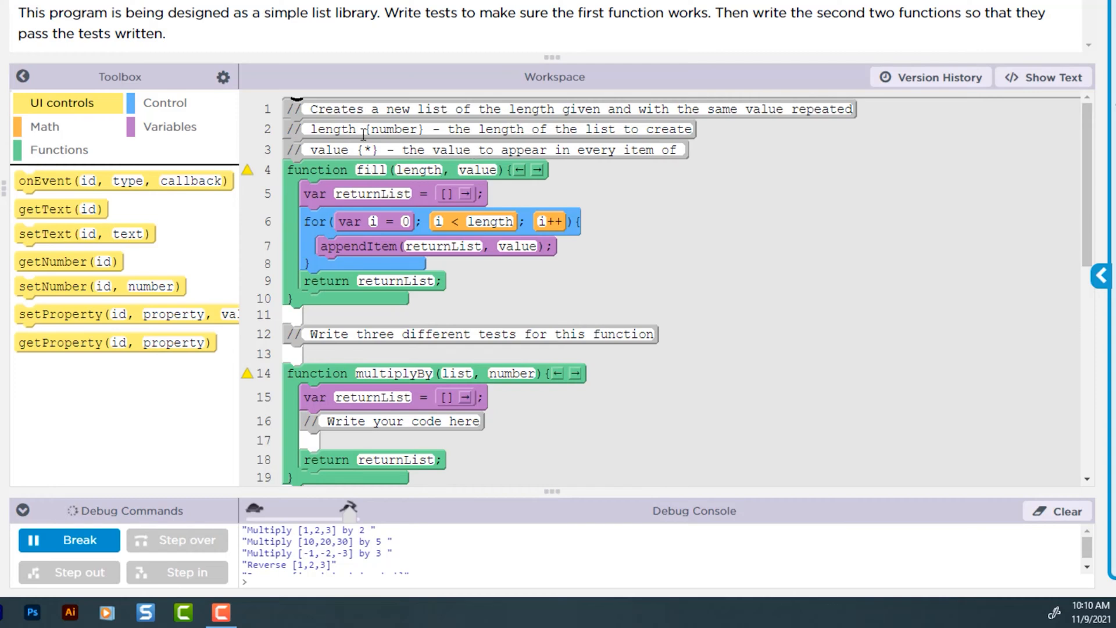
mouse_move(380, 178)
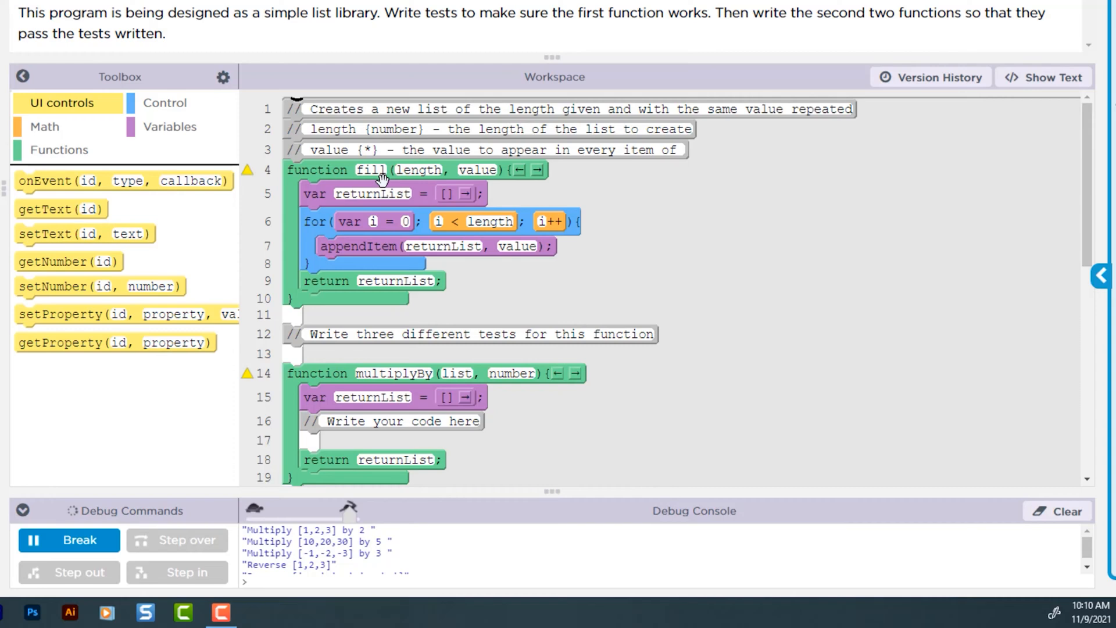
mouse_move(396, 207)
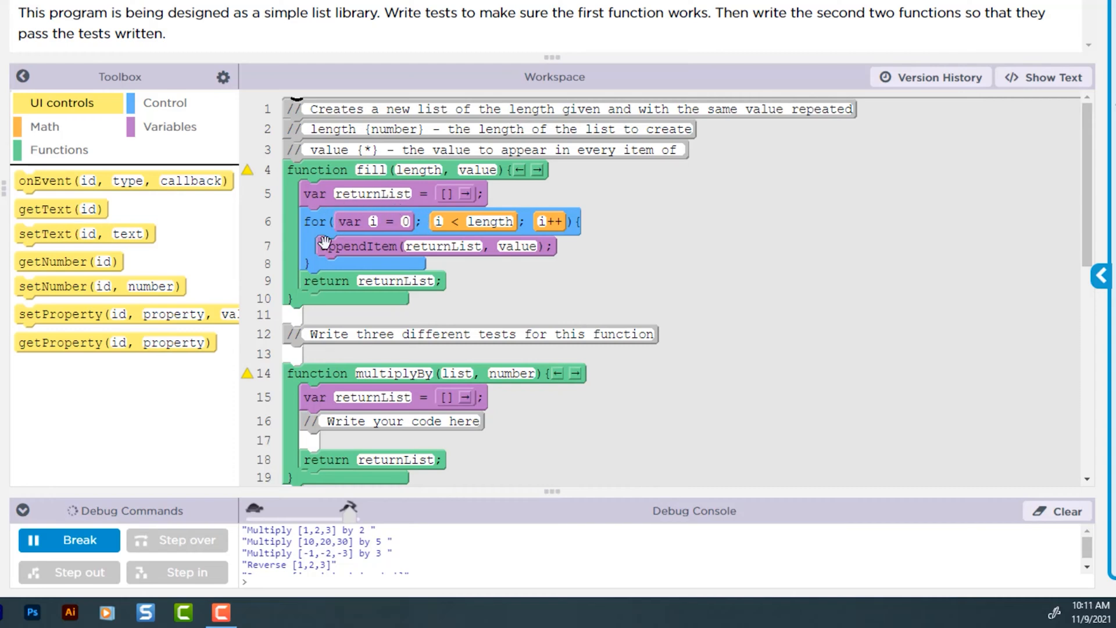
mouse_move(406, 226)
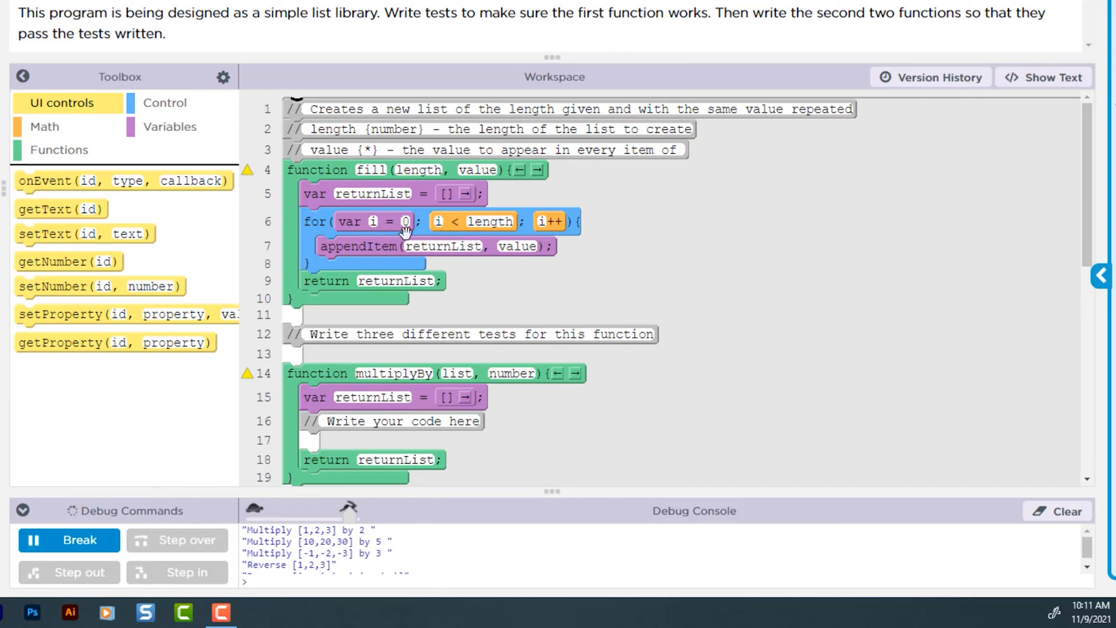
mouse_move(482, 234)
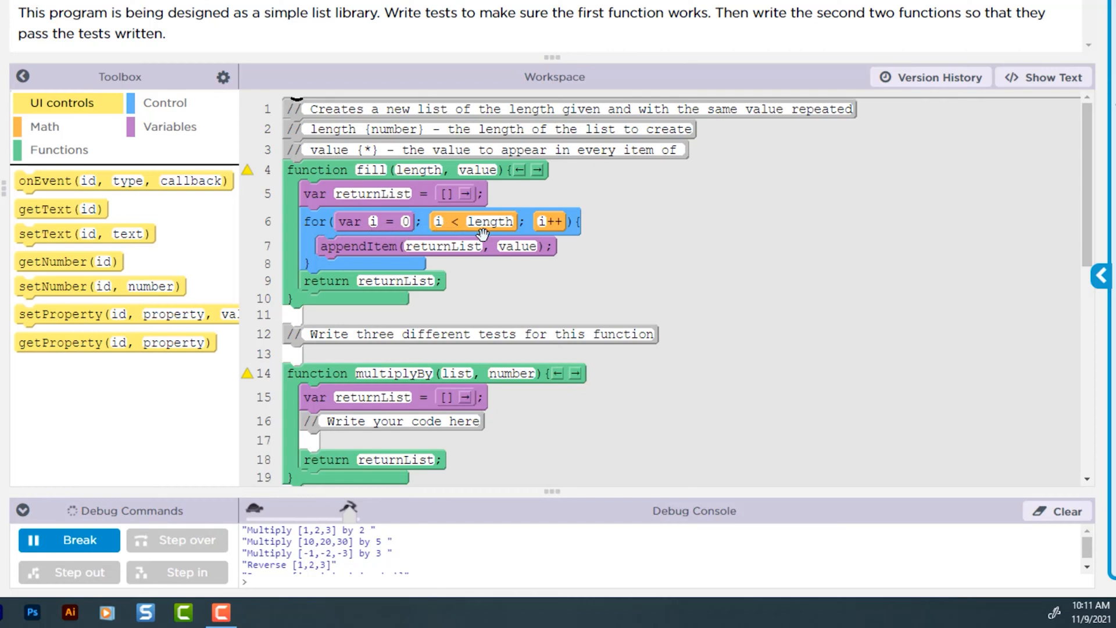
mouse_move(416, 175)
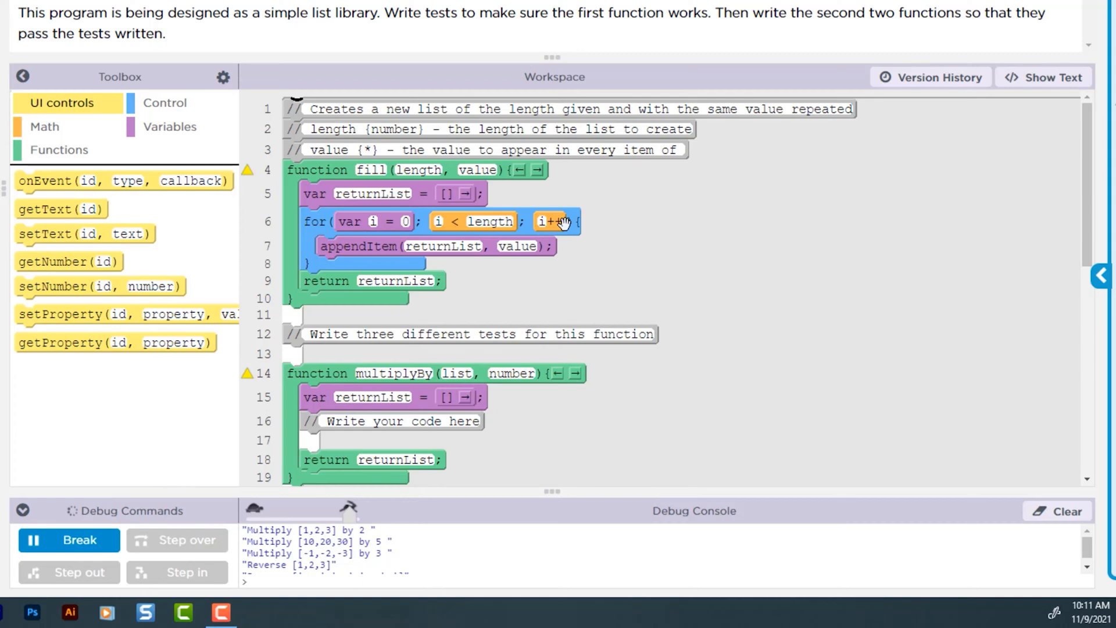
mouse_move(396, 238)
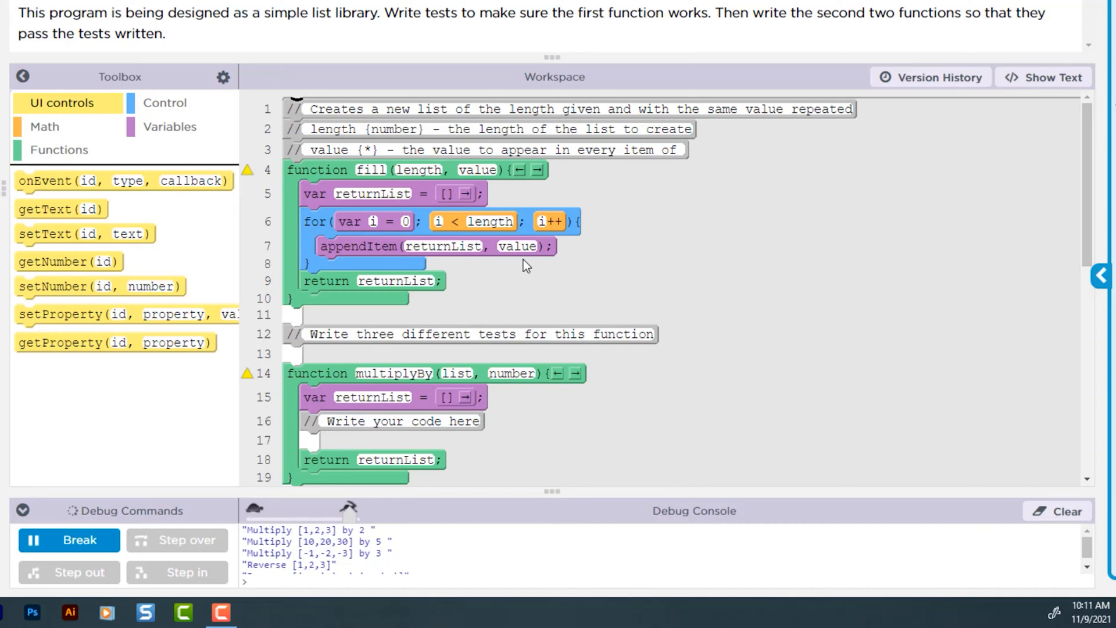
mouse_move(441, 324)
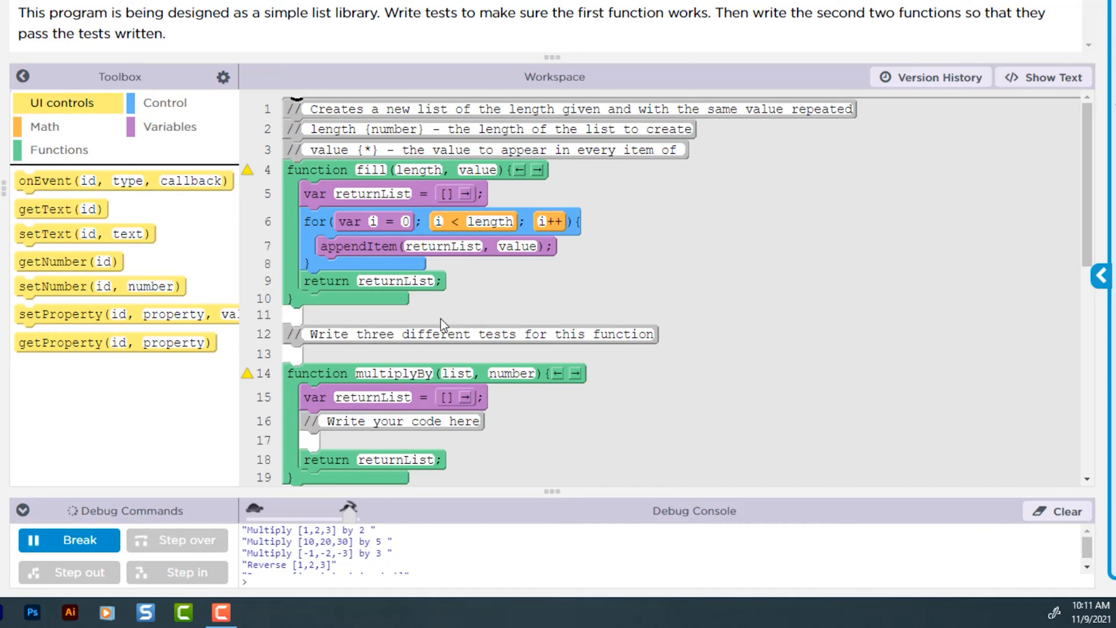
mouse_move(456, 314)
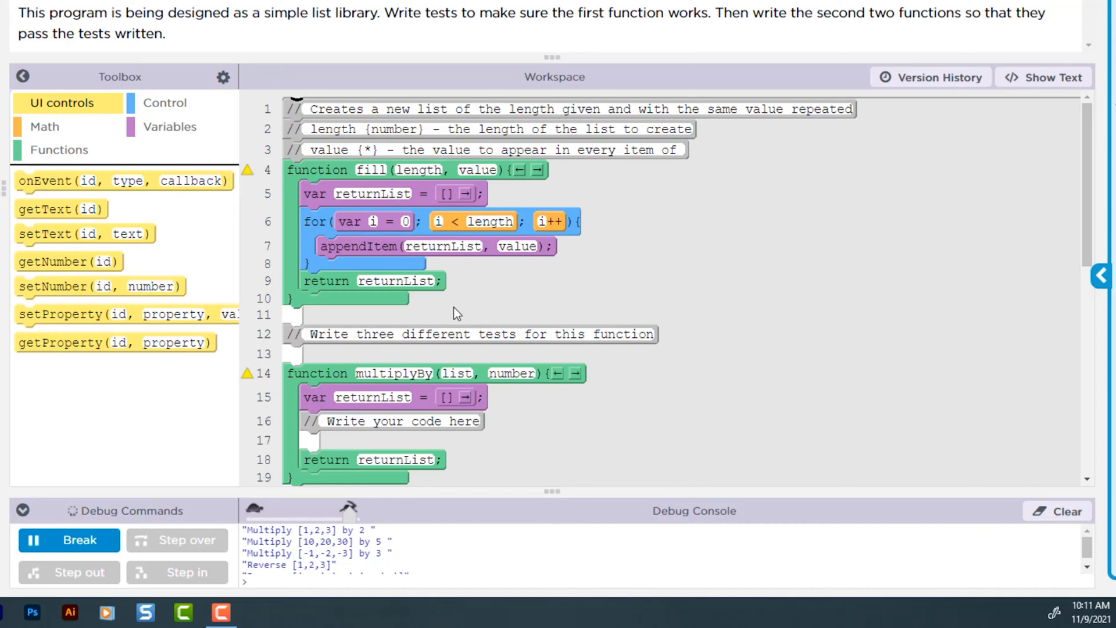
mouse_move(348, 177)
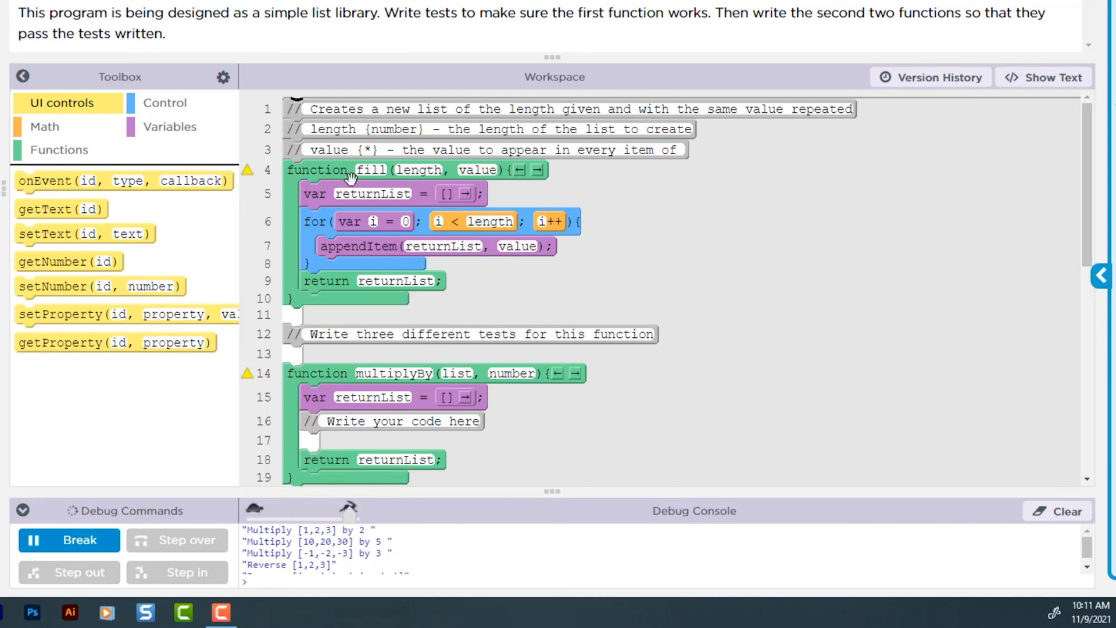
mouse_move(169, 132)
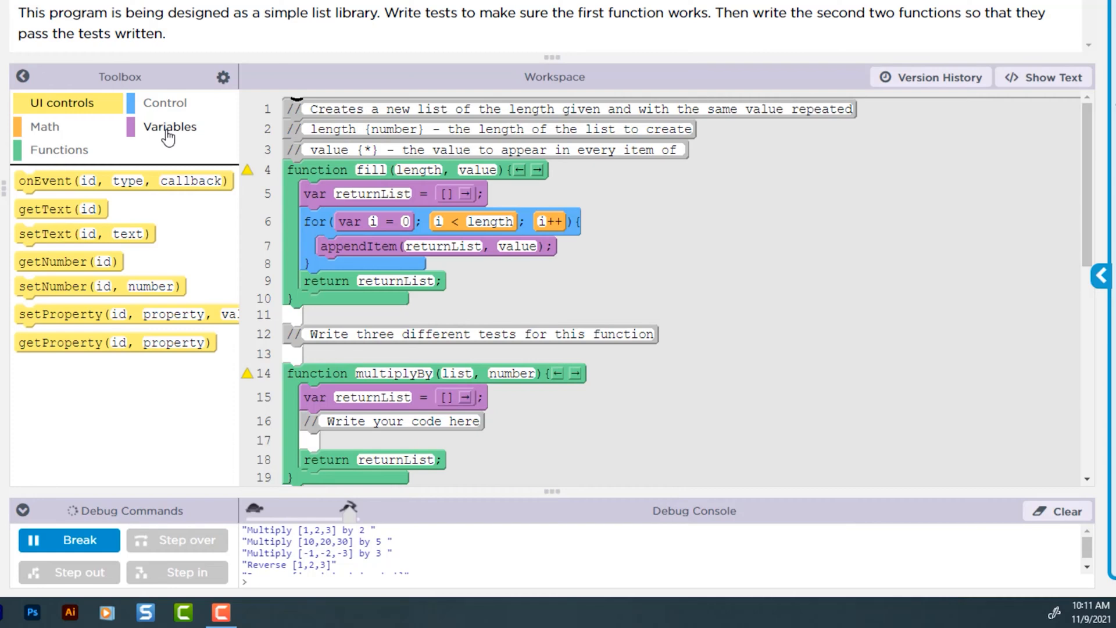
Add three console.log tests, the first logging fill(10, "Hello"), and view as text.
click(170, 126)
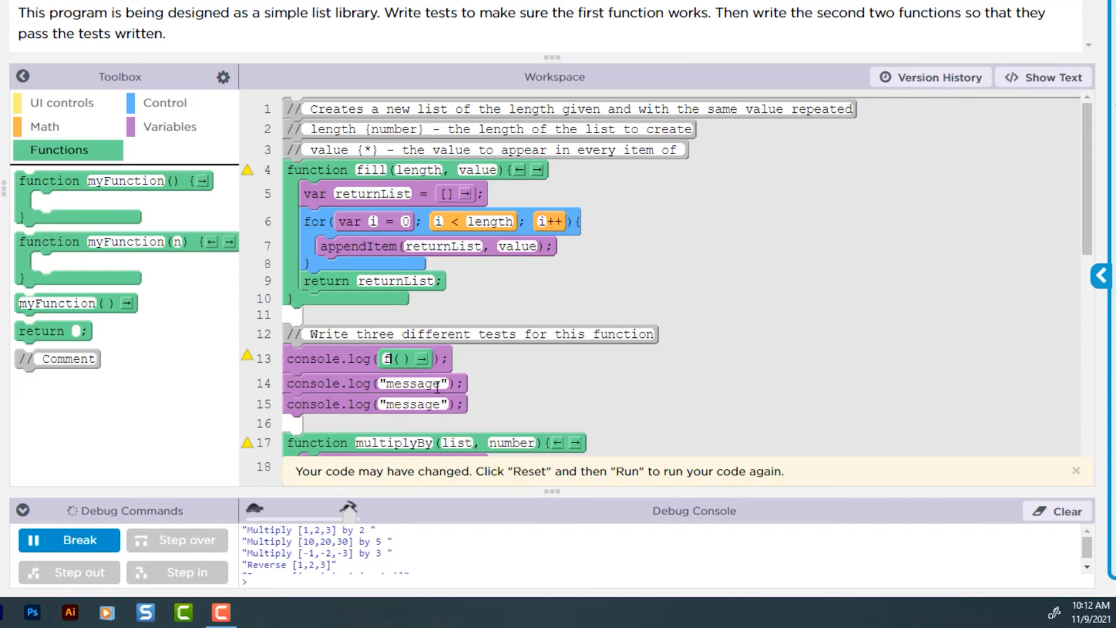
text(fill)
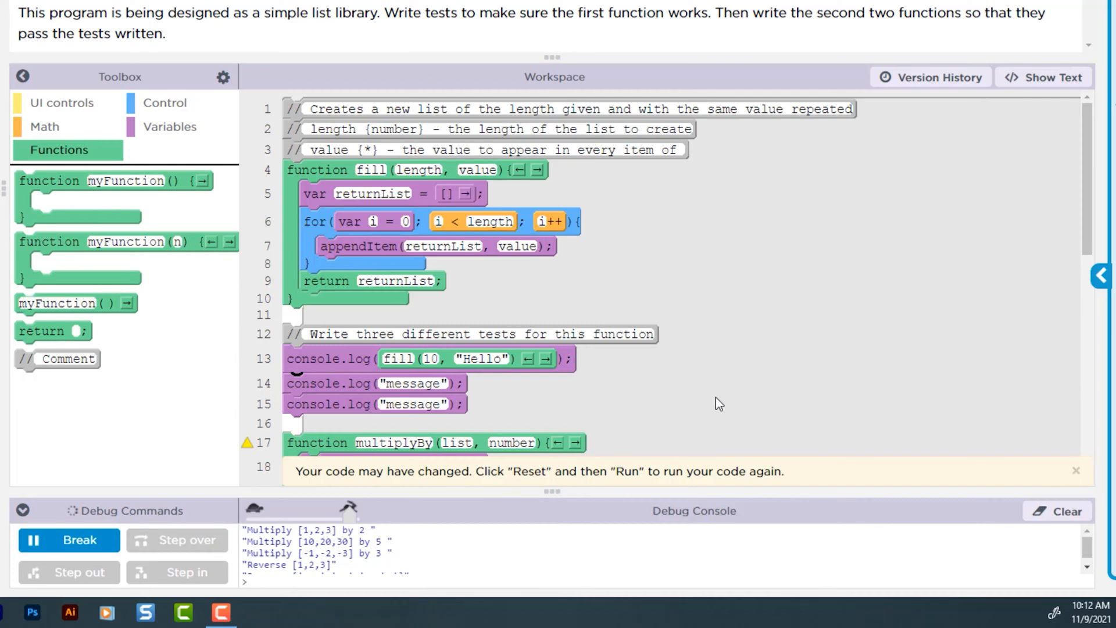
click(1043, 77)
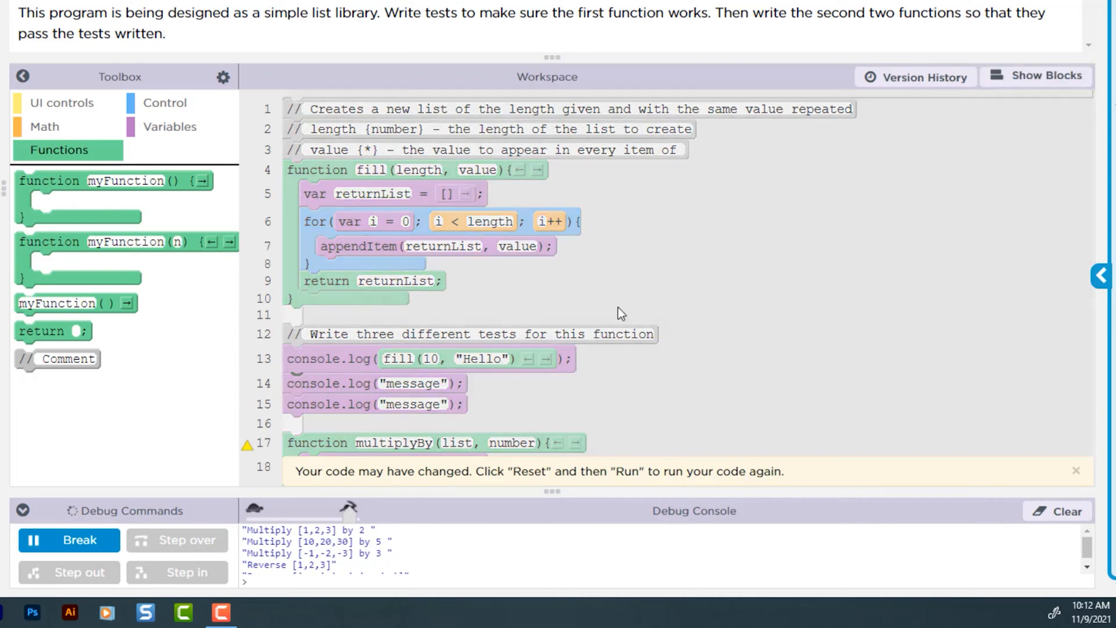
Edit the copied test lines to fill(3, ":0 (: :)") and fill(7, 47).
click(1035, 76)
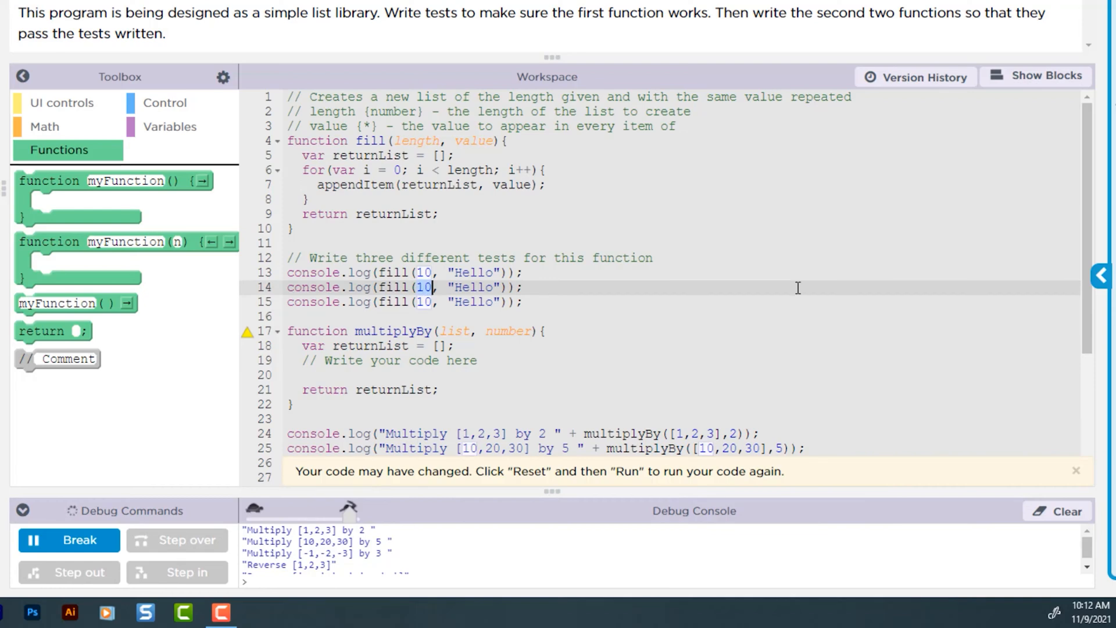
text(3)
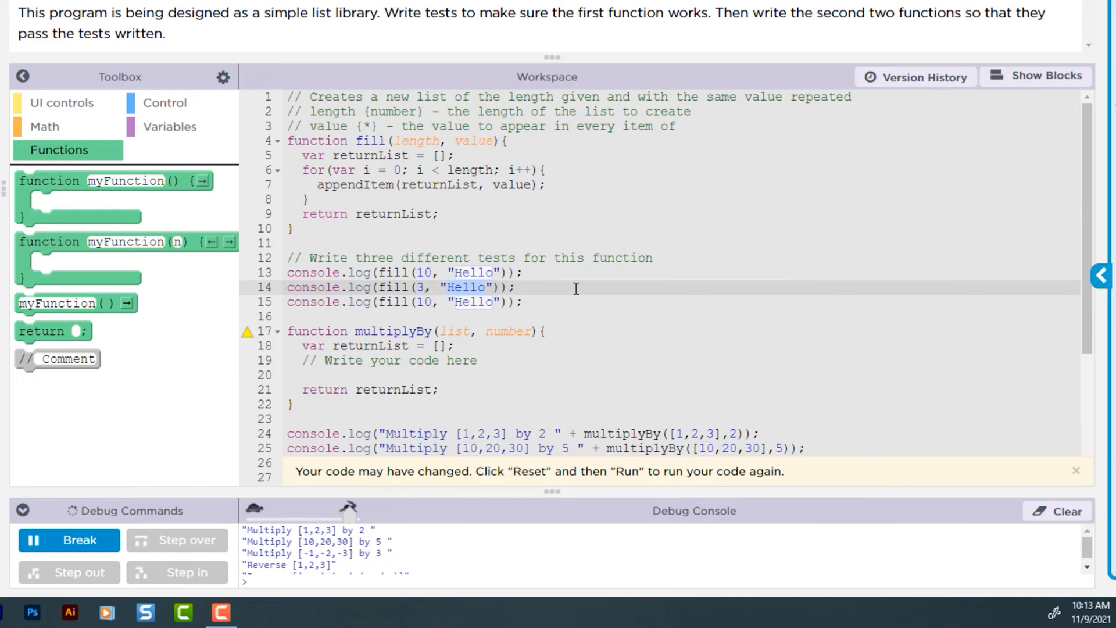
text(:0)
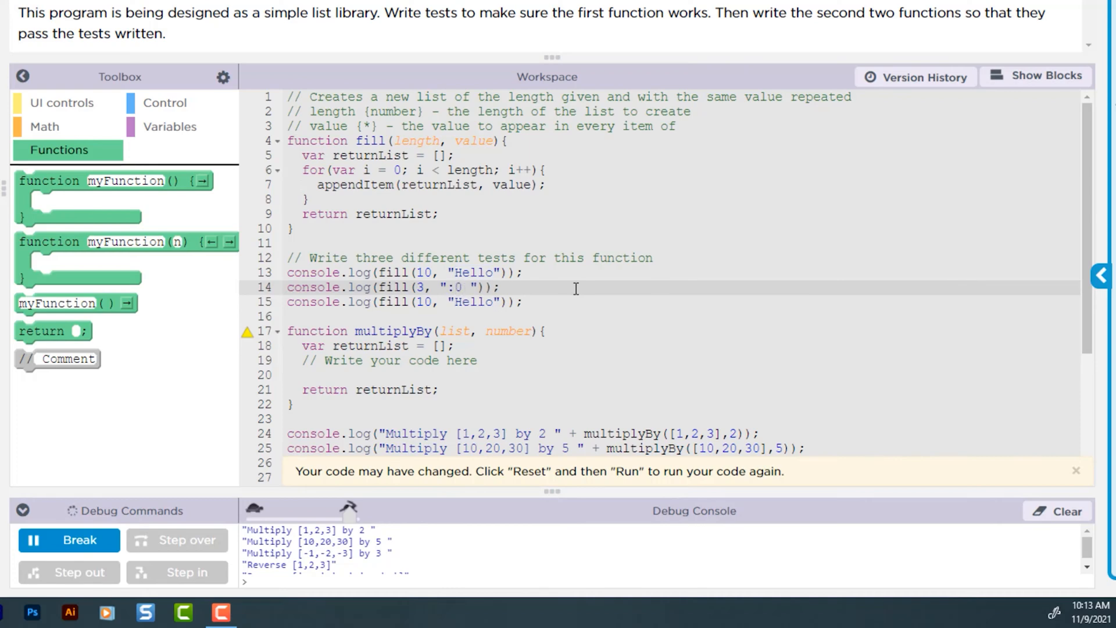
text((: :))
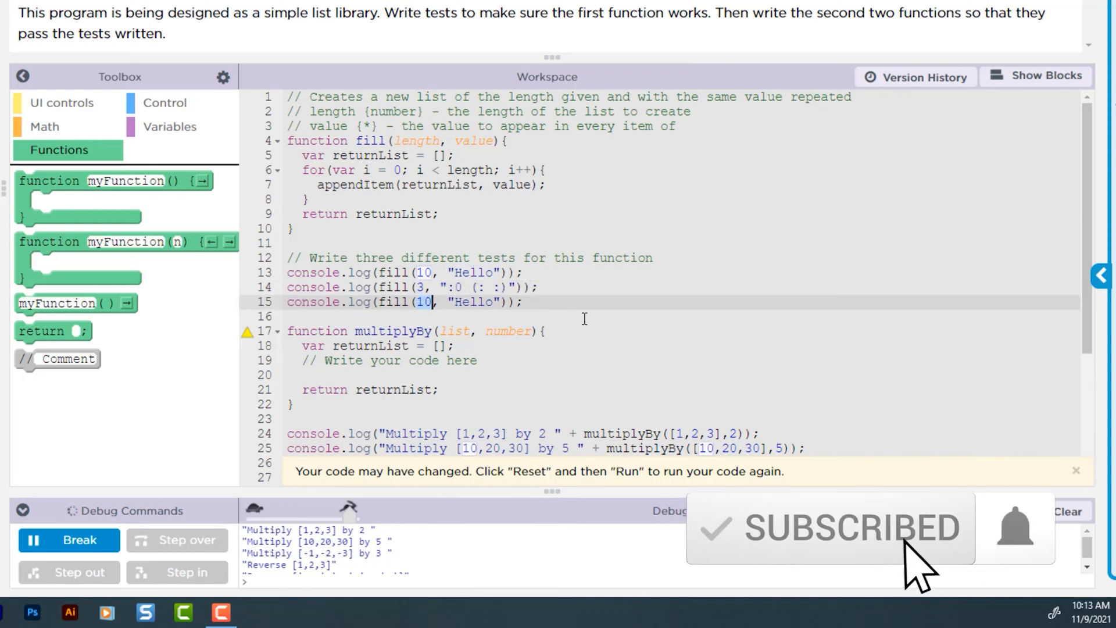
text(7)
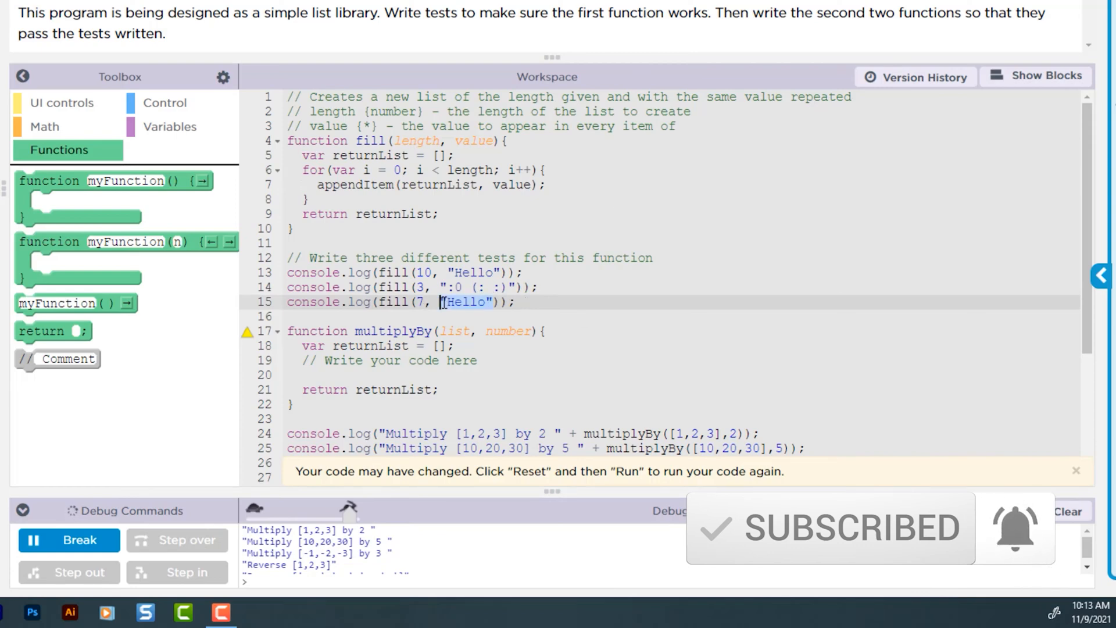
text(47)
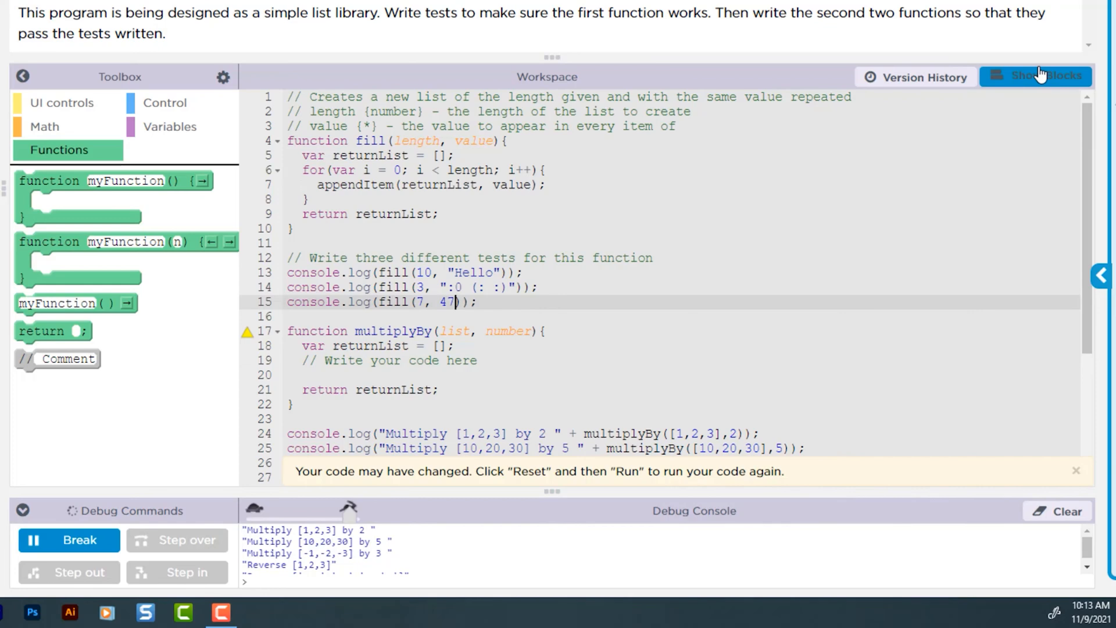
click(1036, 76)
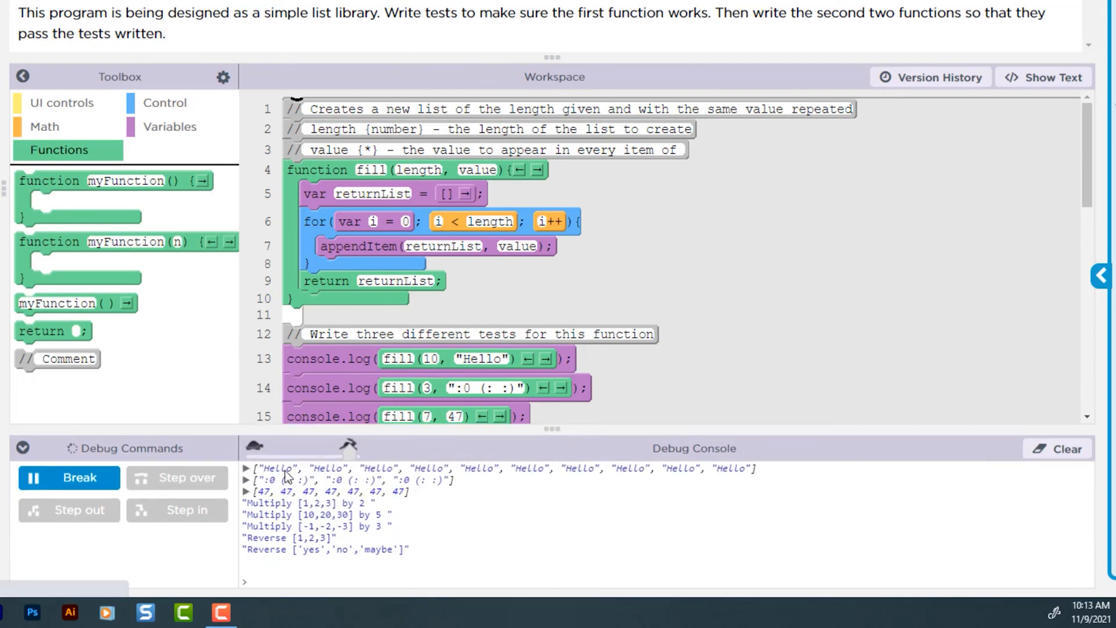
mouse_move(719, 475)
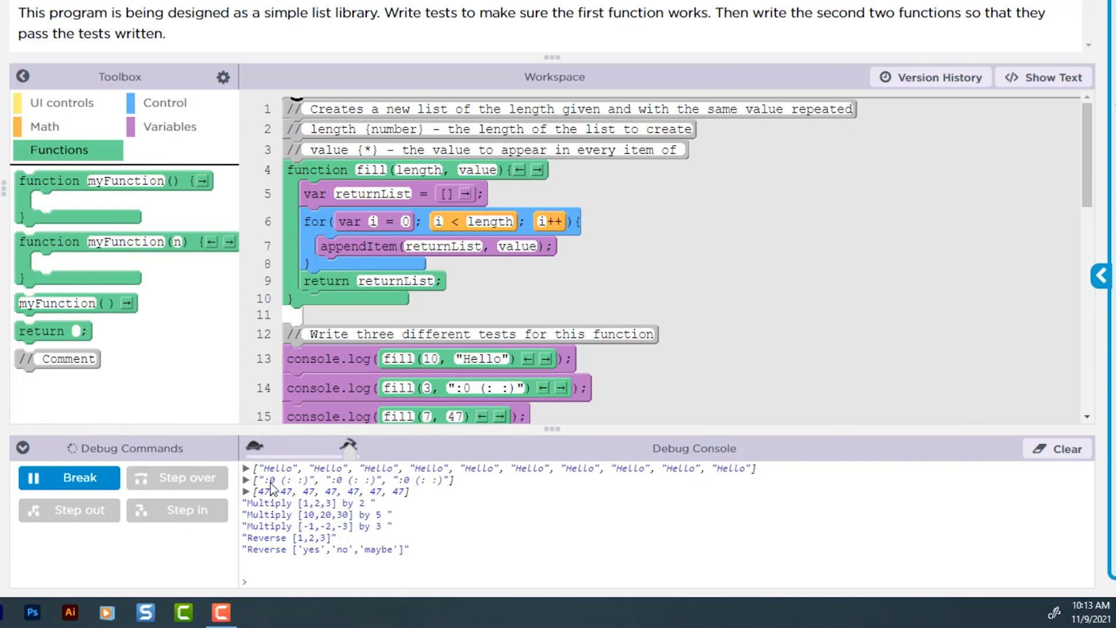
mouse_move(375, 487)
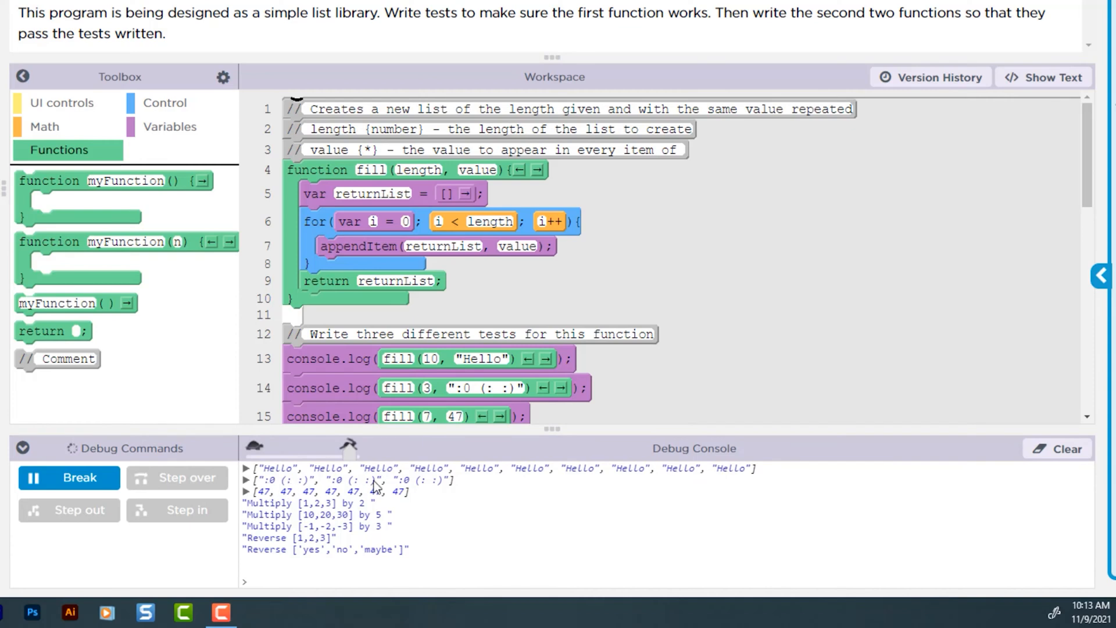
mouse_move(271, 509)
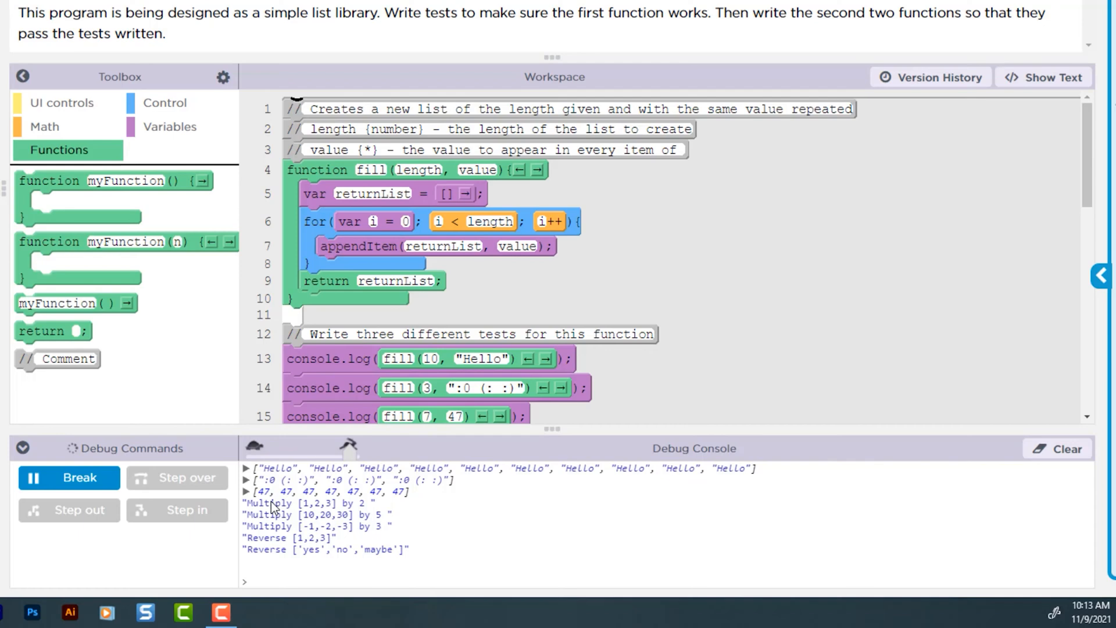
mouse_move(346, 497)
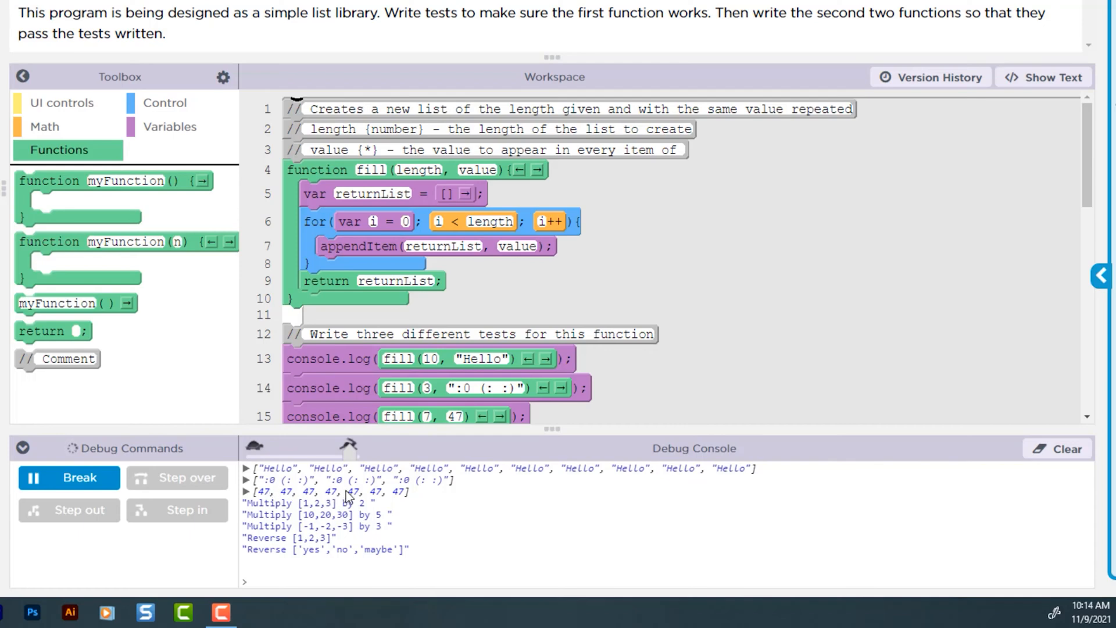
Scroll to multiplyBy and collapse the Debug Console panel.
scroll(down, 3)
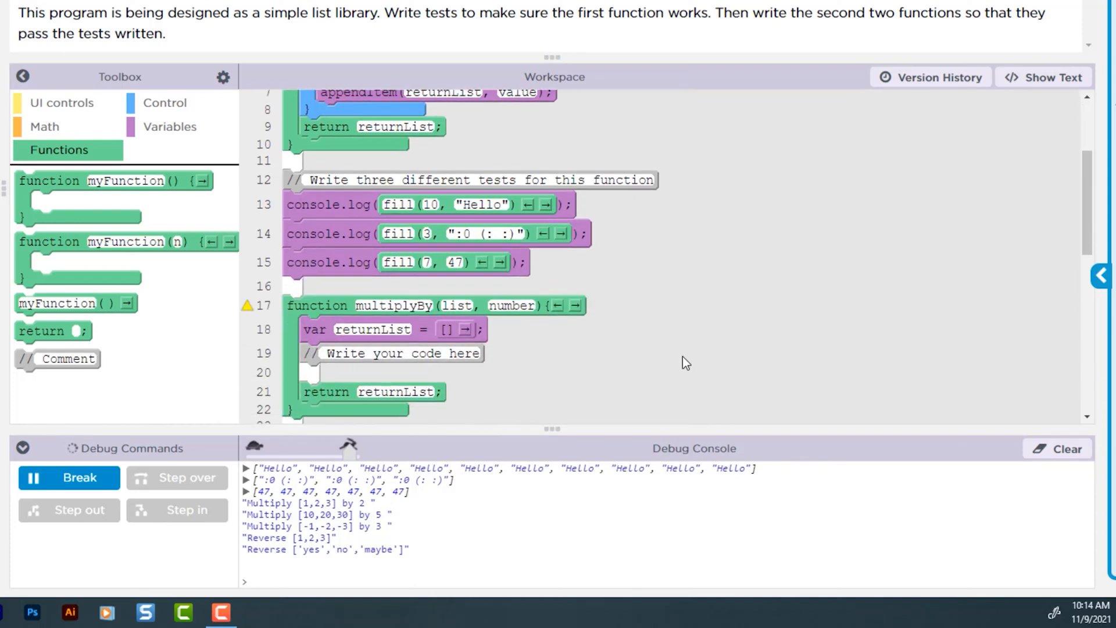
scroll(down, 3)
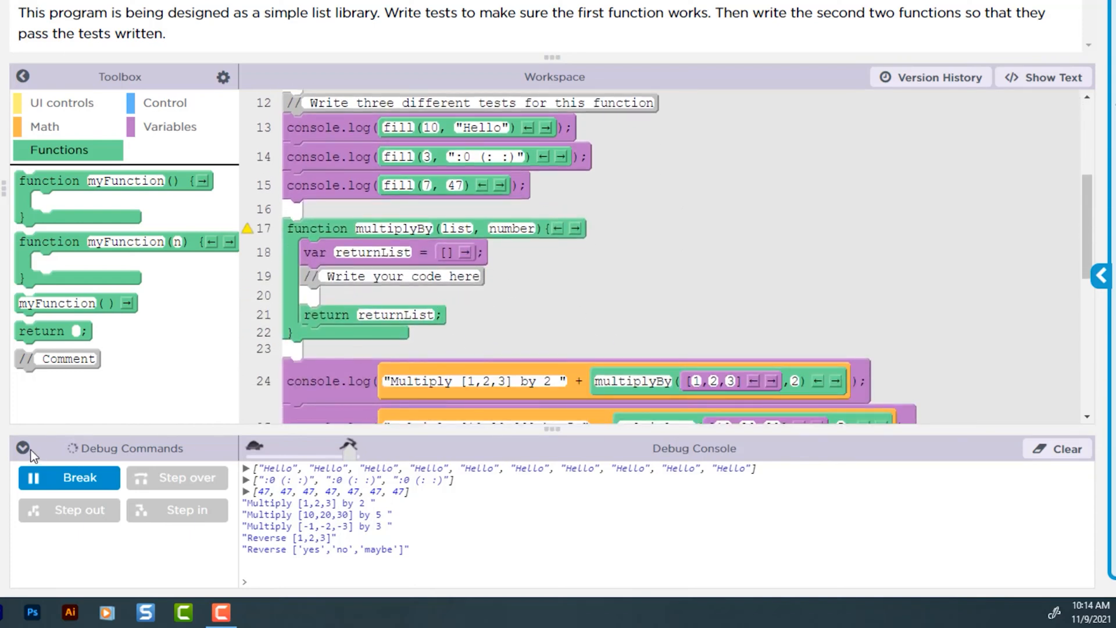
click(22, 448)
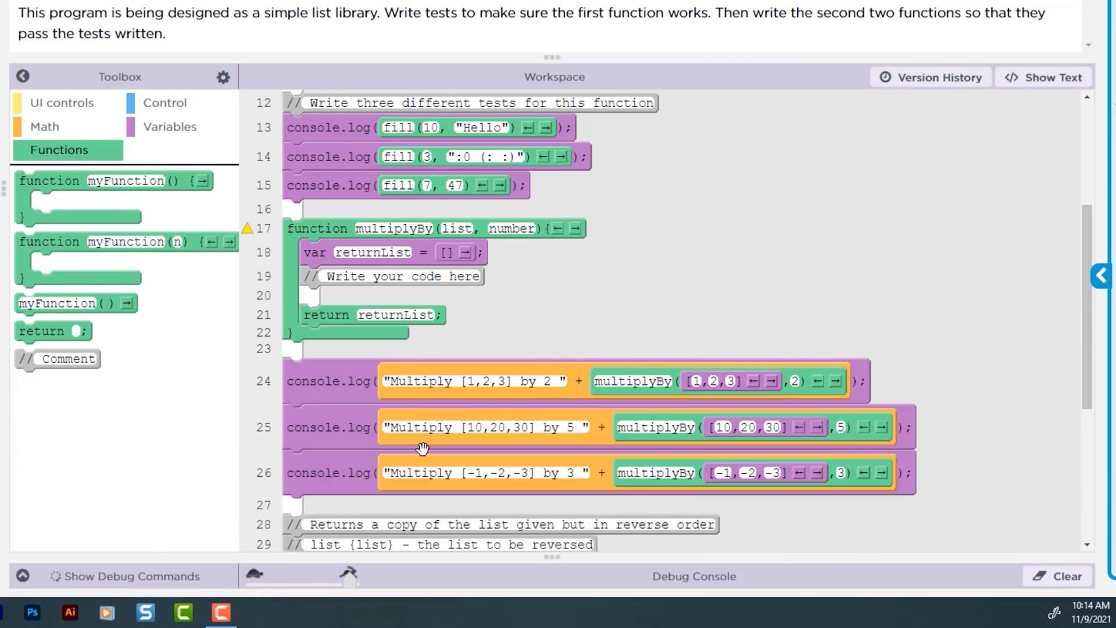
mouse_move(527, 463)
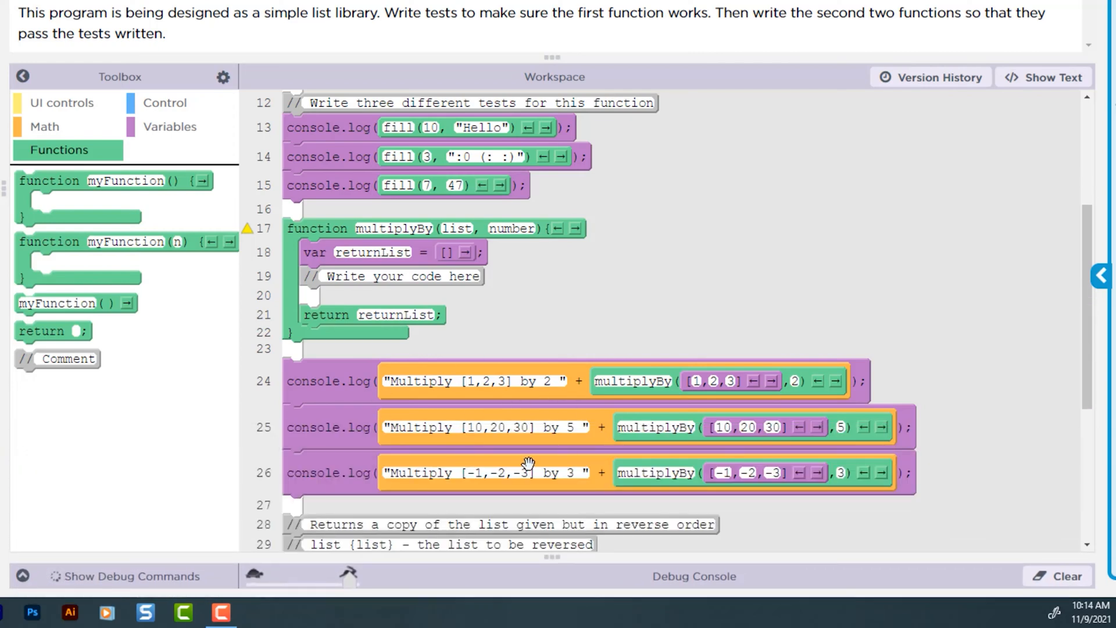
mouse_move(473, 394)
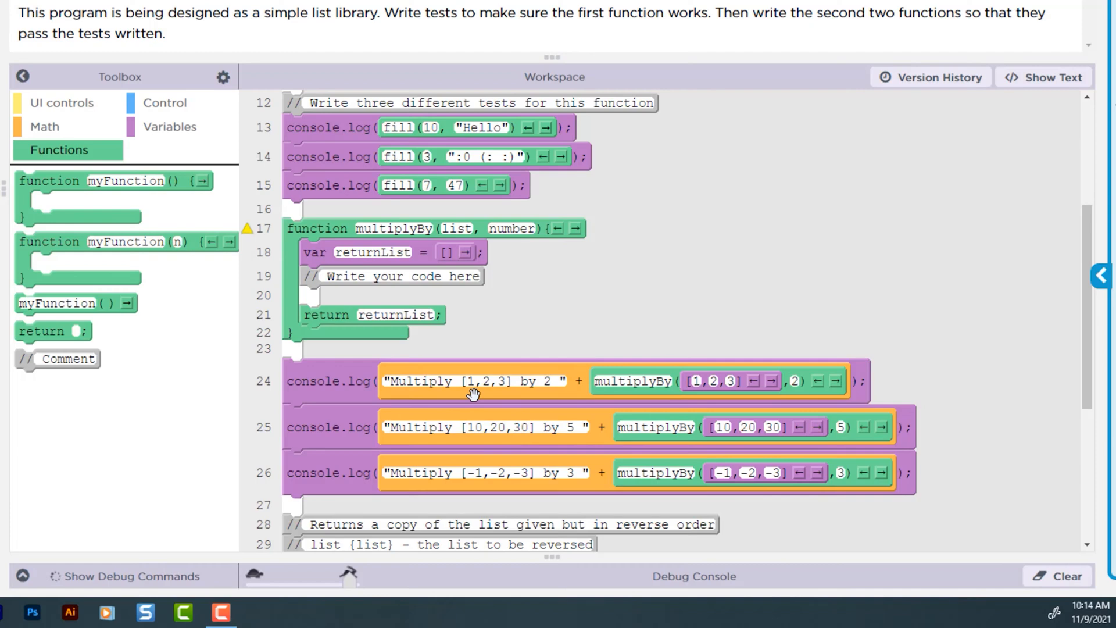
mouse_move(687, 384)
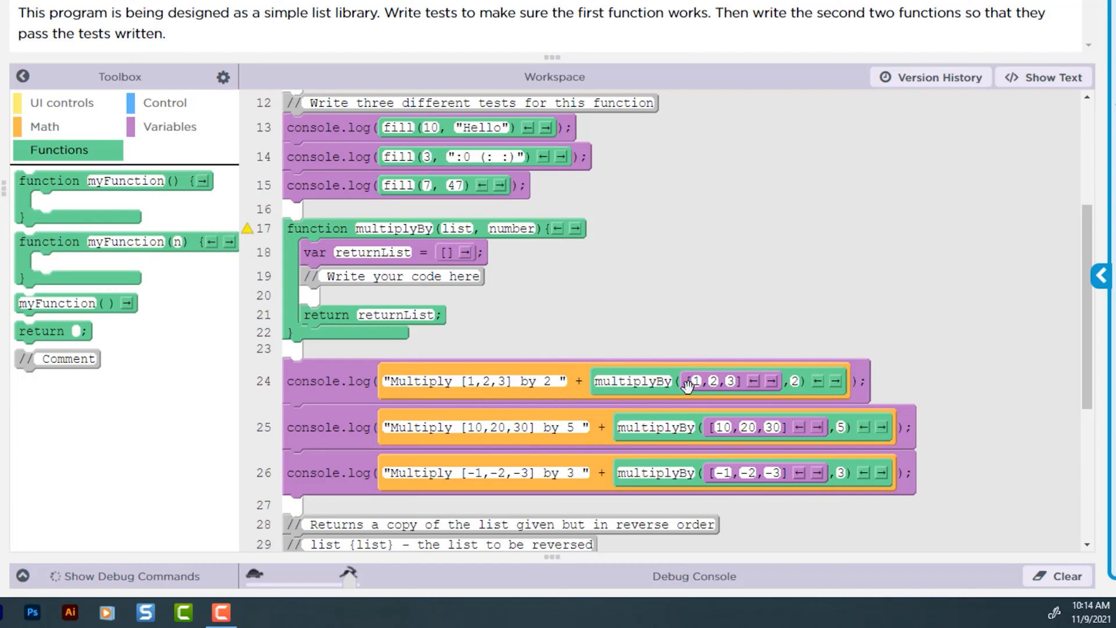
mouse_move(733, 393)
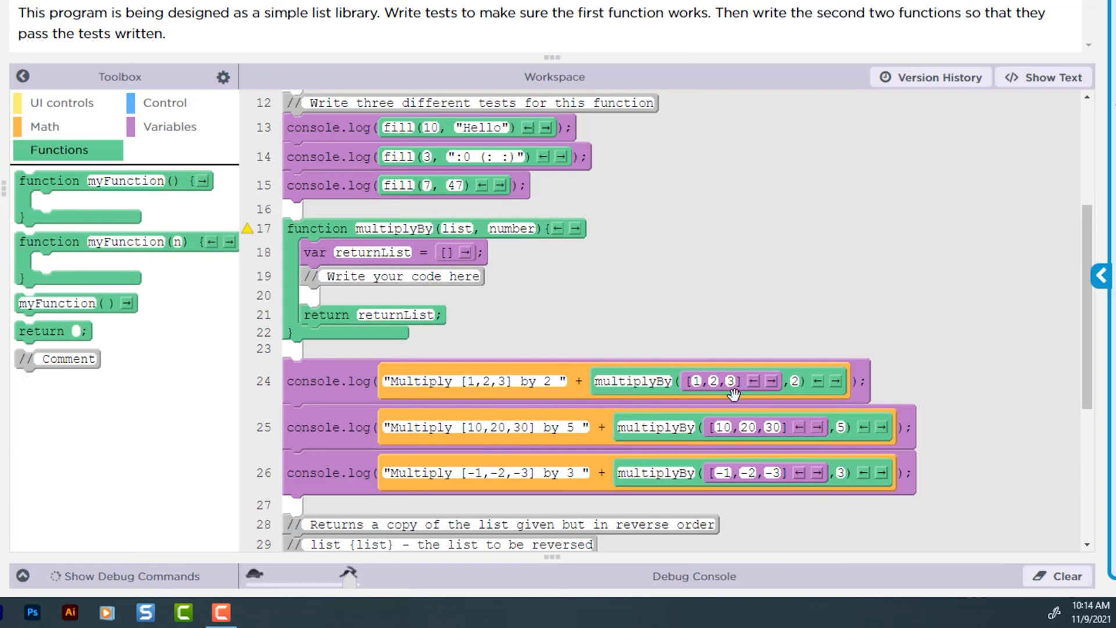
mouse_move(808, 383)
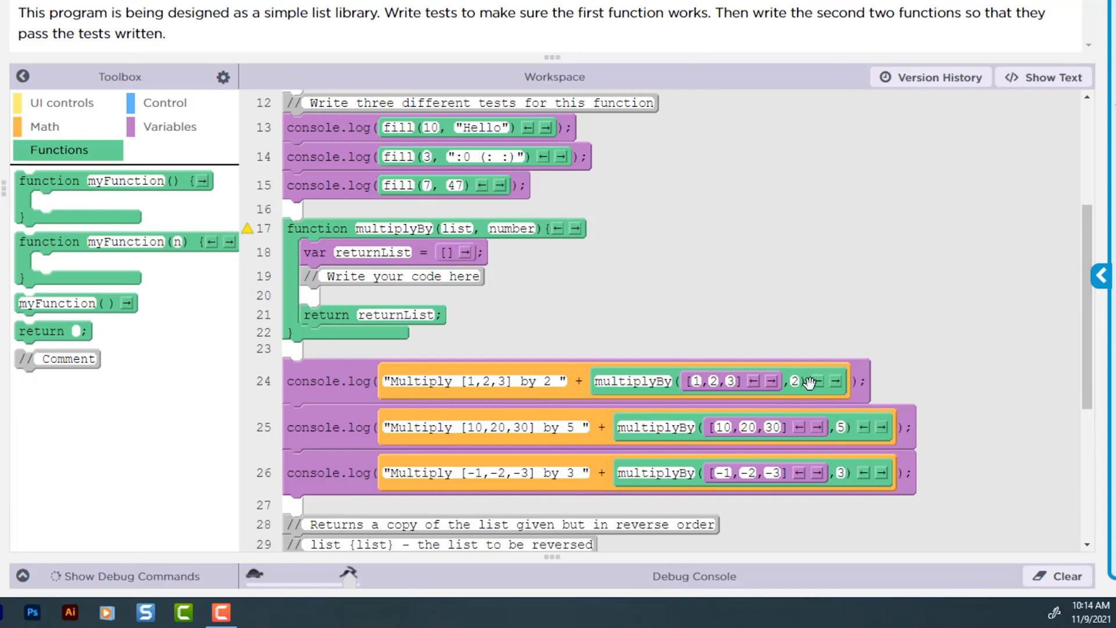
mouse_move(398, 241)
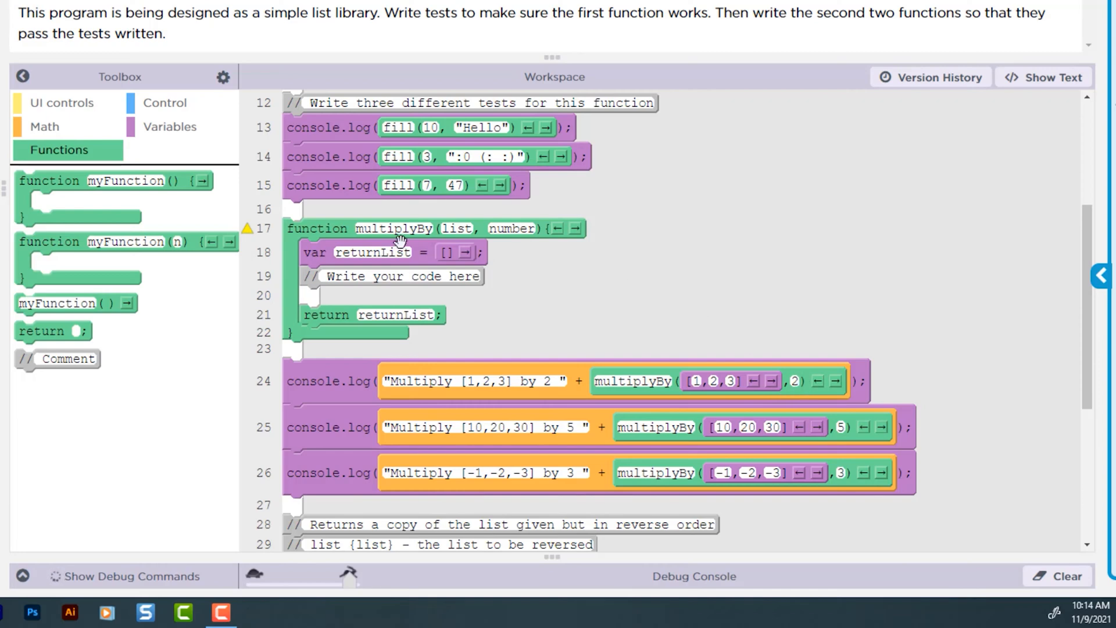
mouse_move(800, 366)
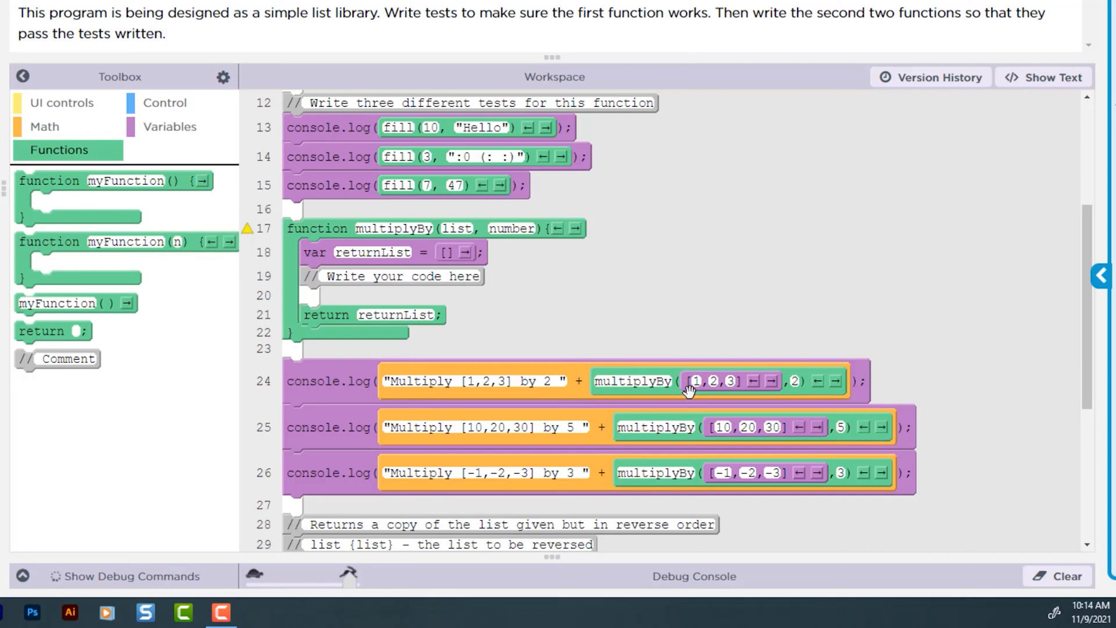
mouse_move(347, 263)
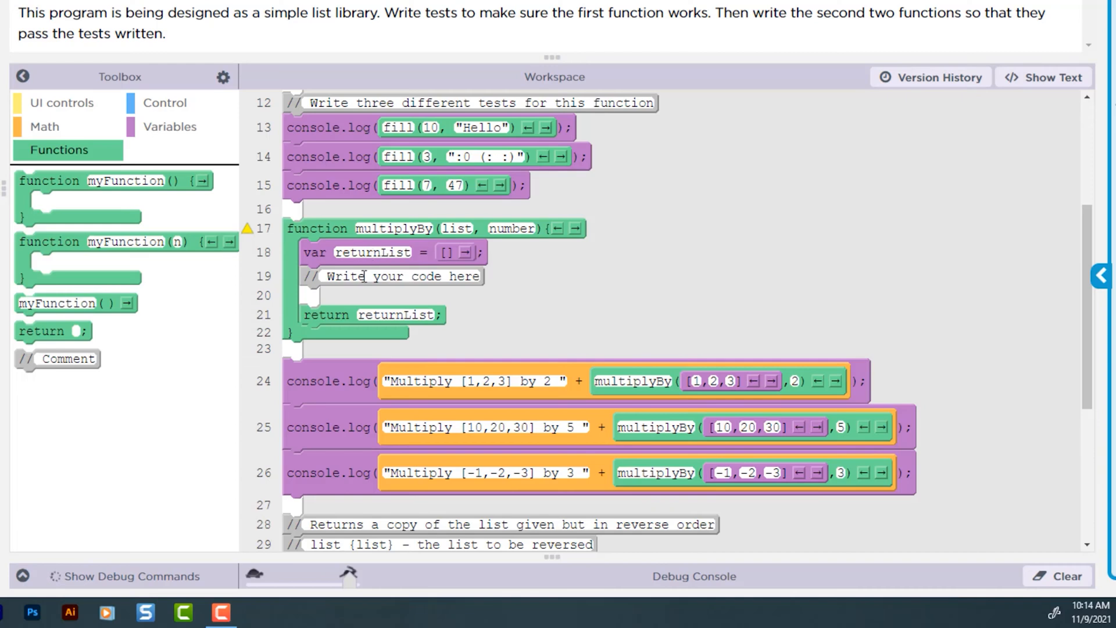
Add a for loop in multiplyBy with condition i < list.length.
click(165, 102)
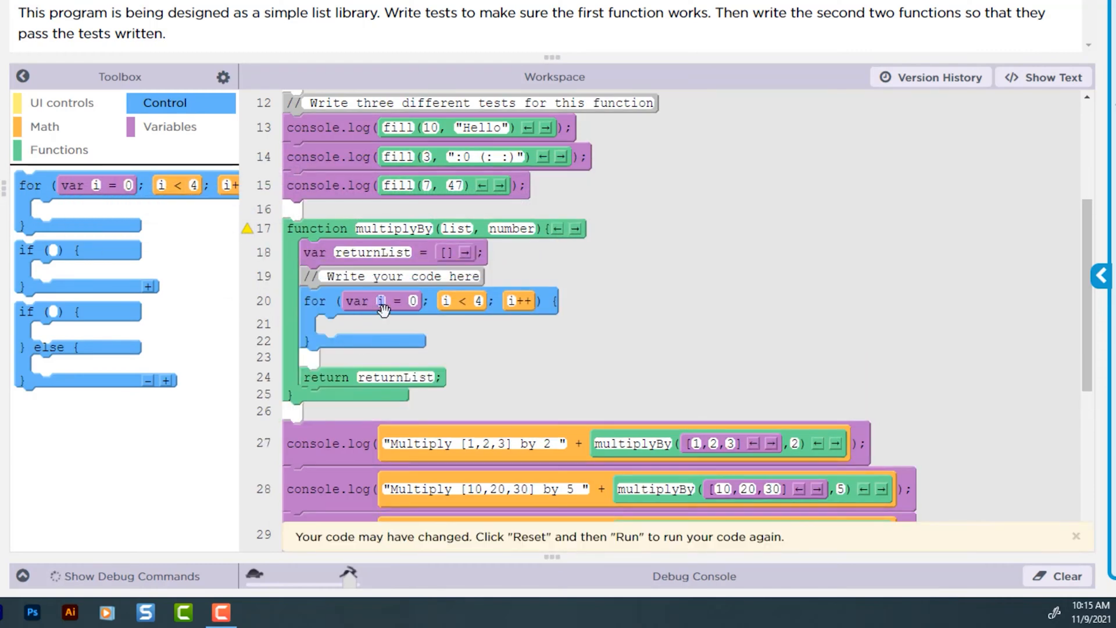
mouse_move(471, 291)
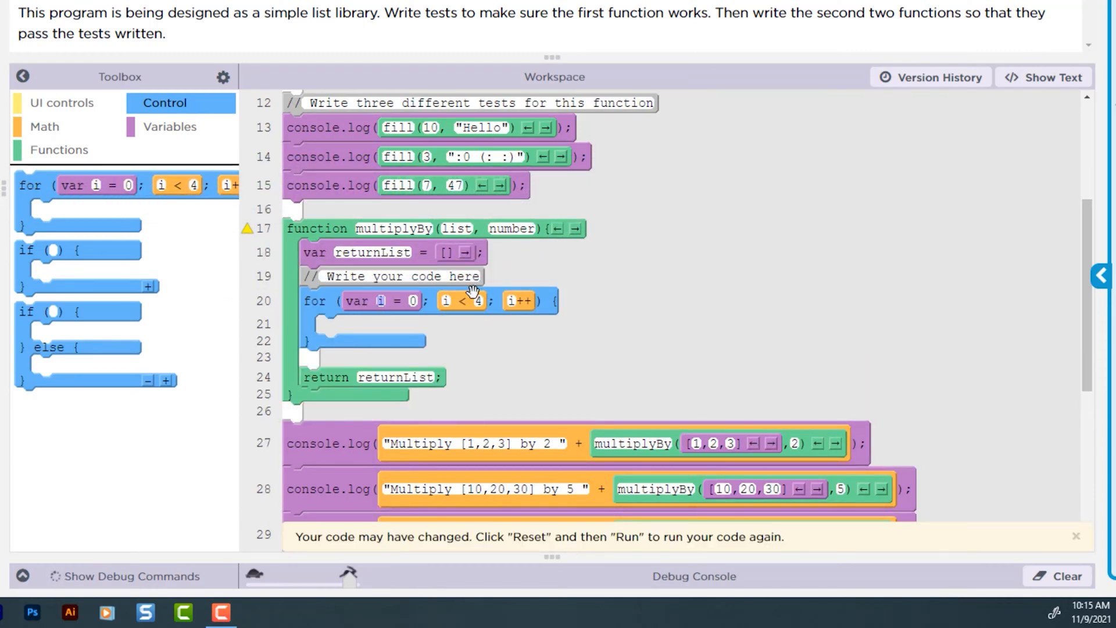
mouse_move(559, 321)
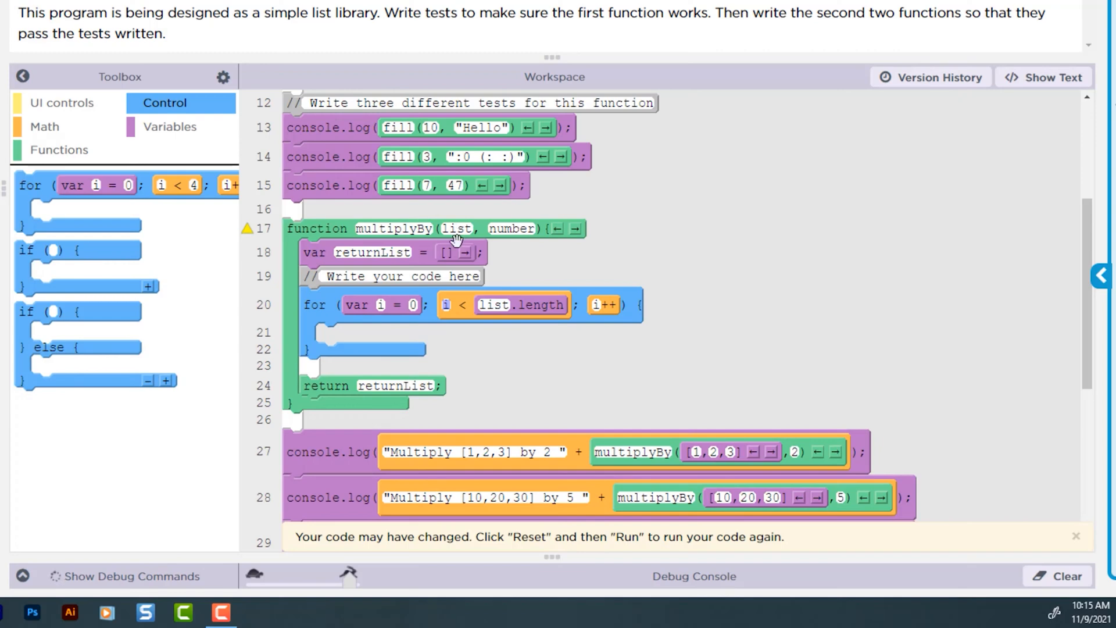
mouse_move(432, 306)
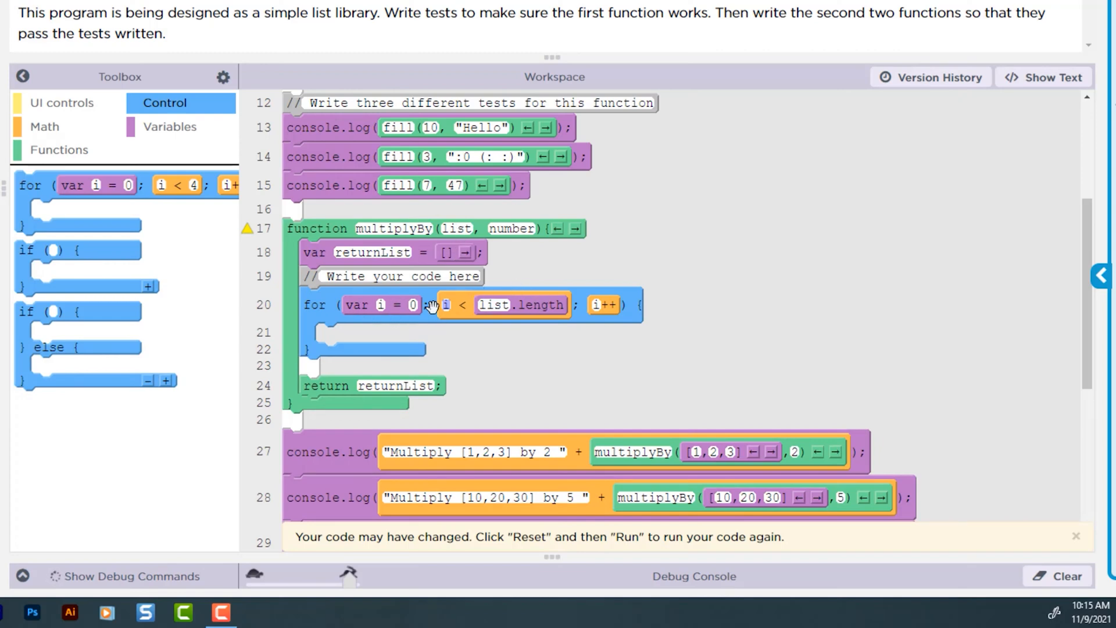
mouse_move(510, 317)
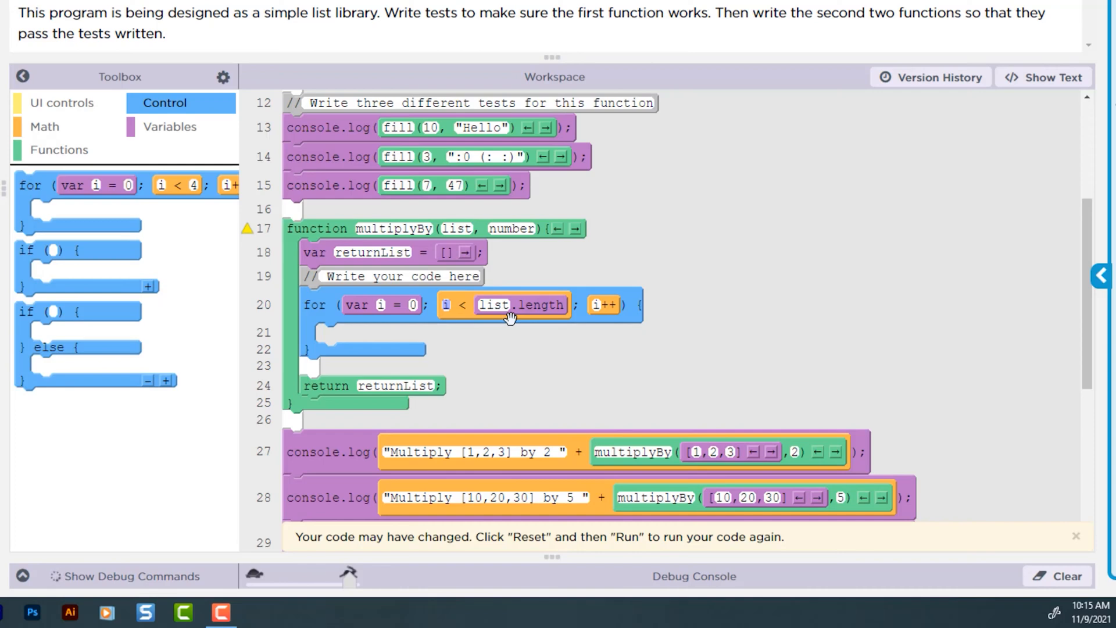
mouse_move(618, 314)
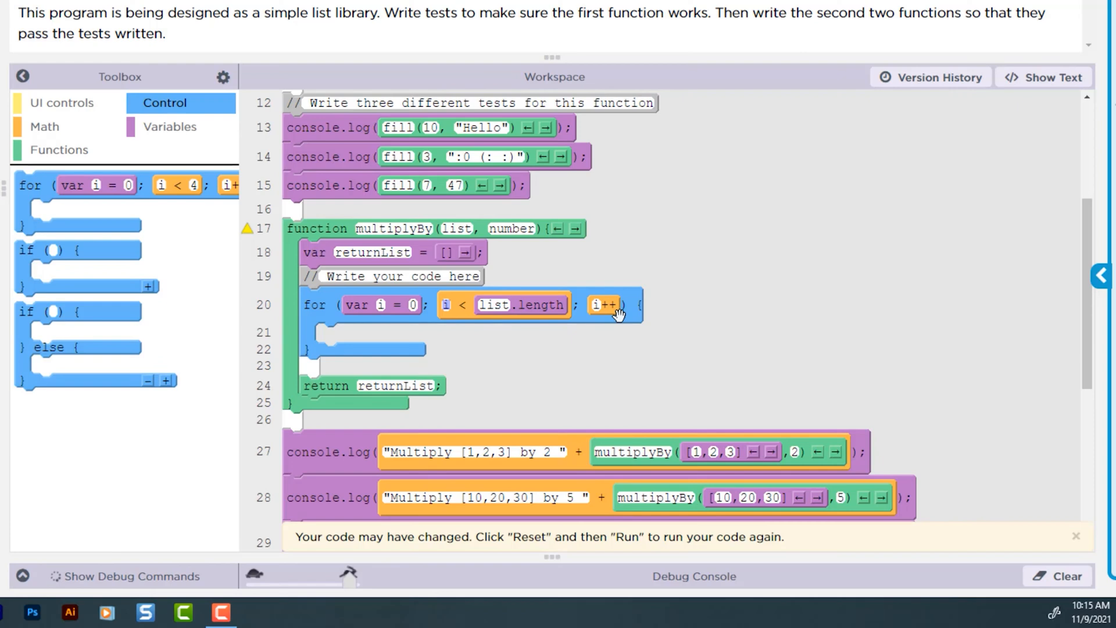
mouse_move(533, 285)
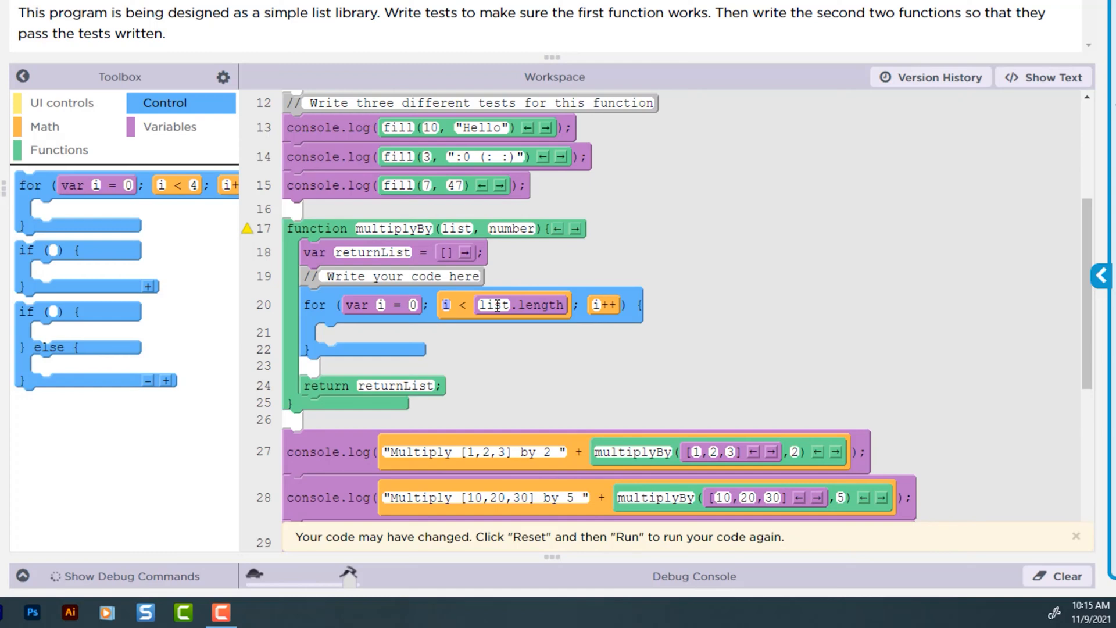
mouse_move(327, 216)
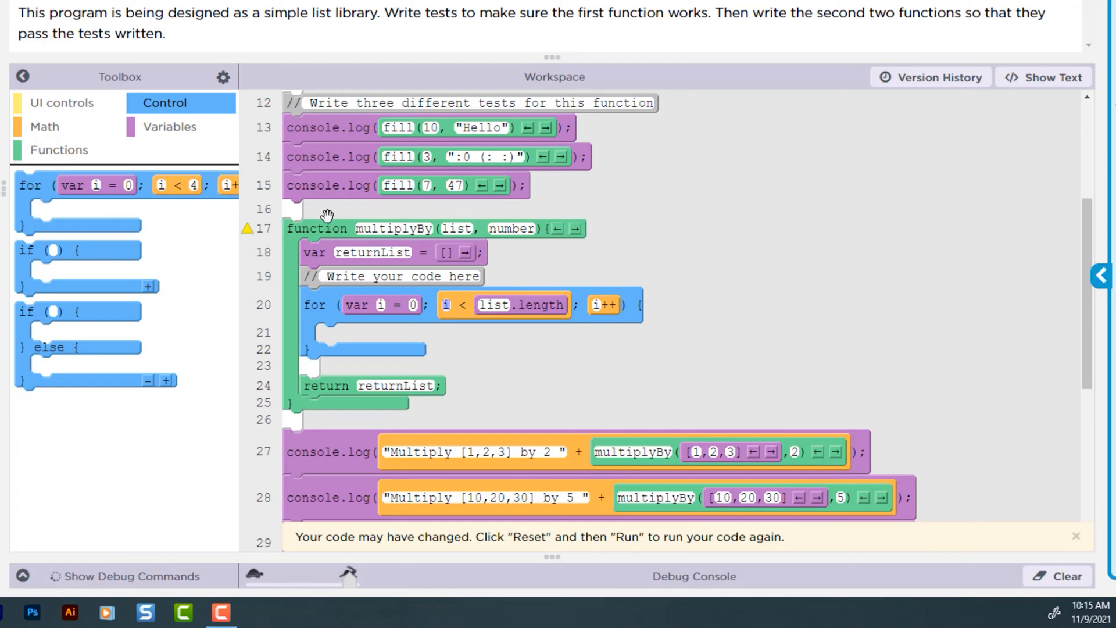
click(169, 127)
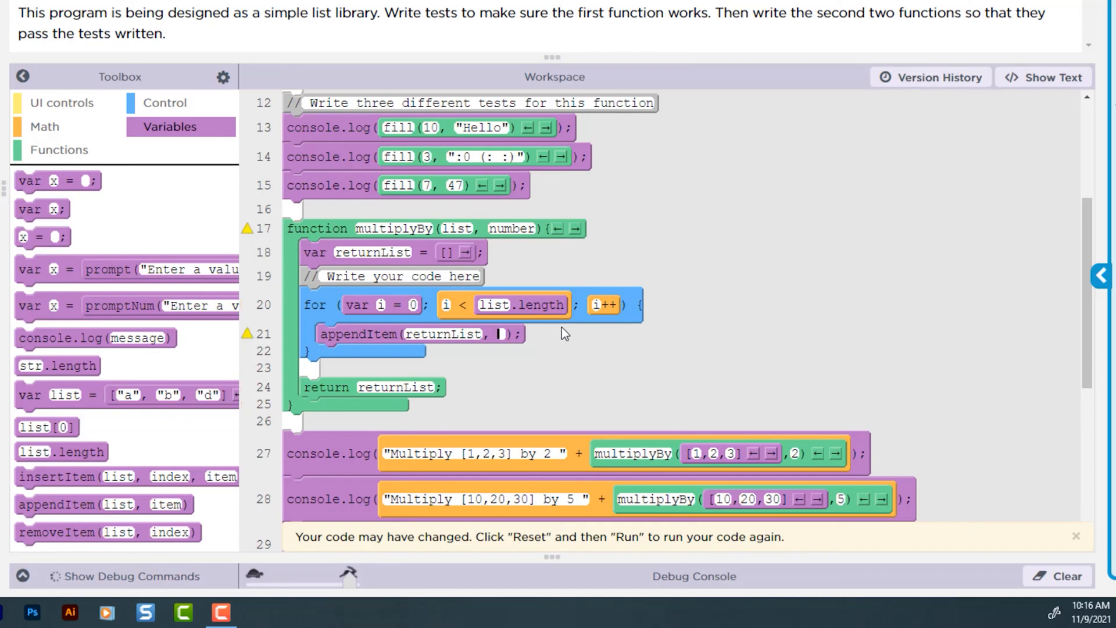
Set the loop's appendItem value to list[i] * number.
text(list[i] *)
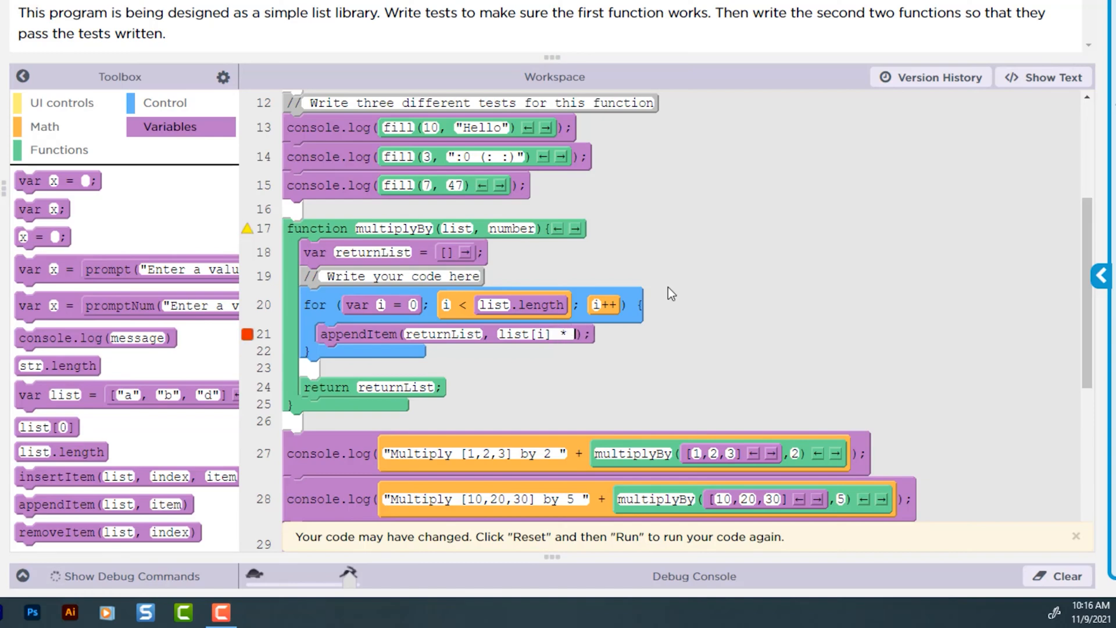
mouse_move(584, 267)
text(n)
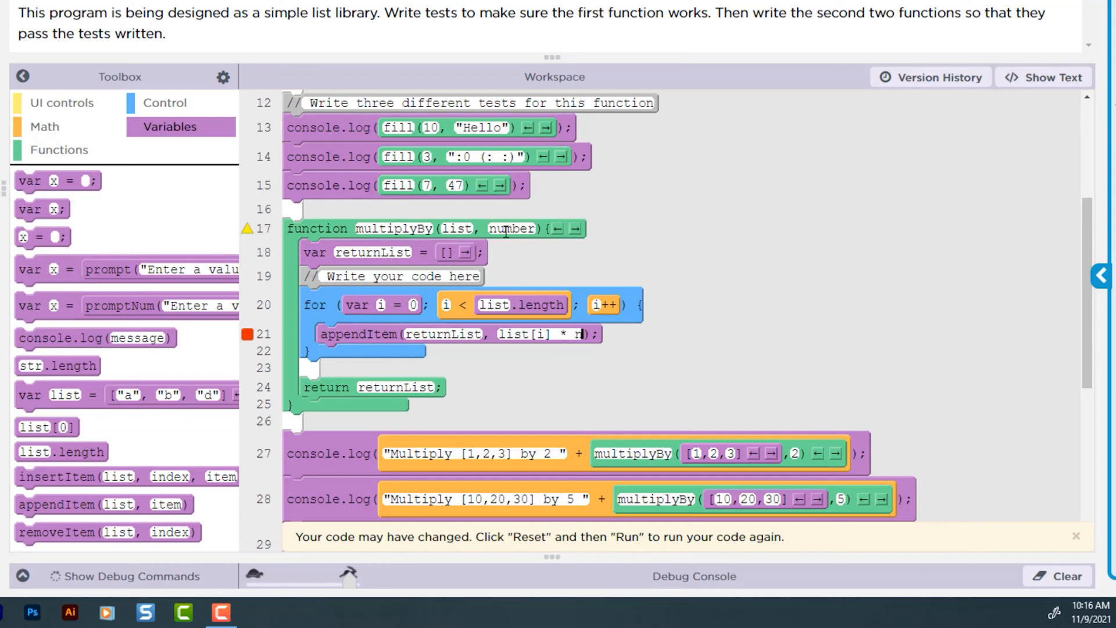
click(608, 334)
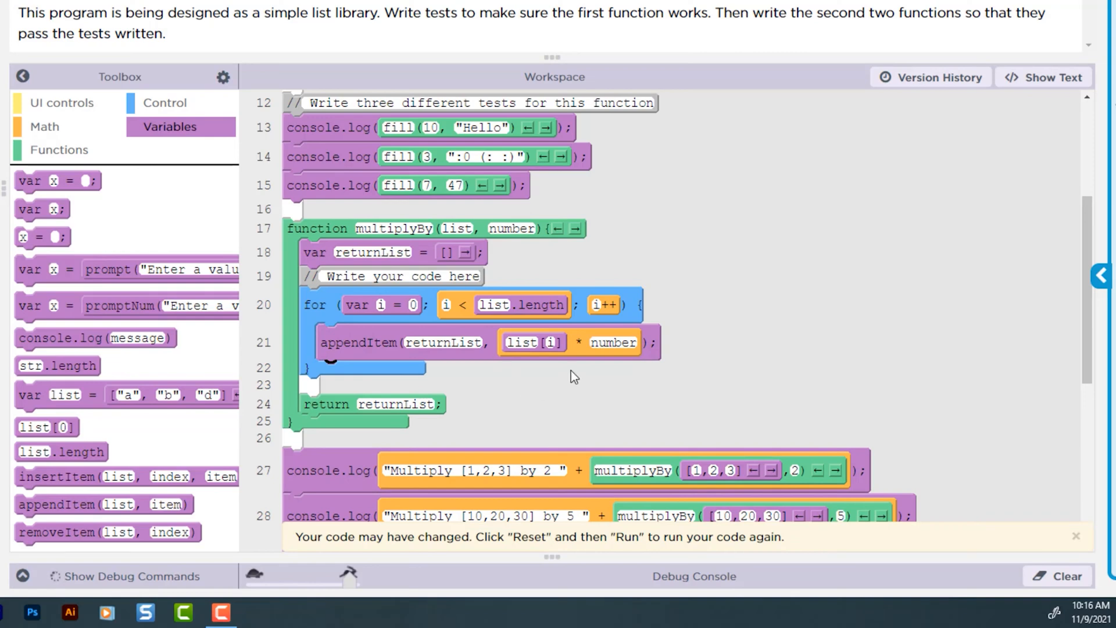
mouse_move(652, 477)
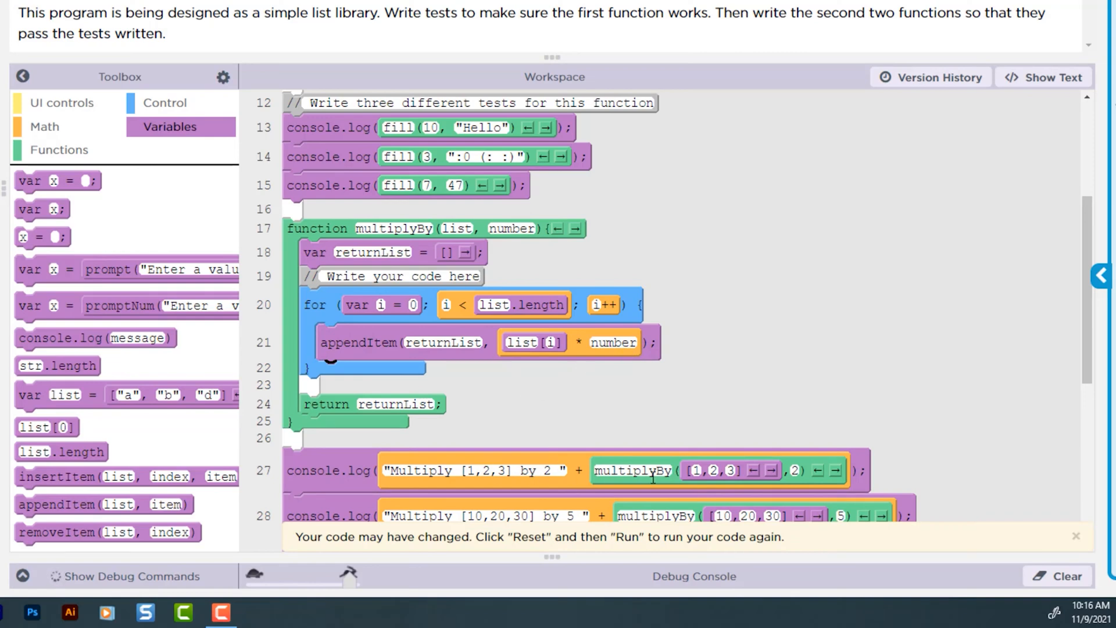
mouse_move(381, 276)
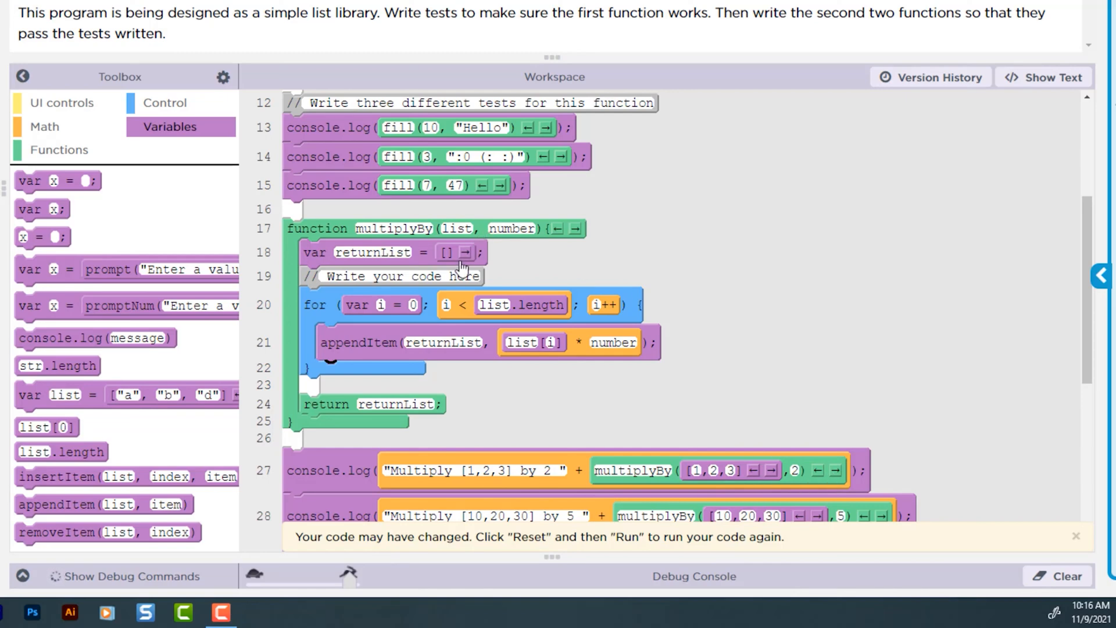
mouse_move(371, 260)
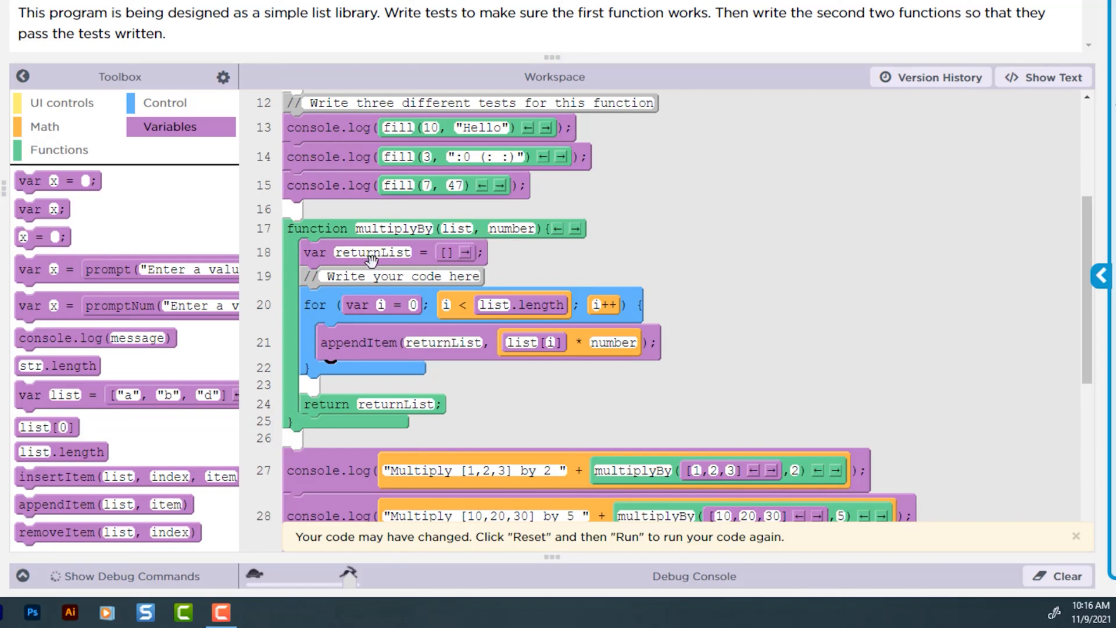
mouse_move(335, 297)
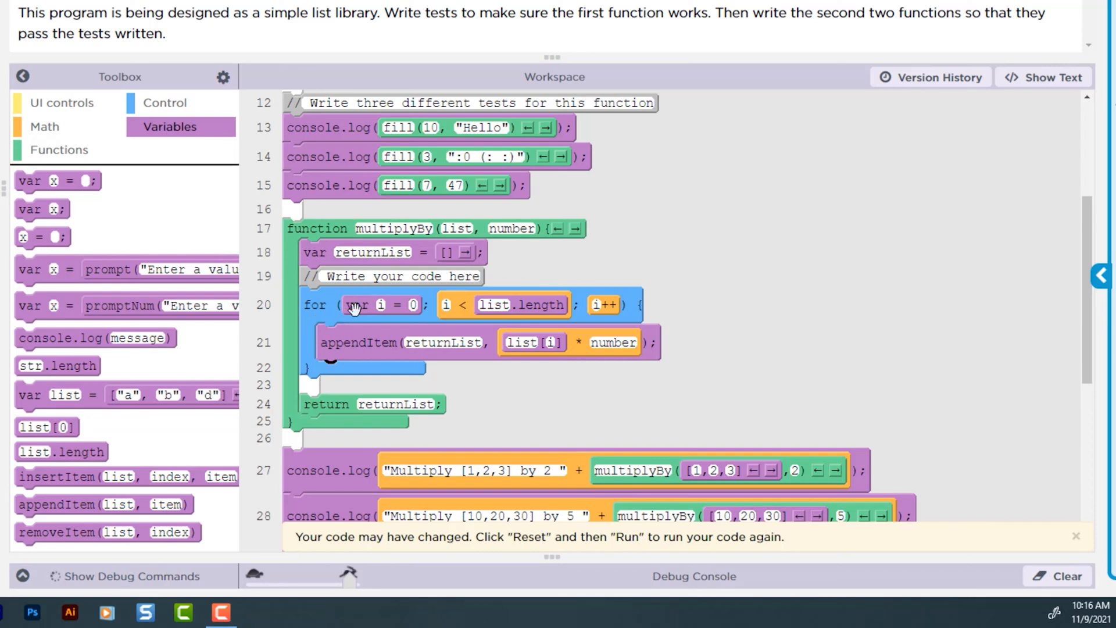
mouse_move(473, 298)
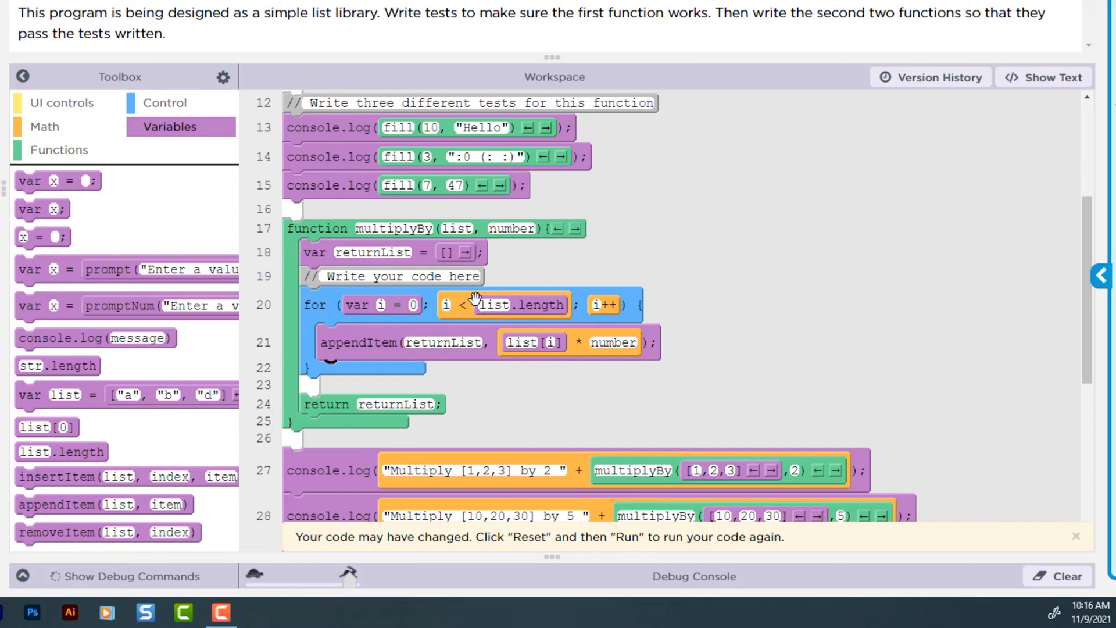
mouse_move(488, 373)
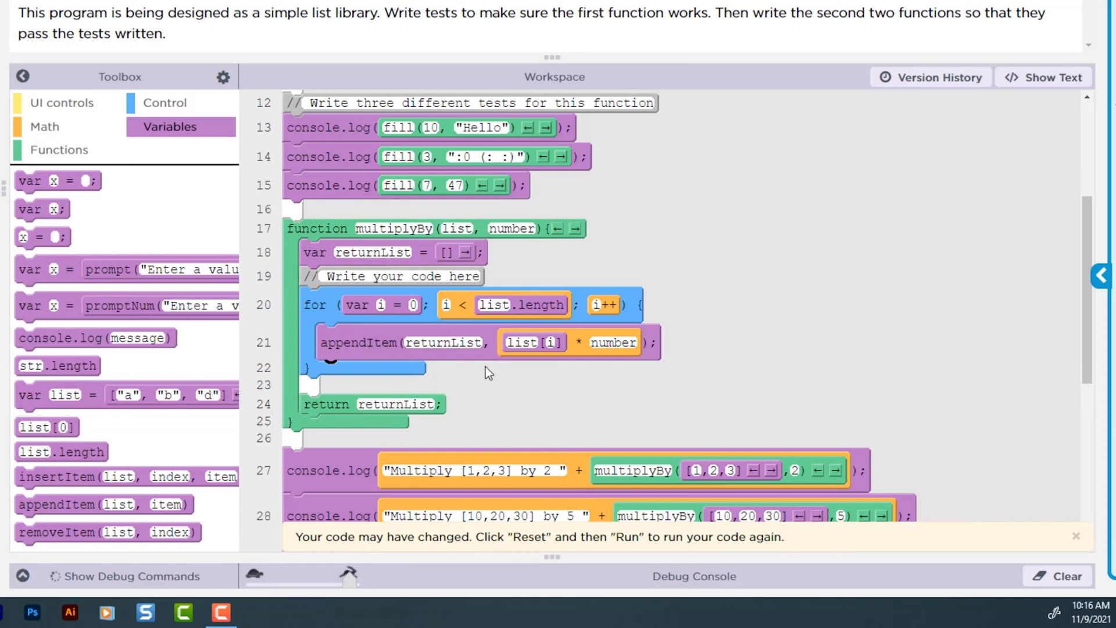
mouse_move(532, 345)
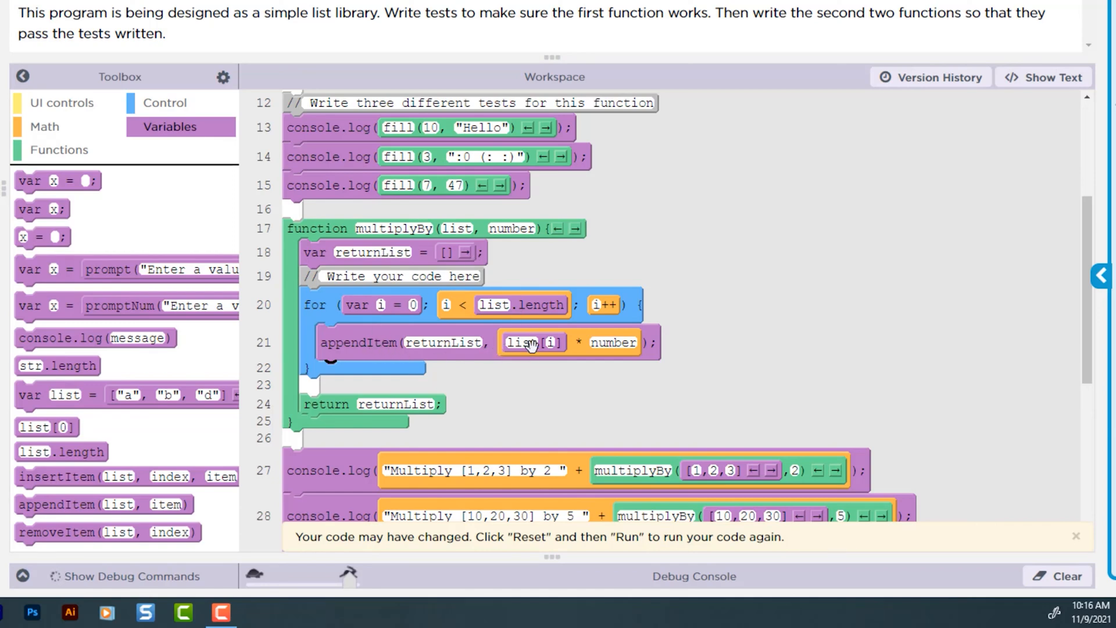
mouse_move(559, 247)
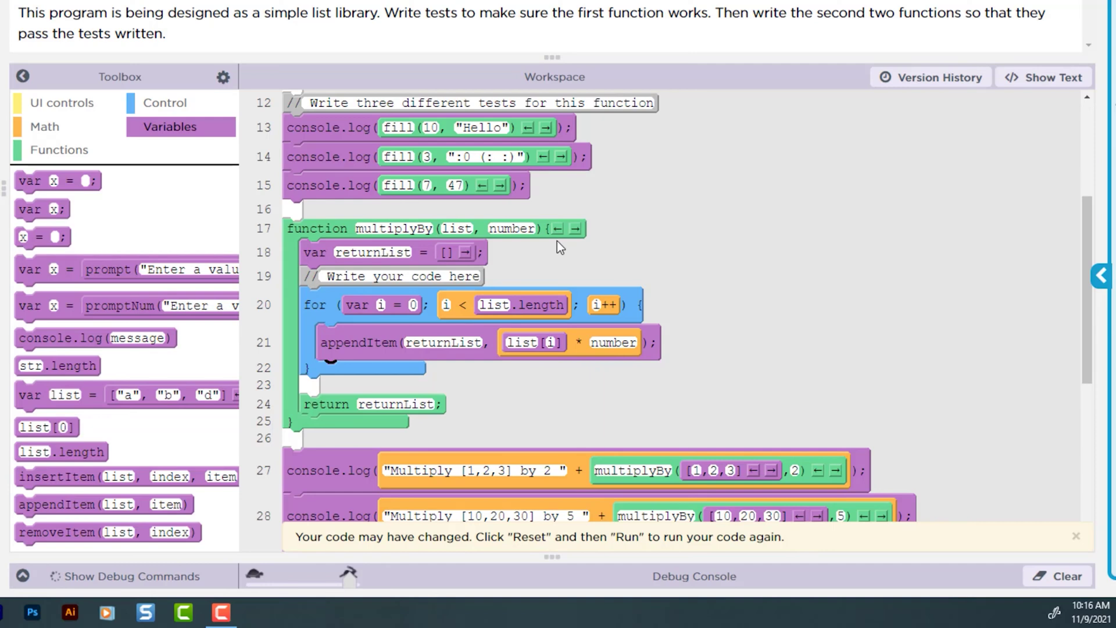
scroll(down, 3)
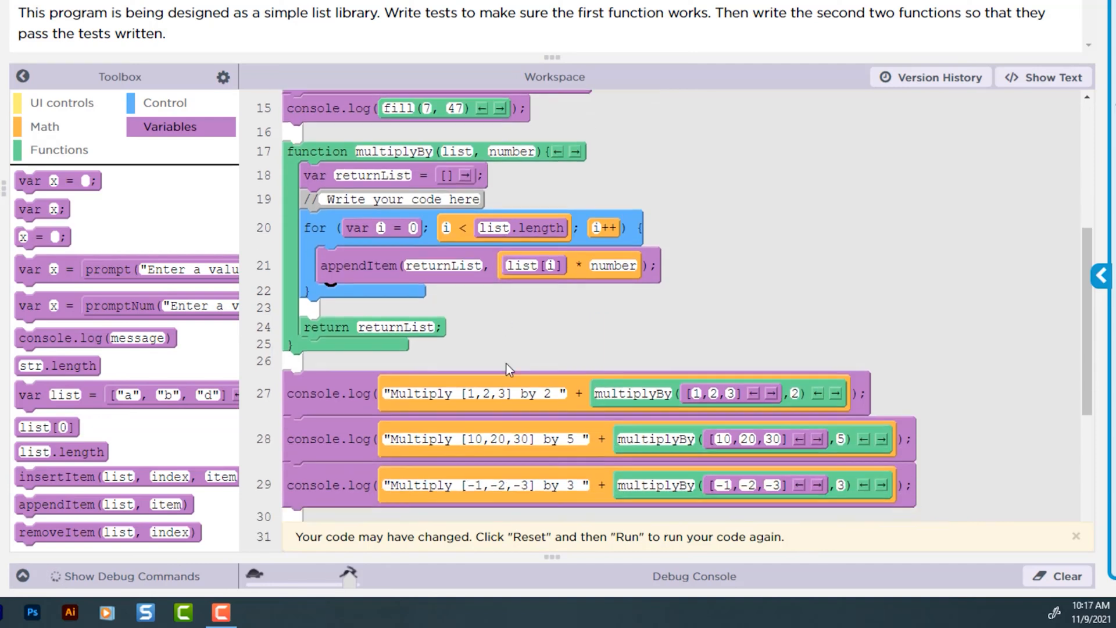
mouse_move(497, 461)
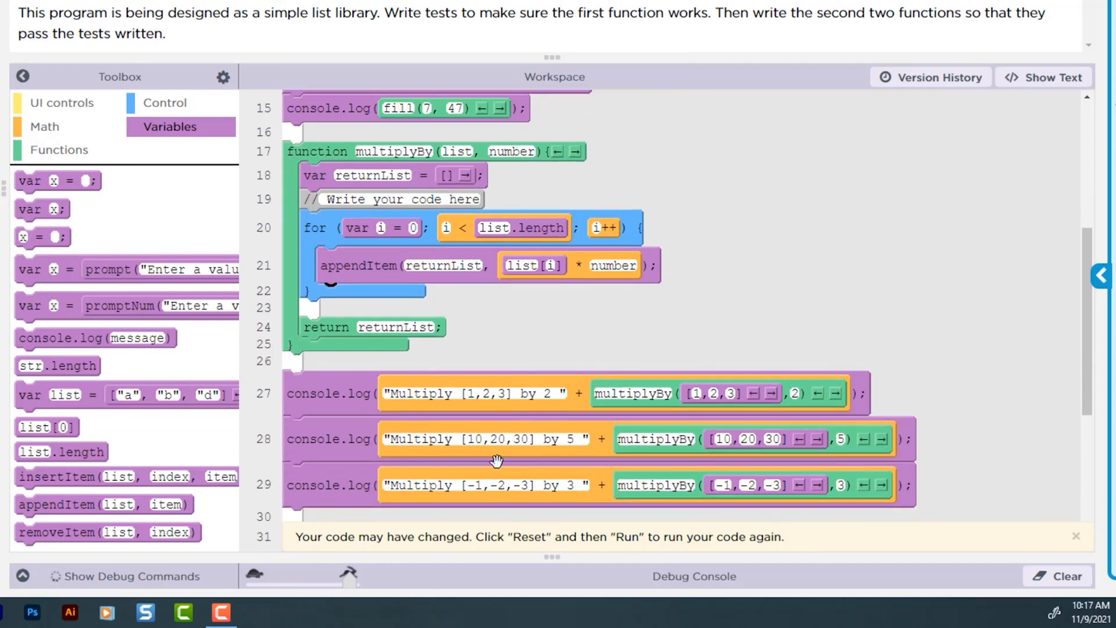
click(1076, 536)
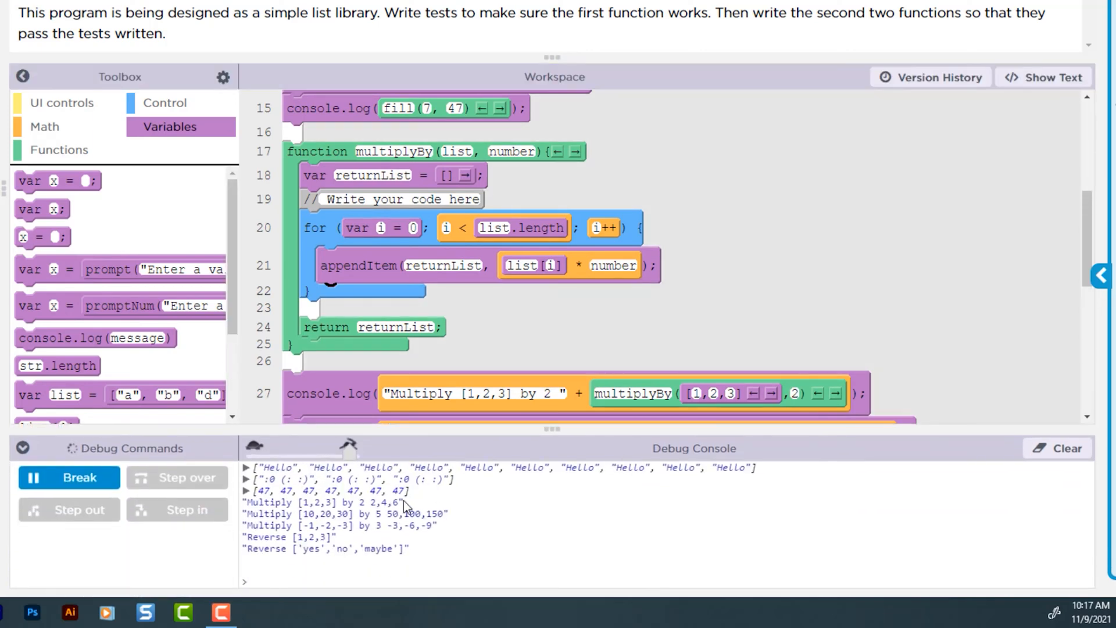
mouse_move(306, 514)
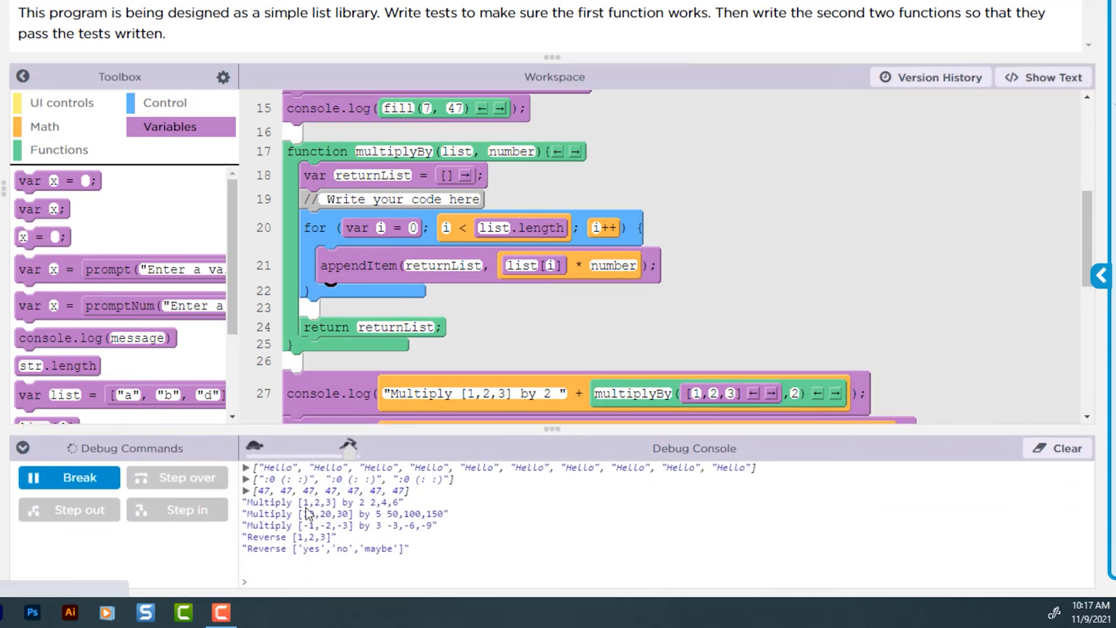
mouse_move(367, 513)
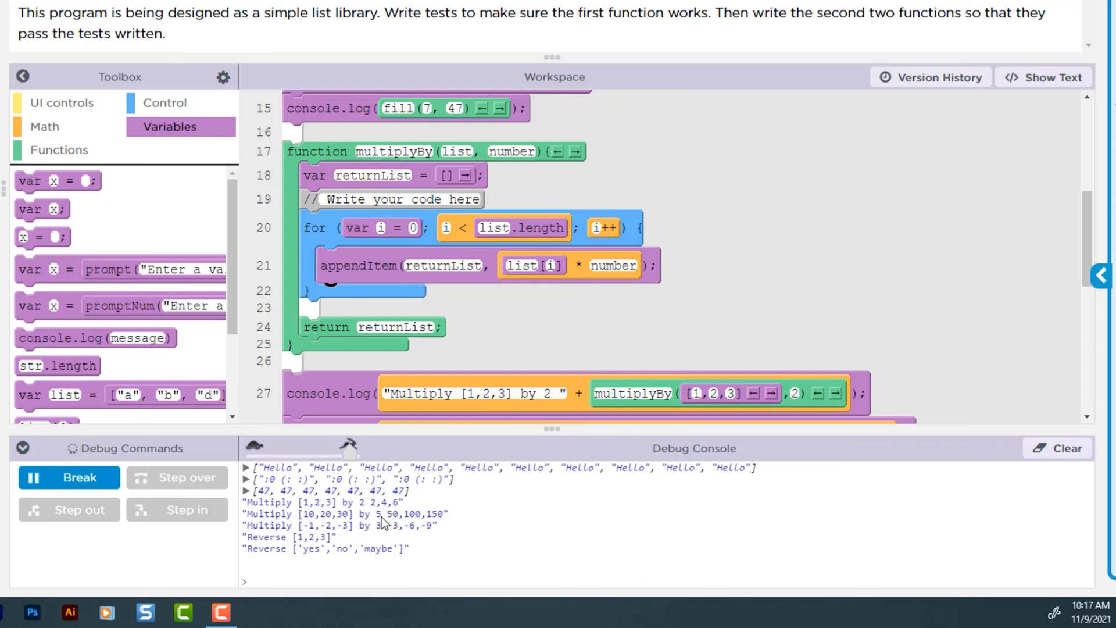
Check the multiplyBy results 2,4,6 / 50,100,150 / -3,-6,-9 and scroll to reverse.
scroll(down, 3)
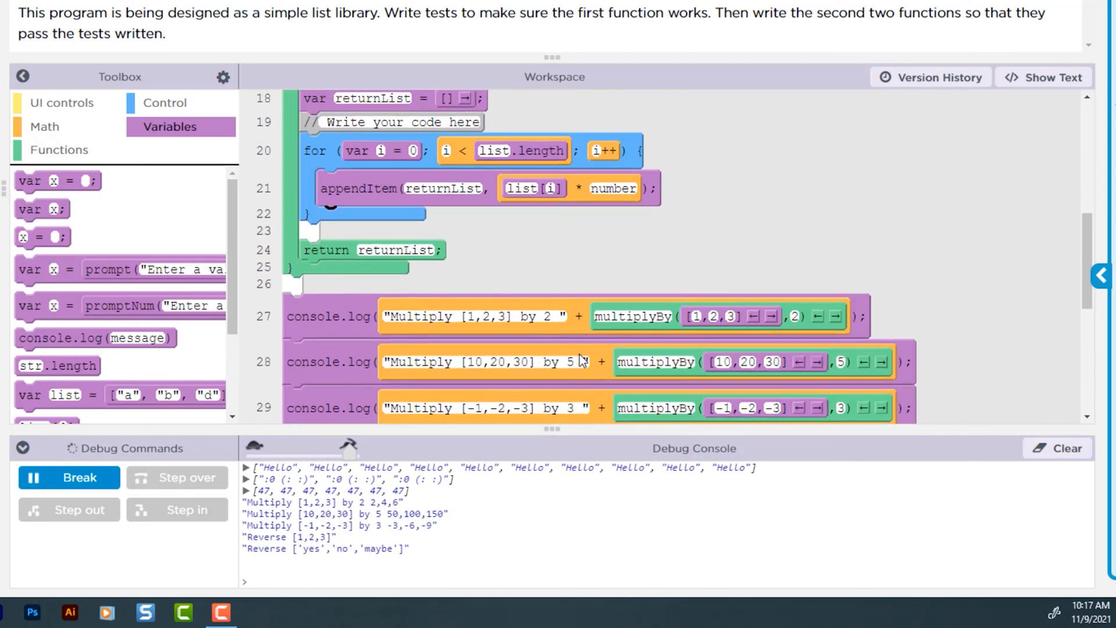
scroll(down, 3)
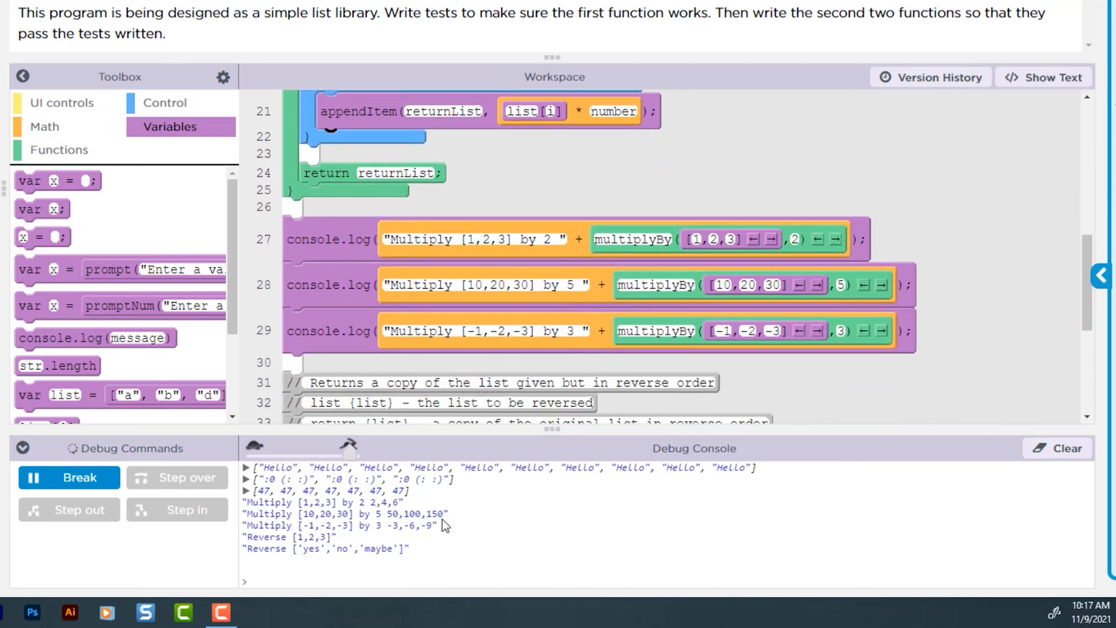
mouse_move(381, 538)
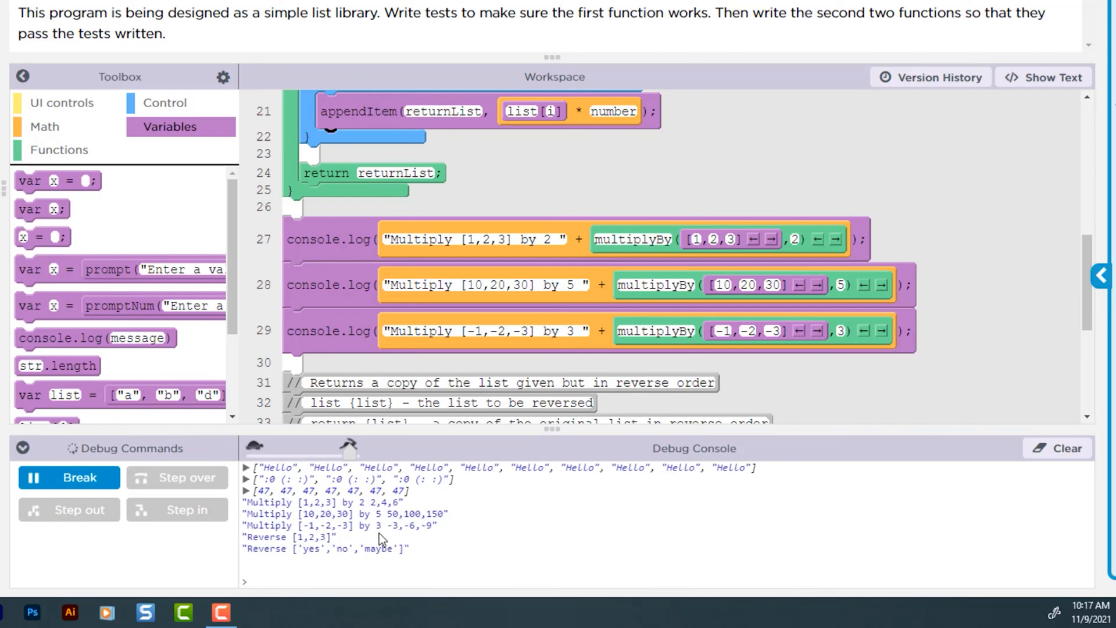
mouse_move(416, 536)
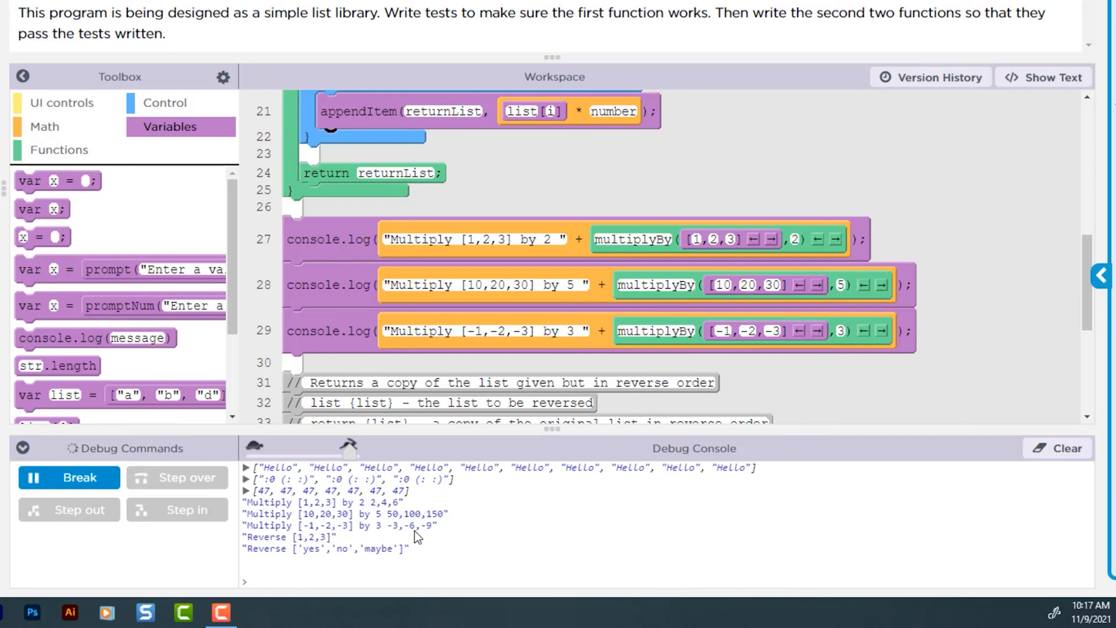
mouse_move(411, 534)
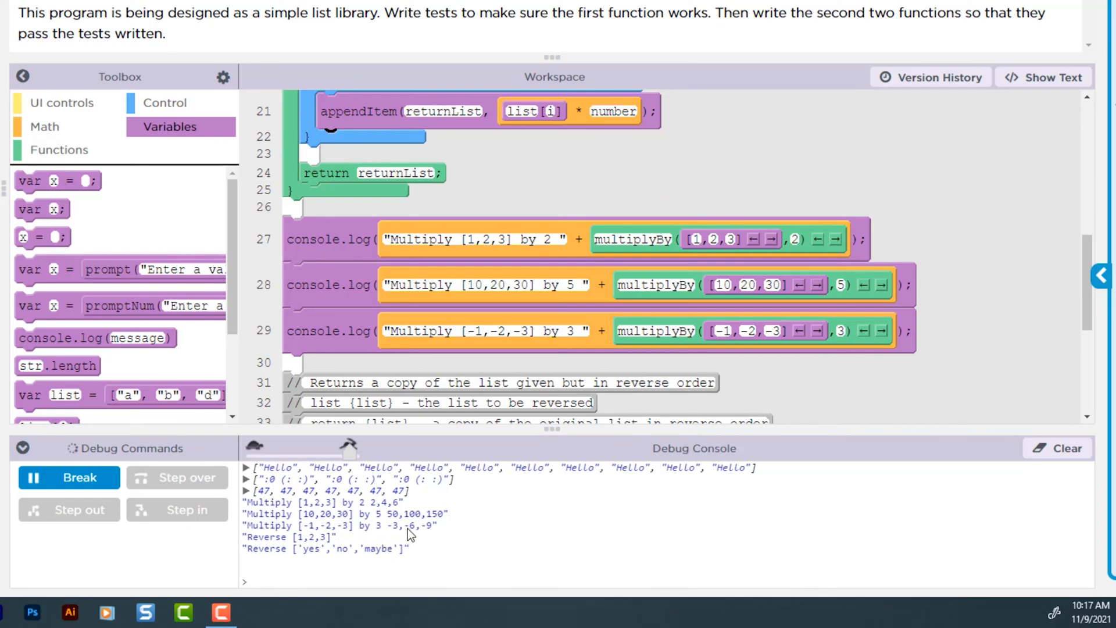
mouse_move(435, 540)
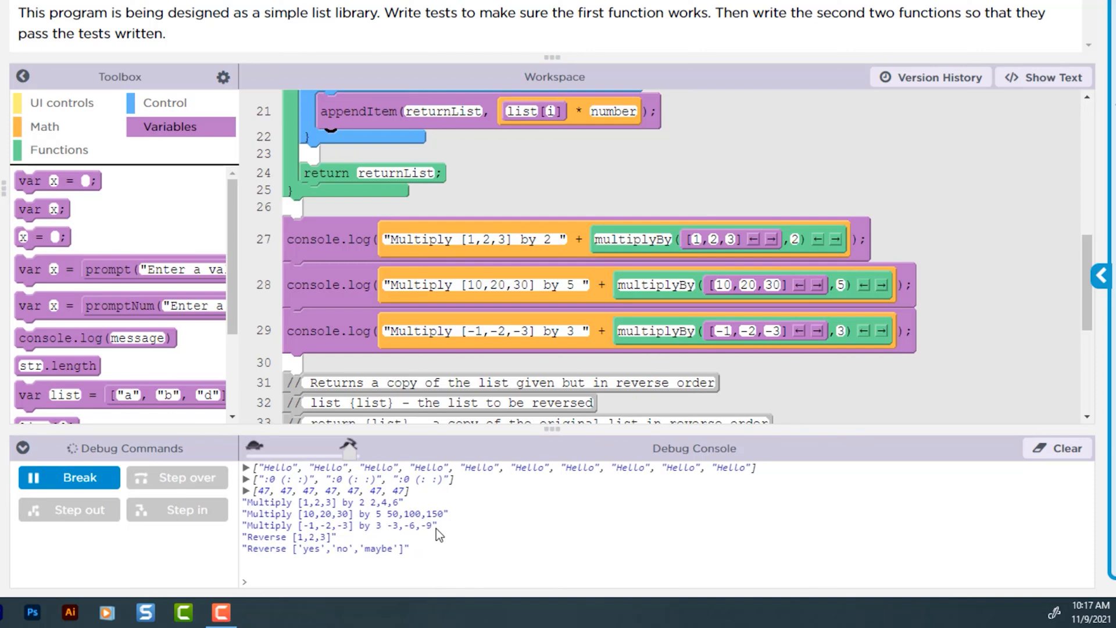
scroll(down, 3)
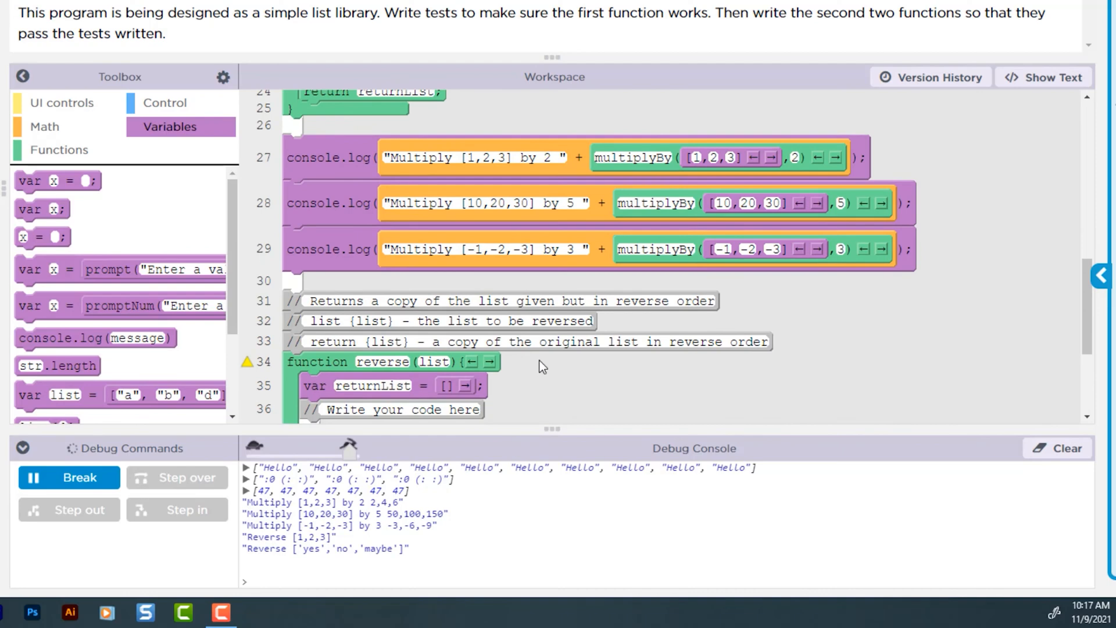
scroll(down, 3)
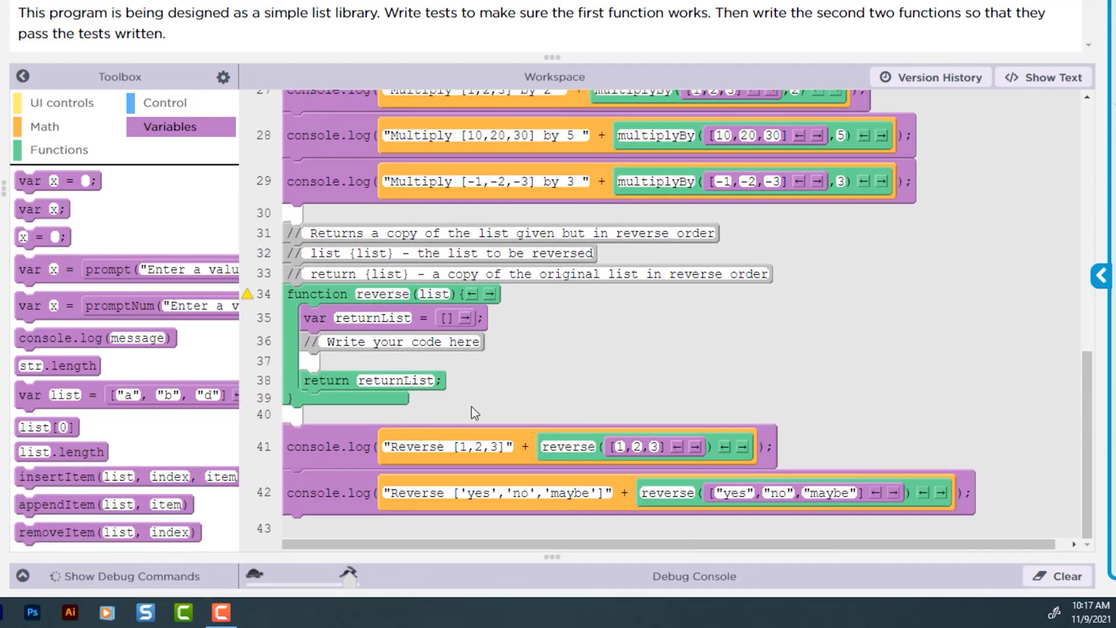
mouse_move(517, 234)
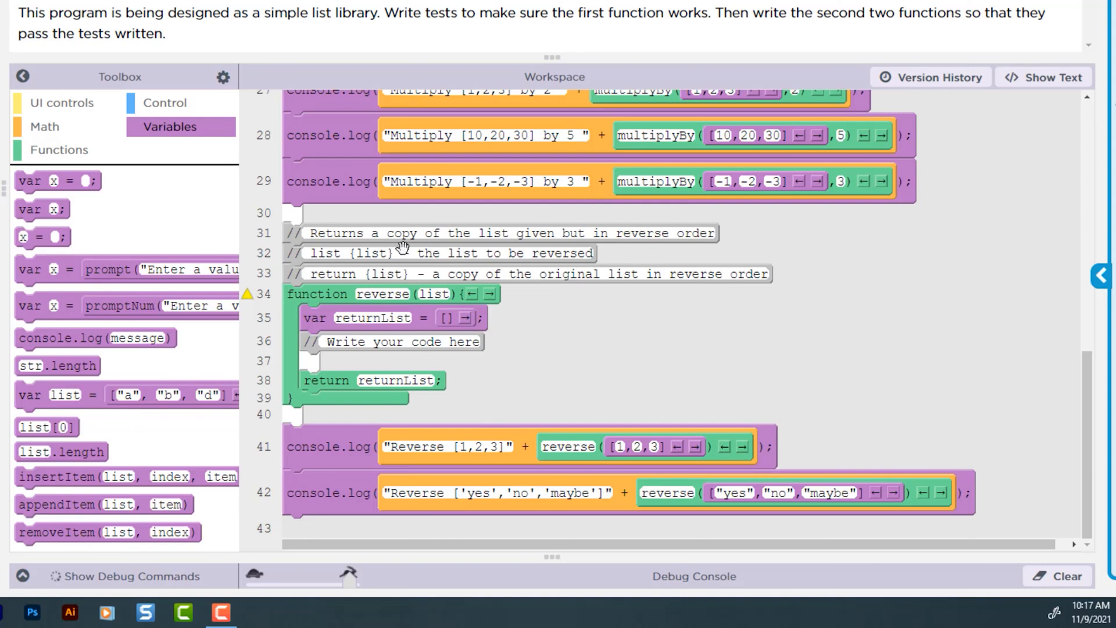
mouse_move(530, 258)
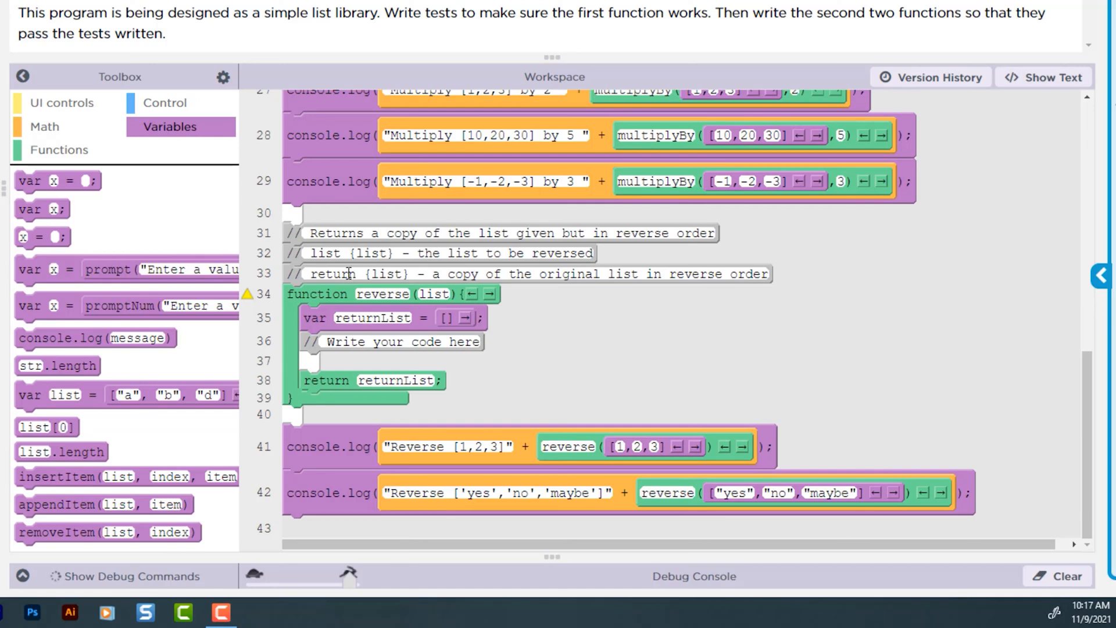
mouse_move(554, 276)
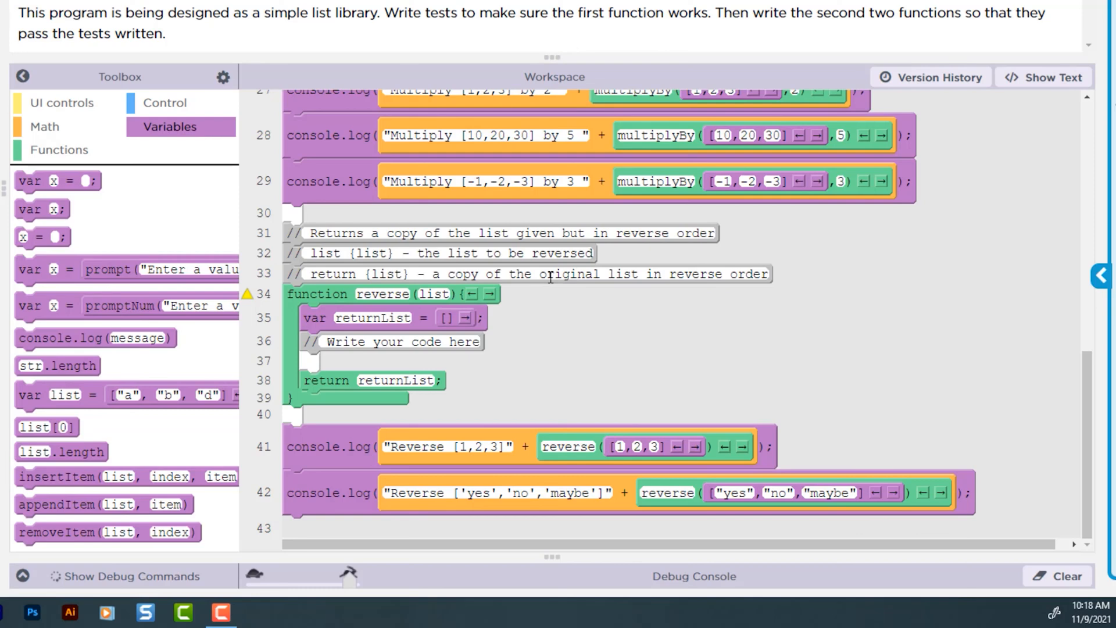
mouse_move(498, 339)
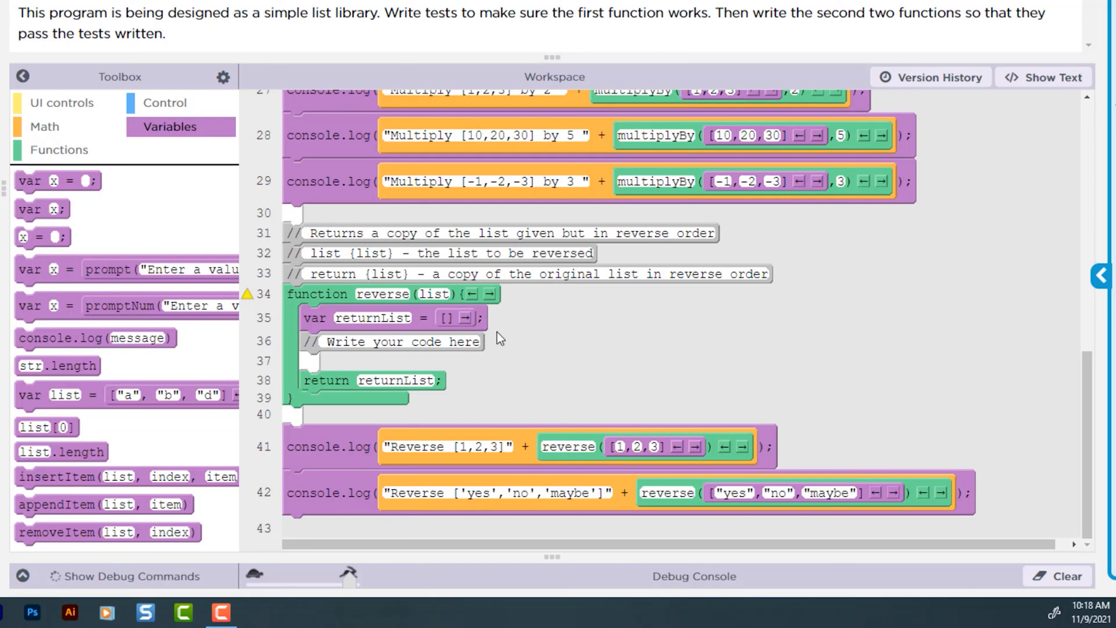
mouse_move(516, 336)
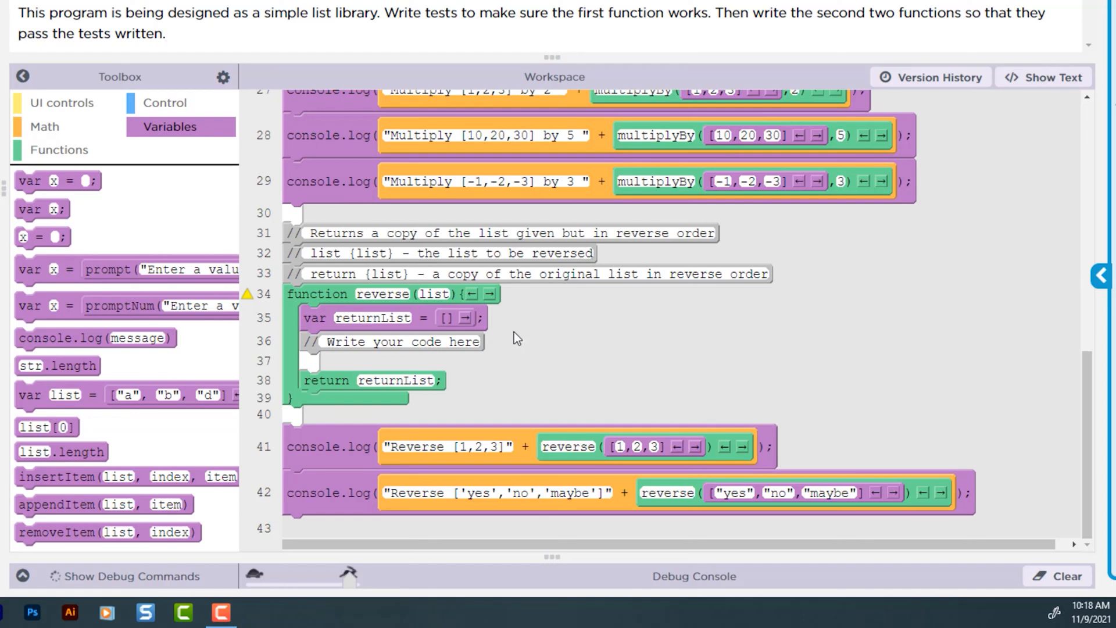
click(164, 102)
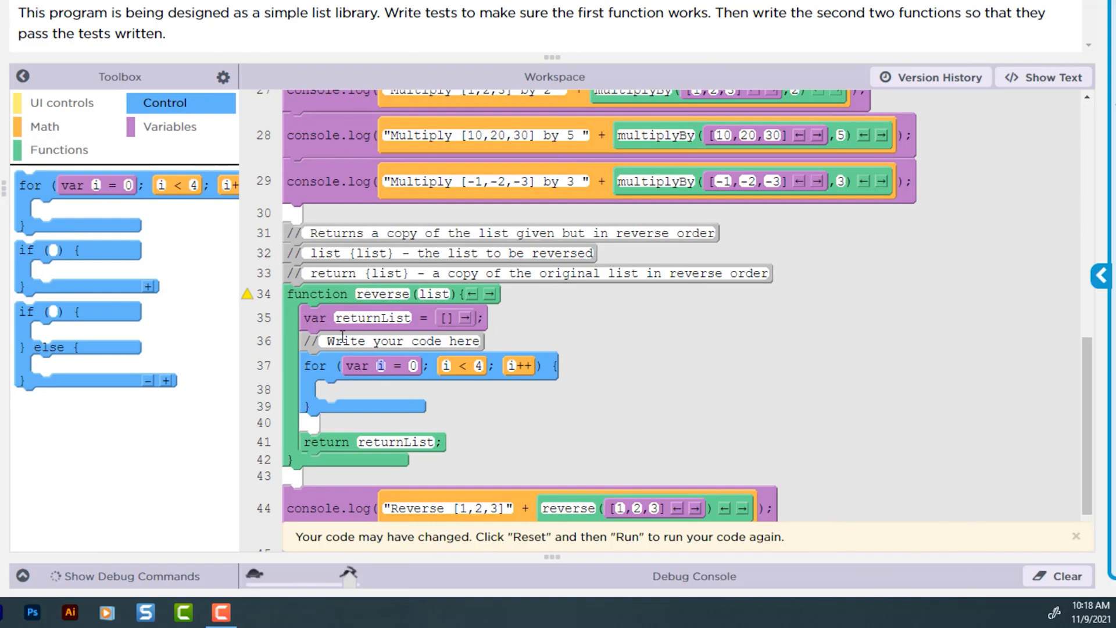
mouse_move(351, 328)
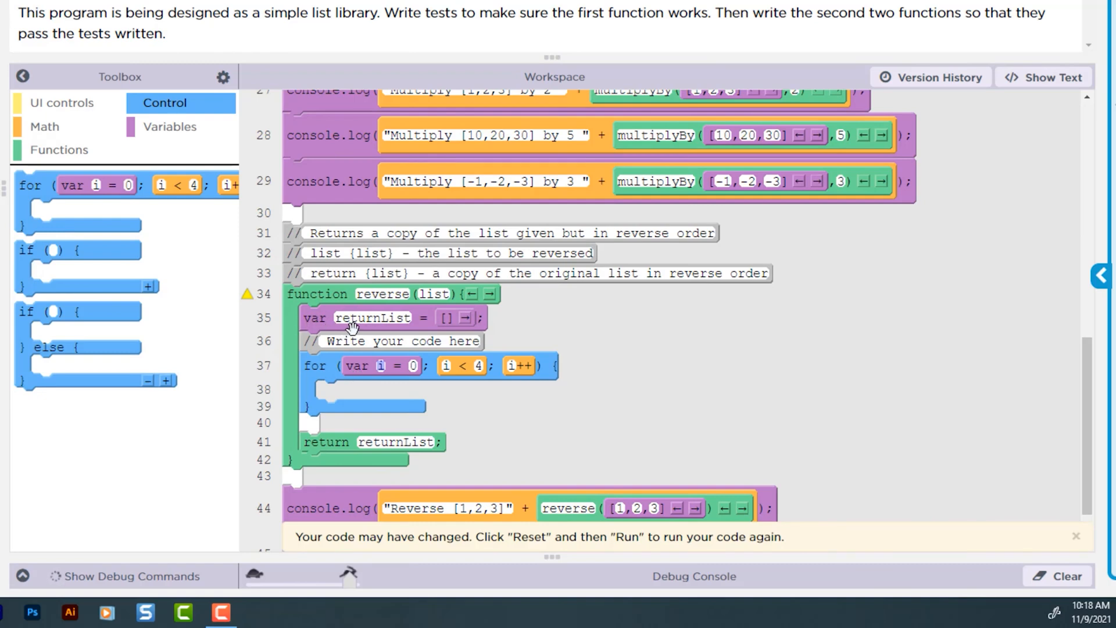
mouse_move(406, 366)
text(list.length-1)
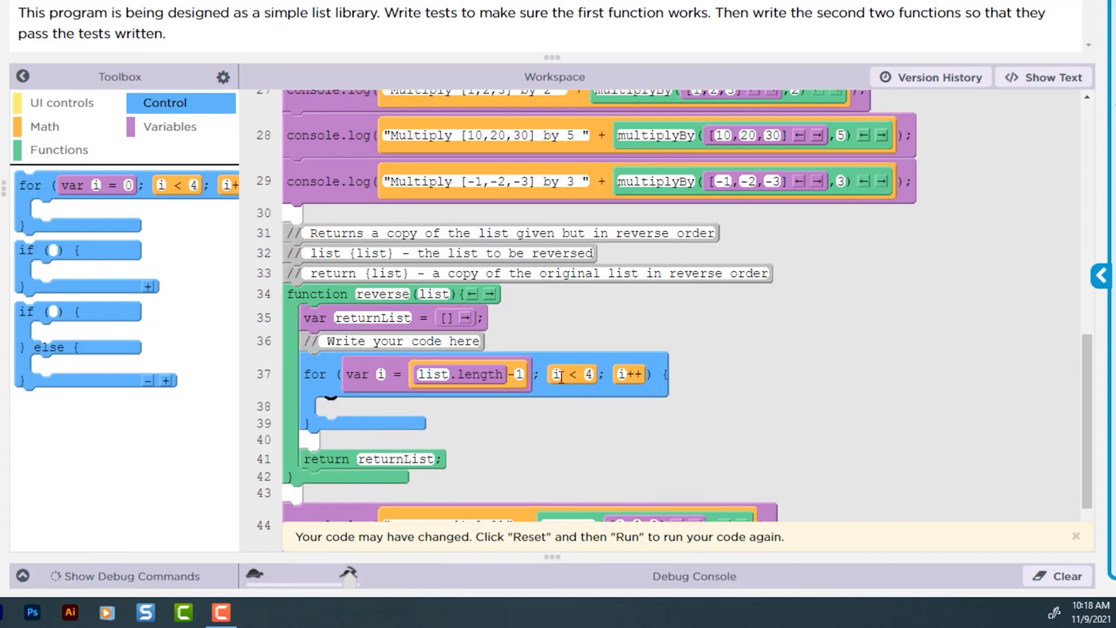
In text mode, change the reverse loop header to for (var i = list.length-1; i >= 0; i--).
click(1043, 77)
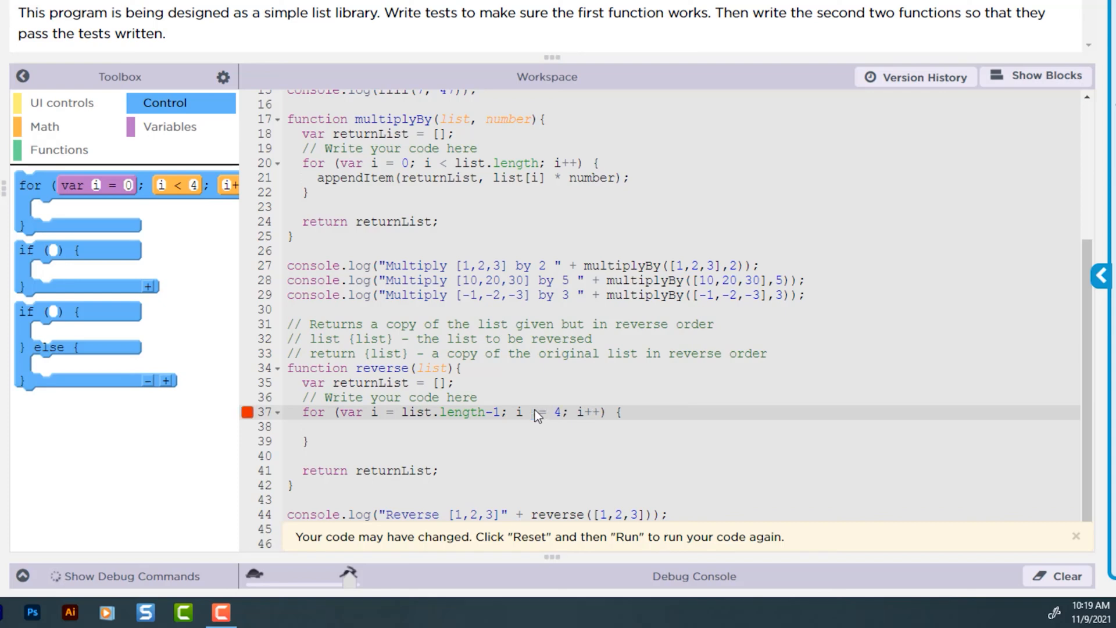
text(0)
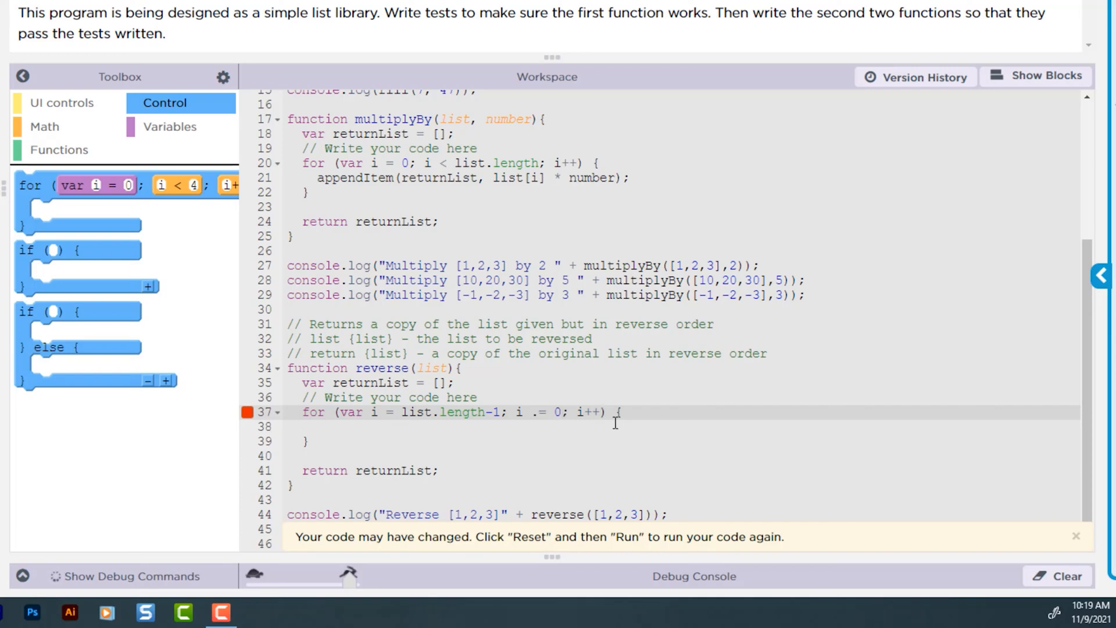
text(--)
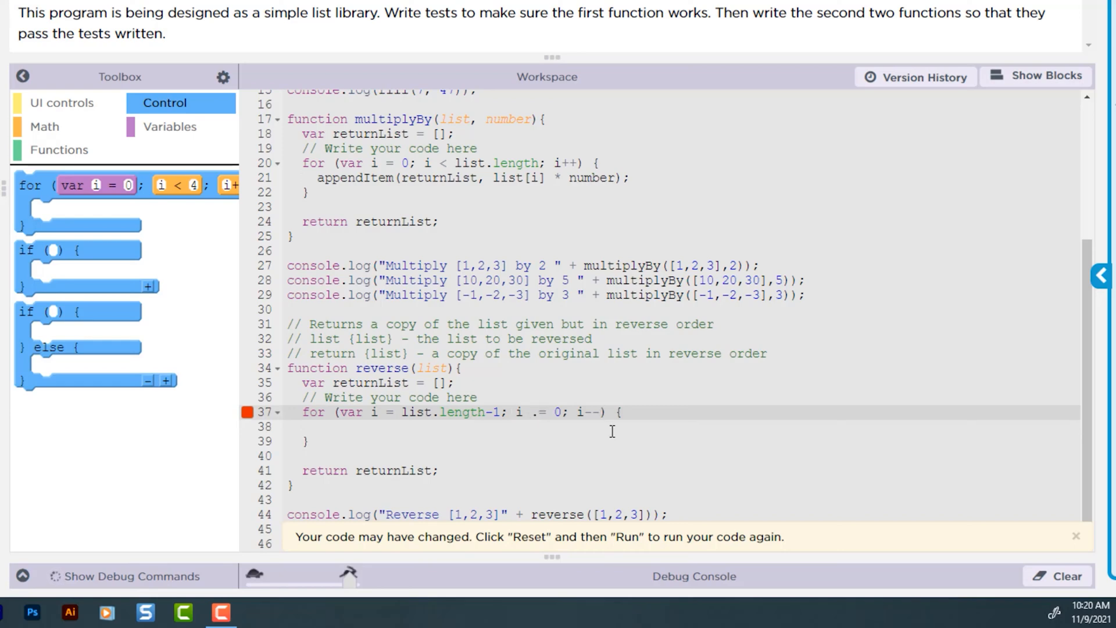
text(>)
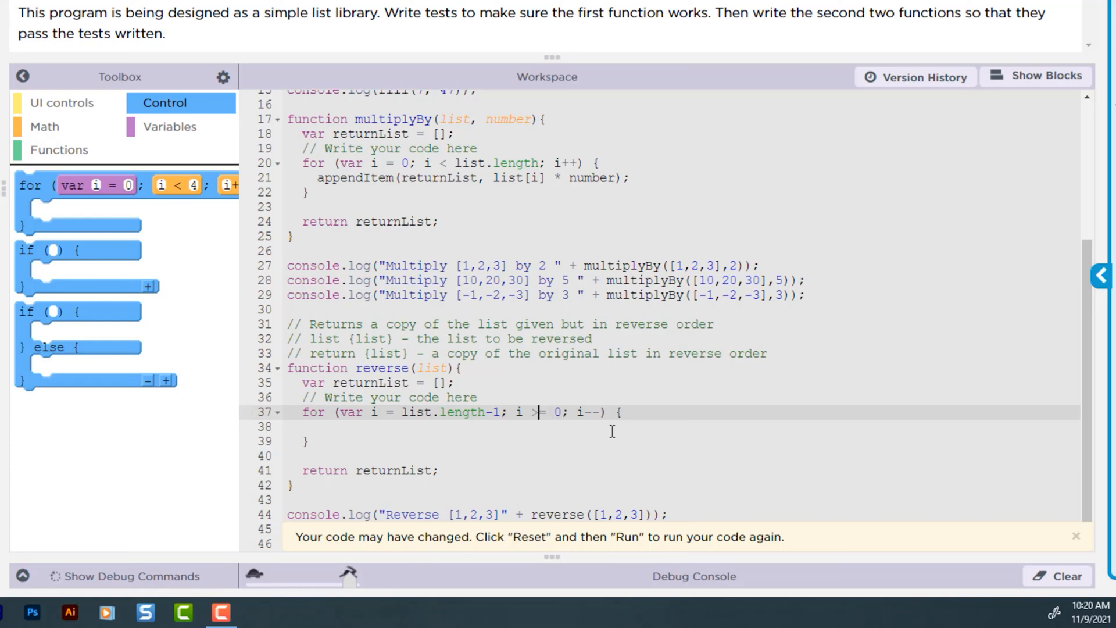
mouse_move(380, 438)
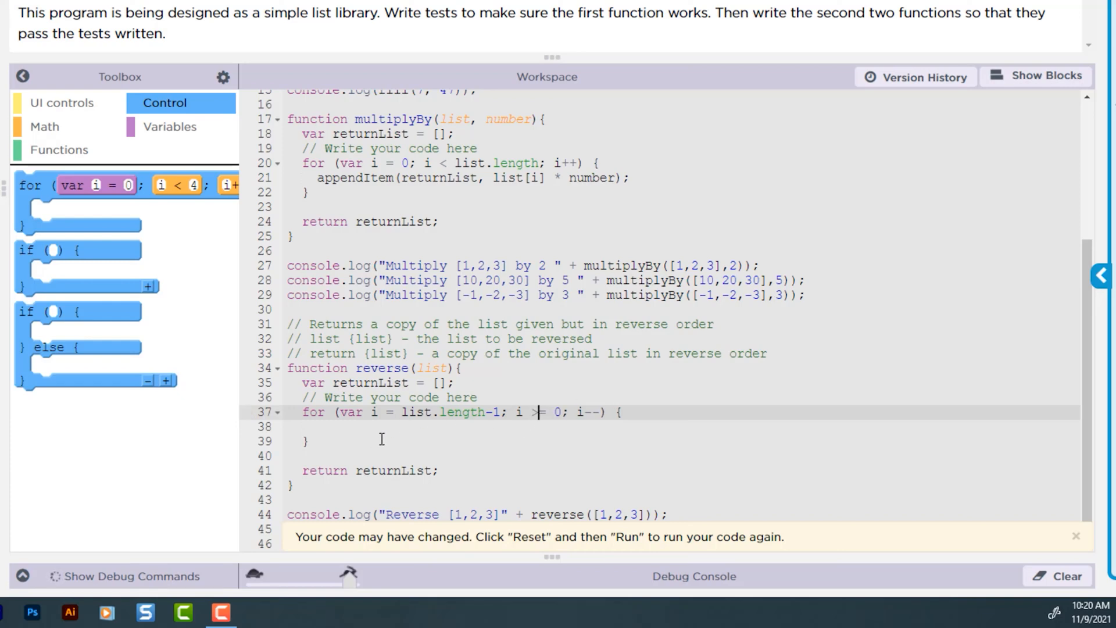
mouse_move(576, 412)
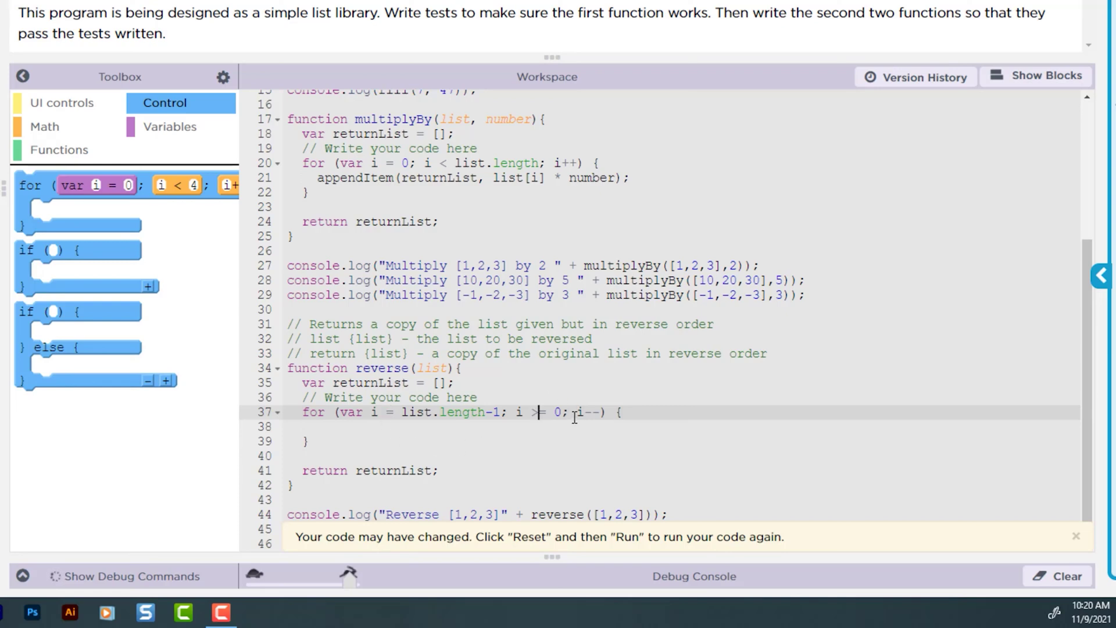
Back in blocks, add appendItem(returnList, list[i]) inside the reverse loop.
click(1037, 77)
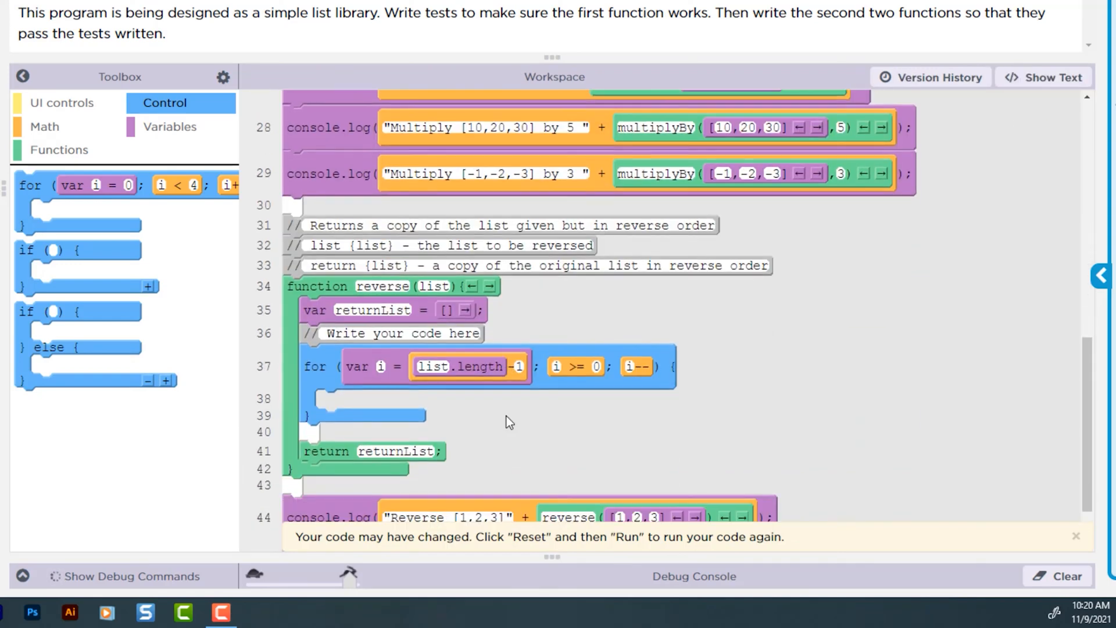
scroll(down, 3)
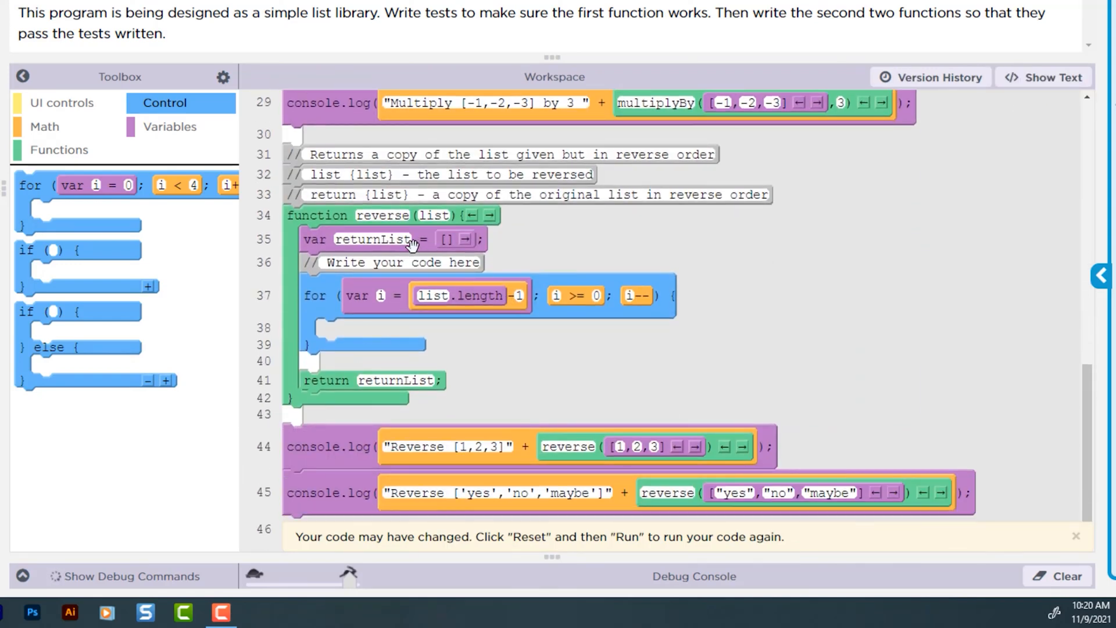
click(171, 126)
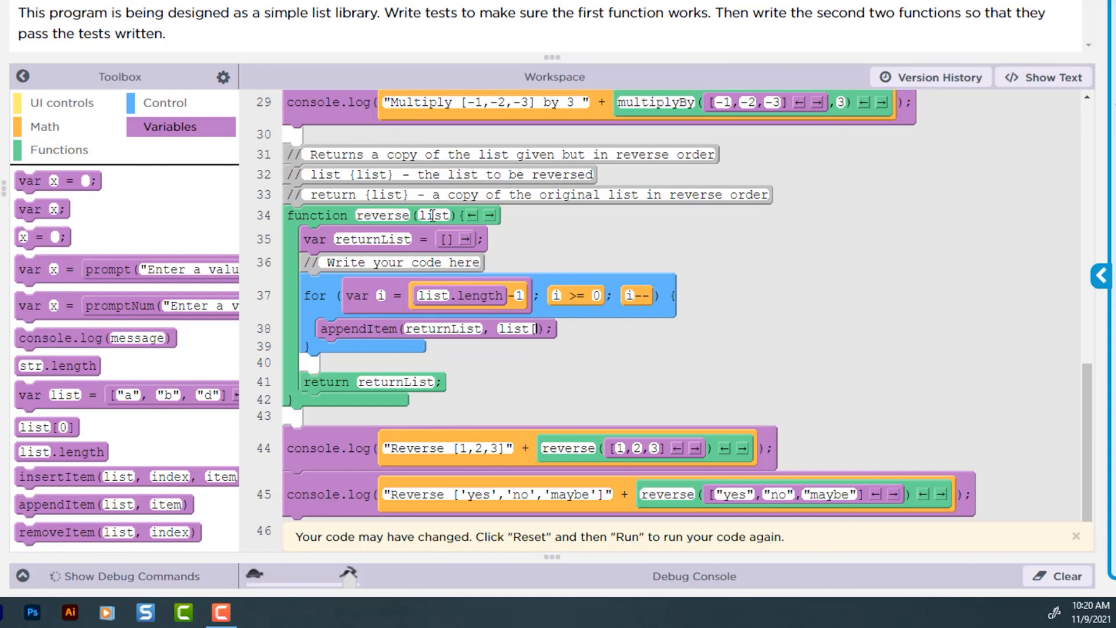
text(i])
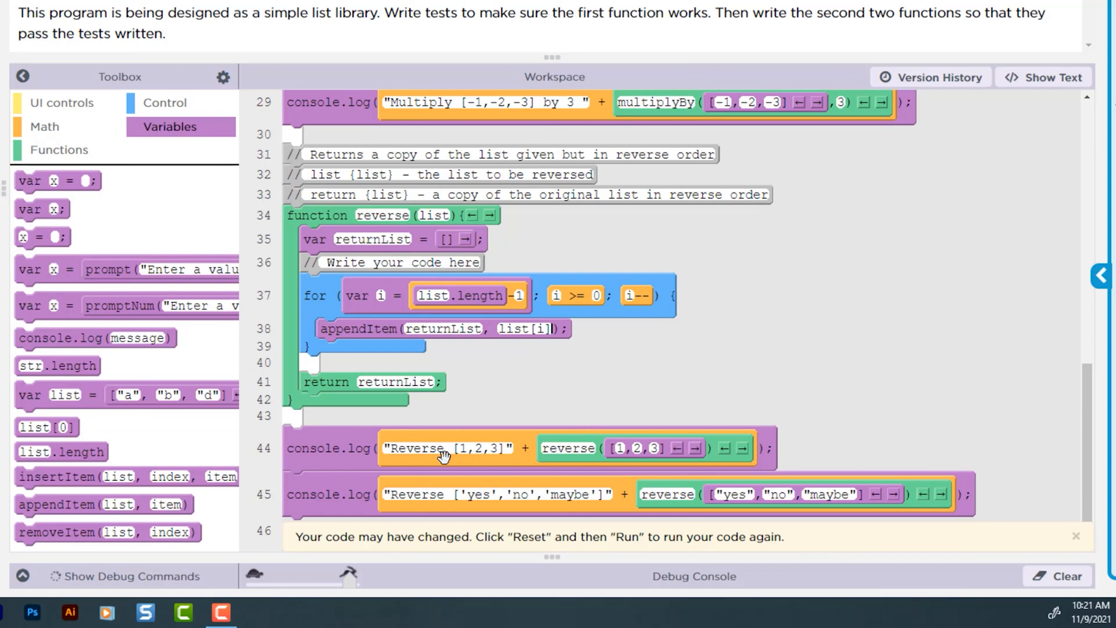
mouse_move(562, 454)
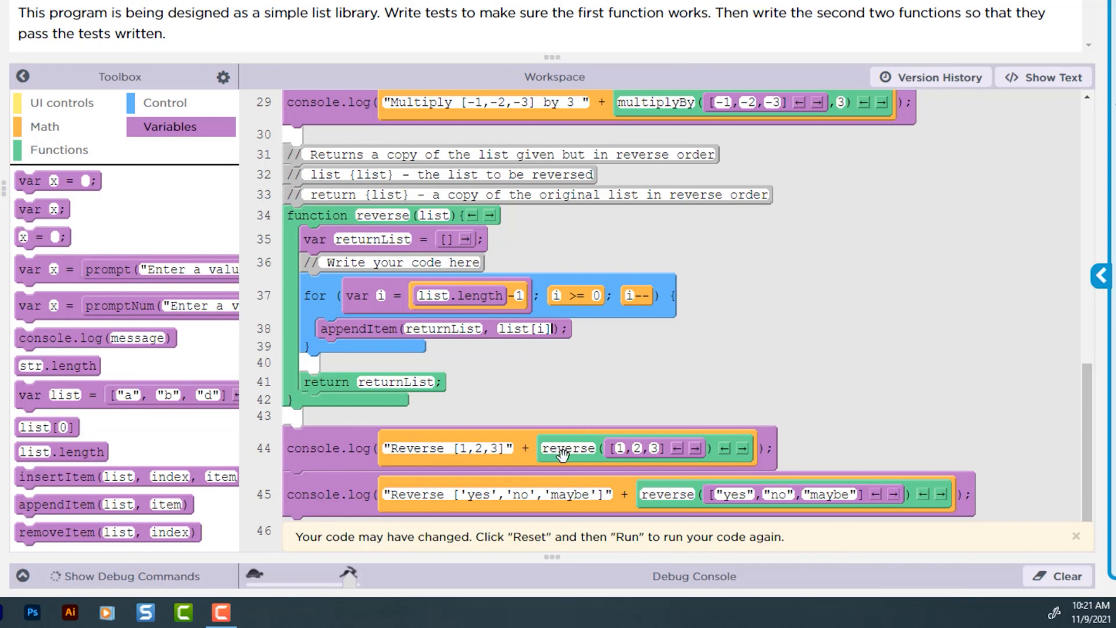
mouse_move(662, 372)
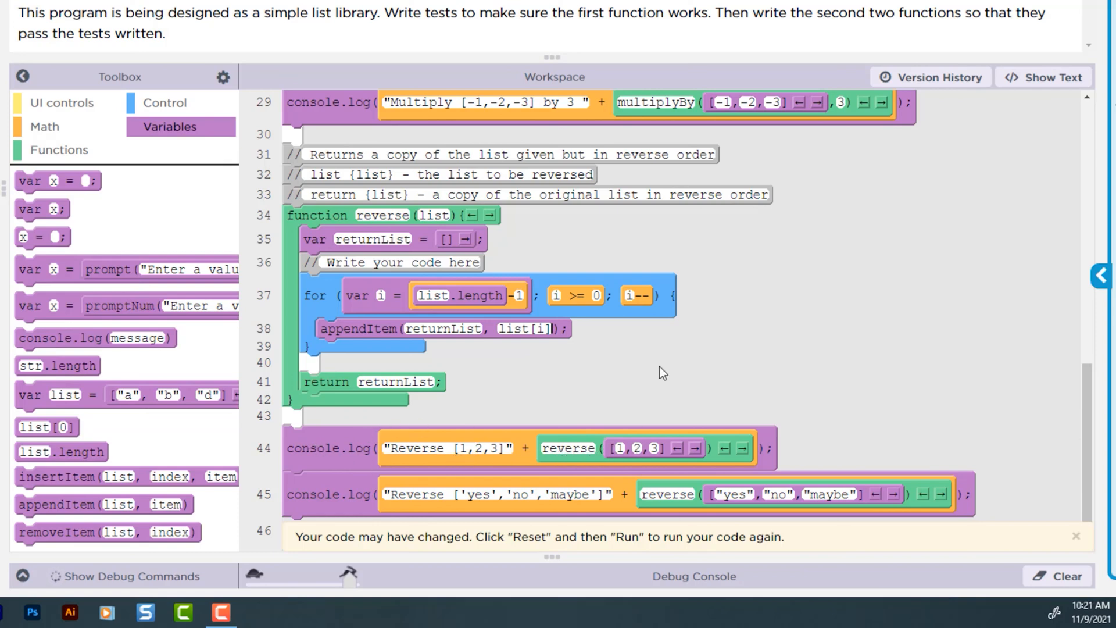
mouse_move(397, 213)
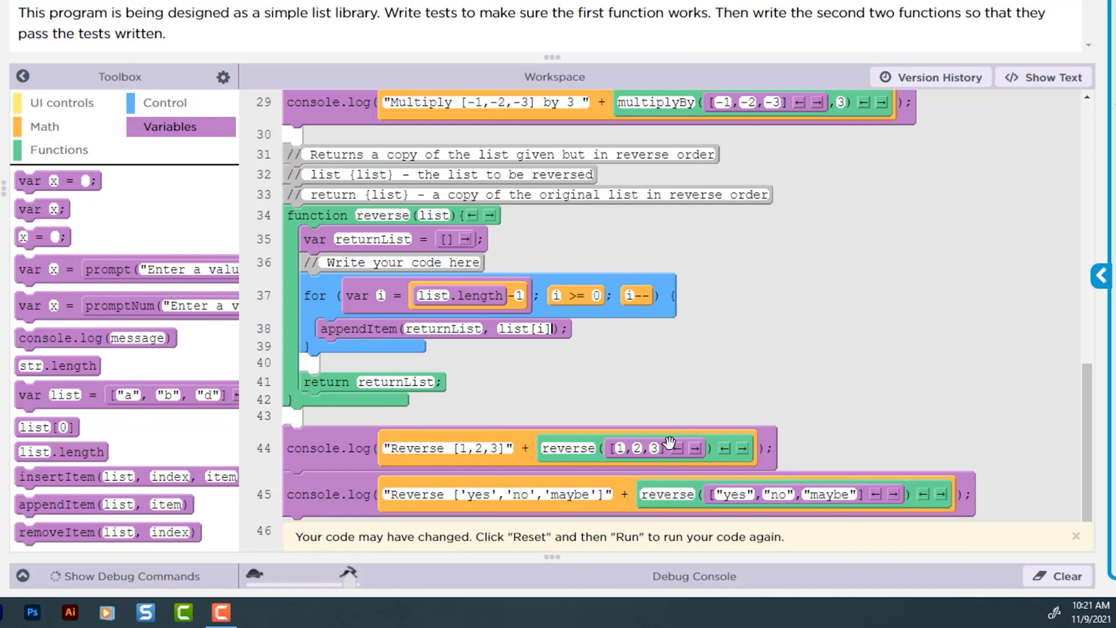
mouse_move(609, 447)
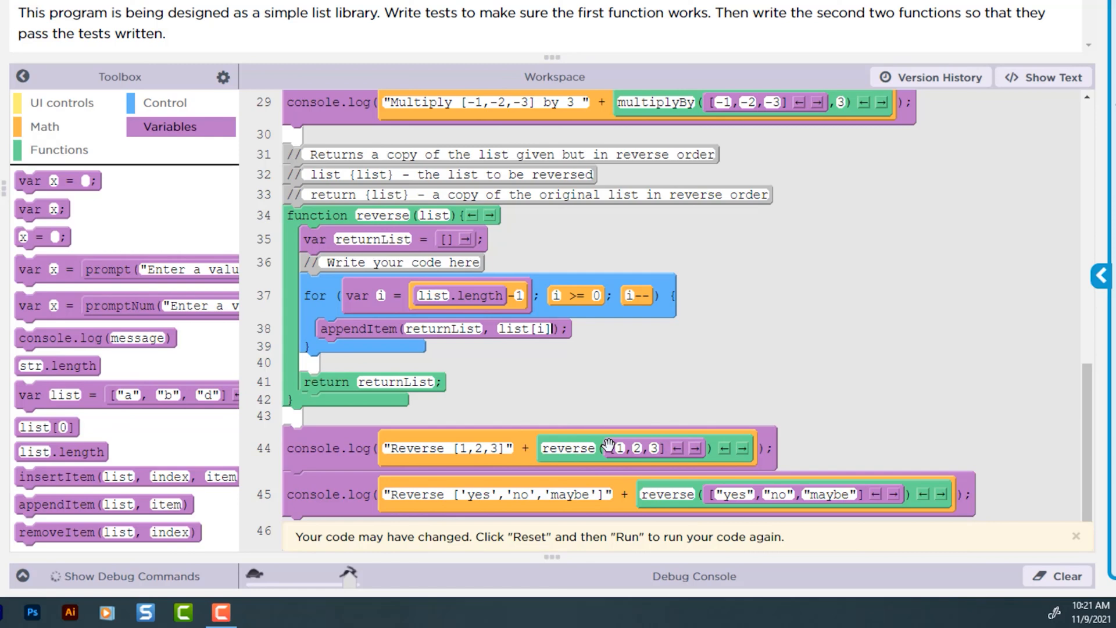
mouse_move(614, 436)
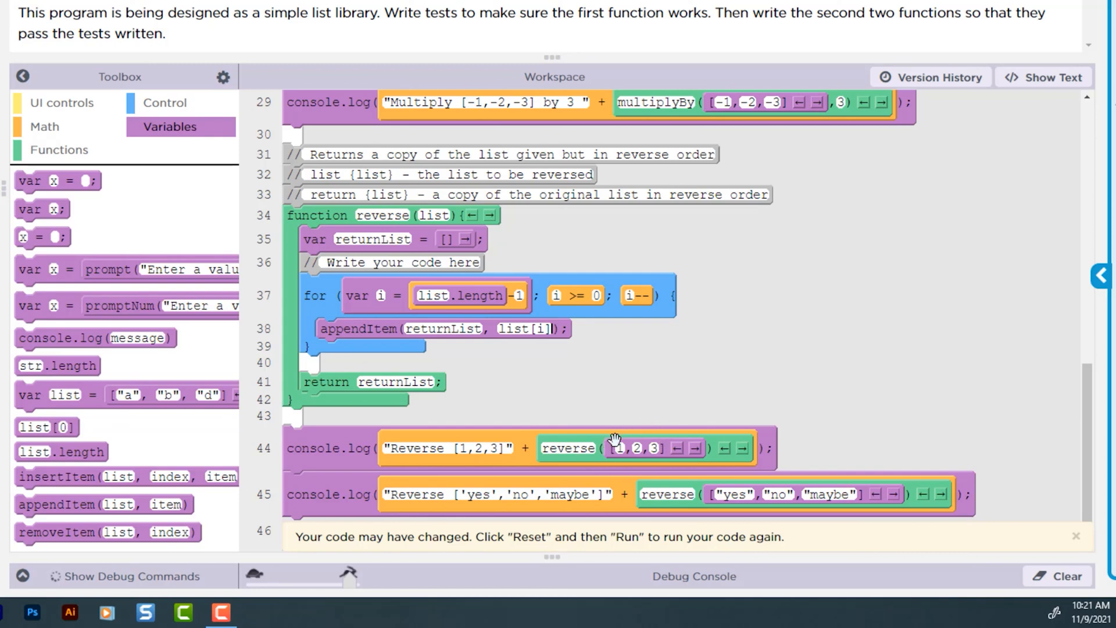
mouse_move(780, 495)
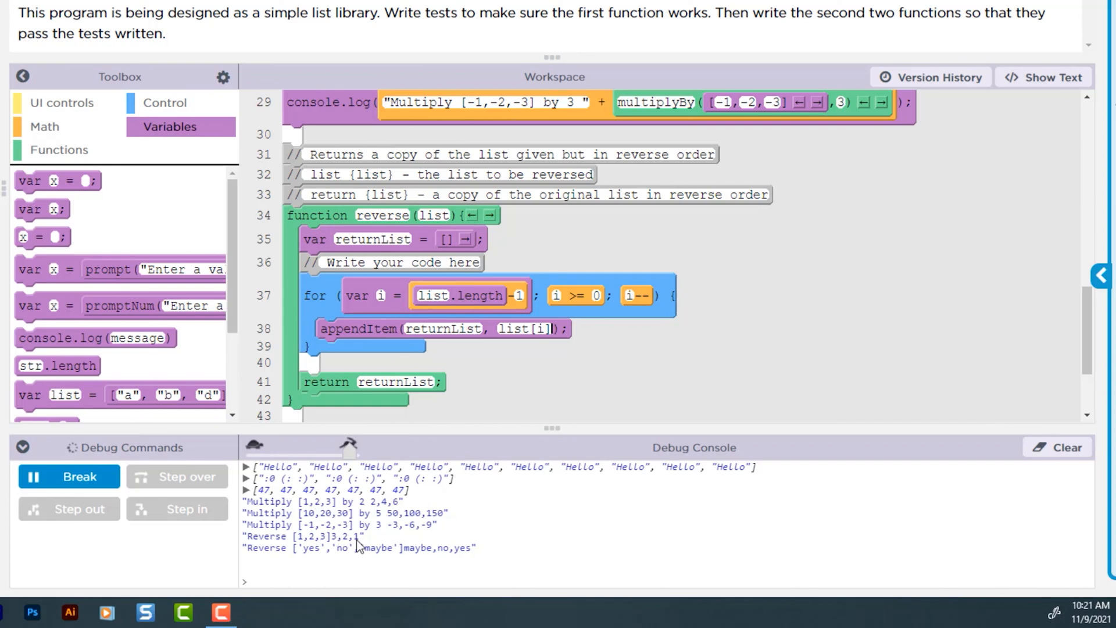
mouse_move(371, 558)
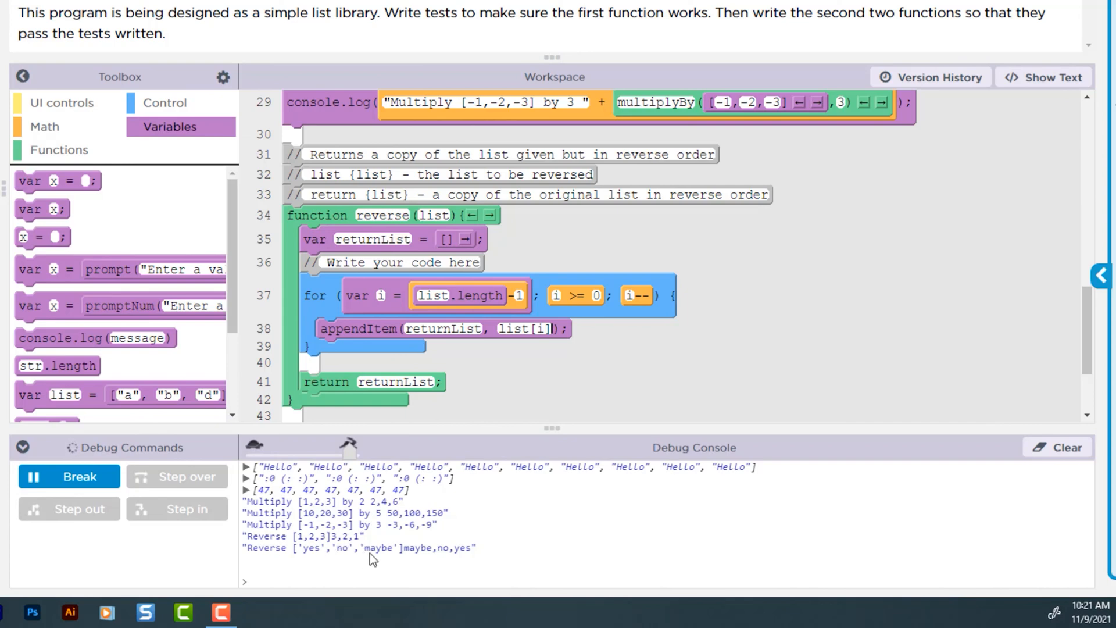
mouse_move(460, 554)
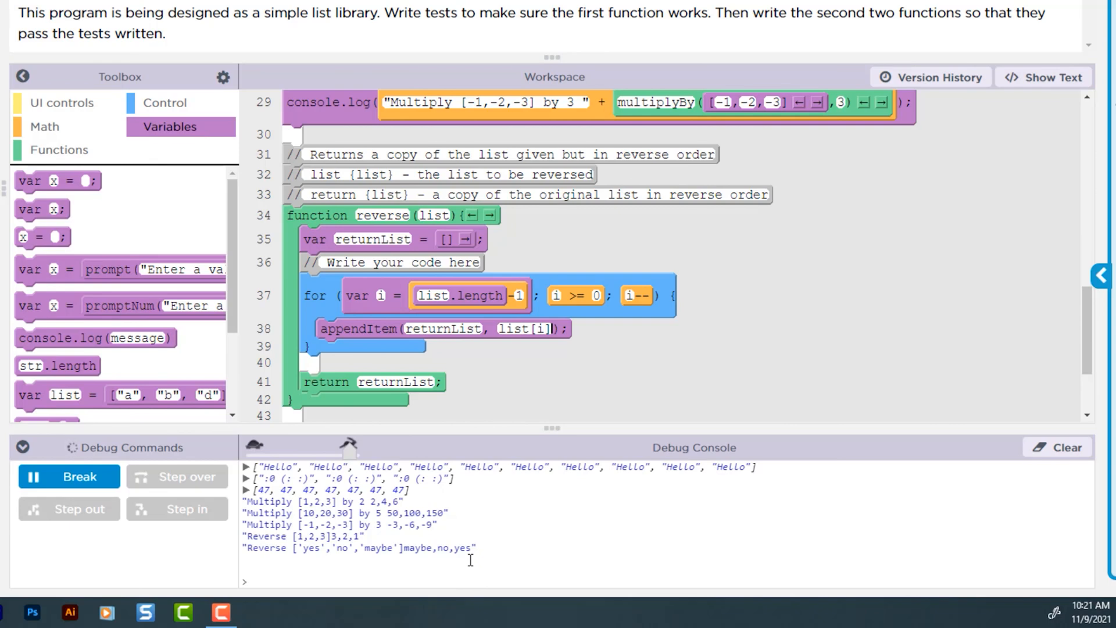
mouse_move(947, 88)
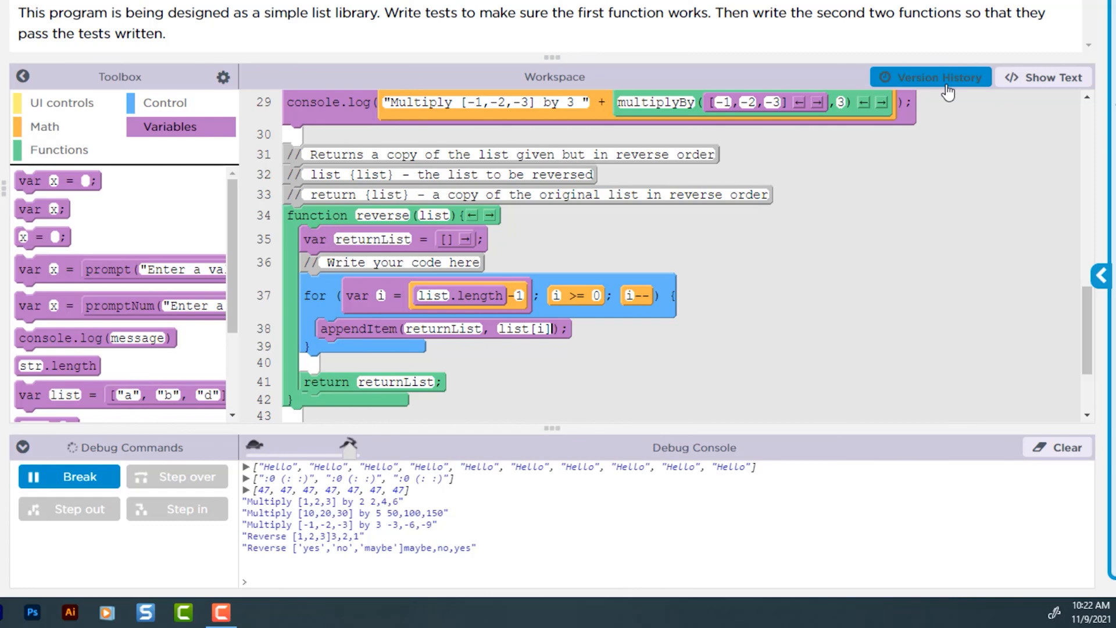
mouse_move(866, 127)
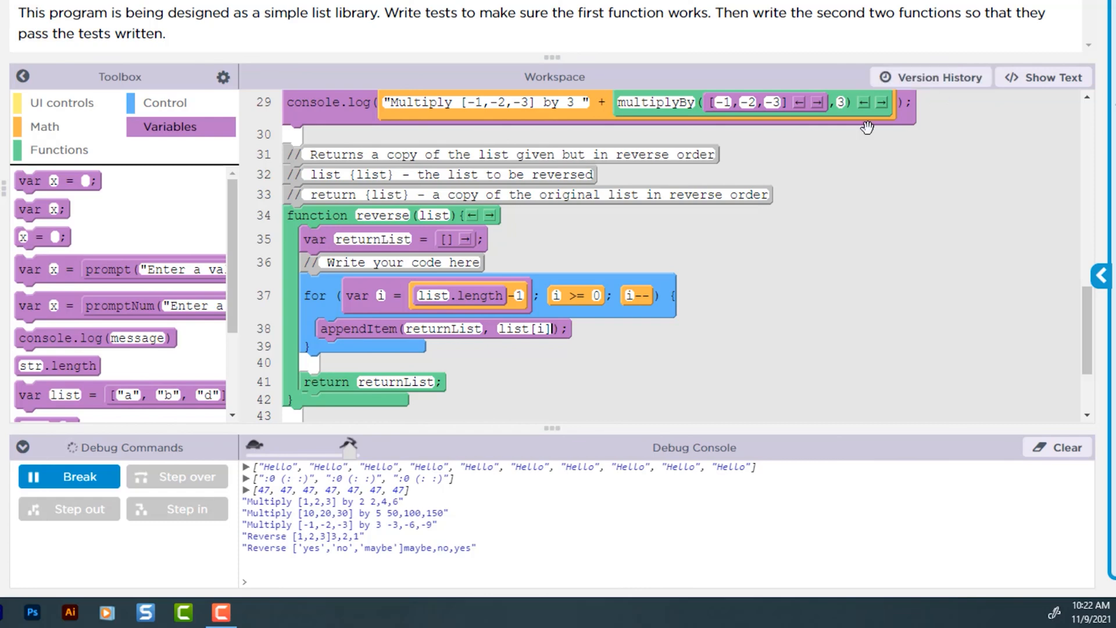